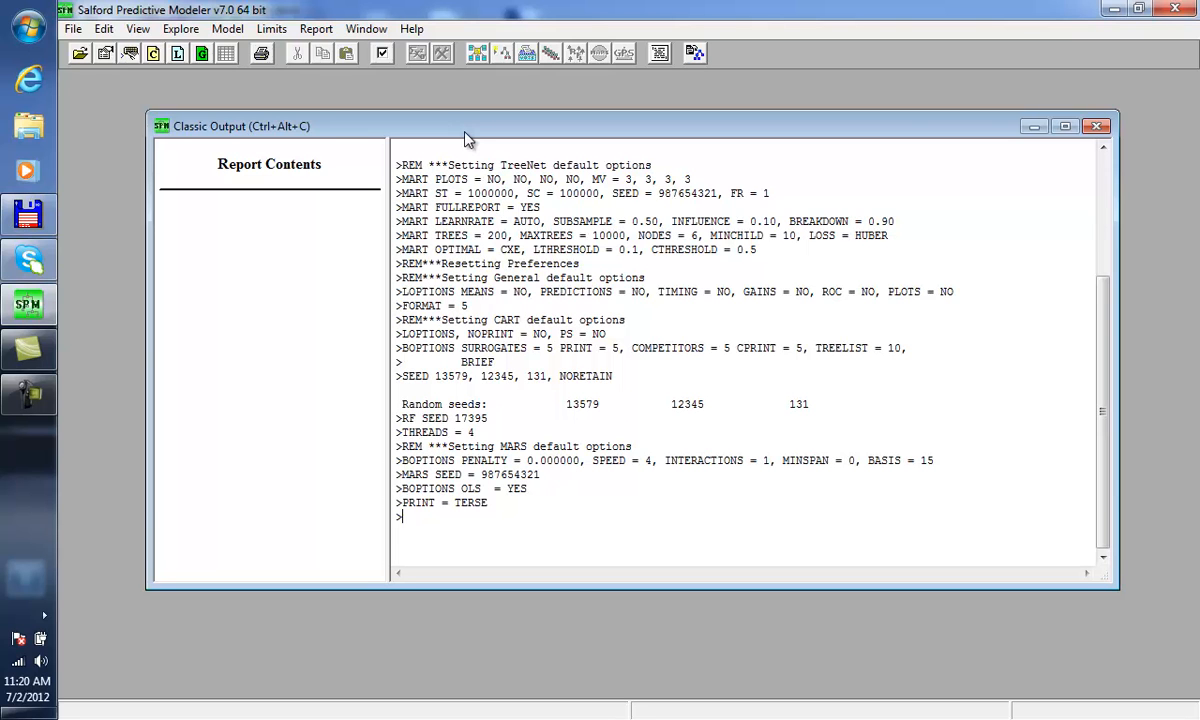
mouse_move(572, 148)
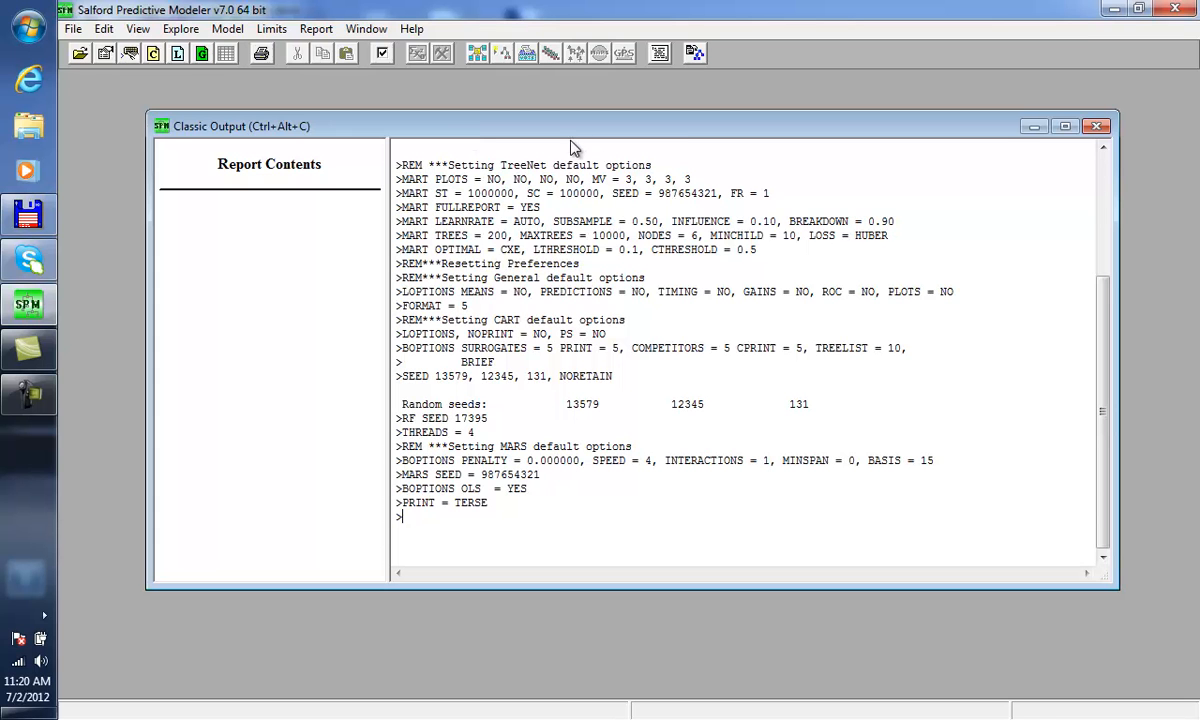
Step: Turn on the command prompt from the File menu and run HELP to list all commands
left_click_drag(570, 124, 560, 108)
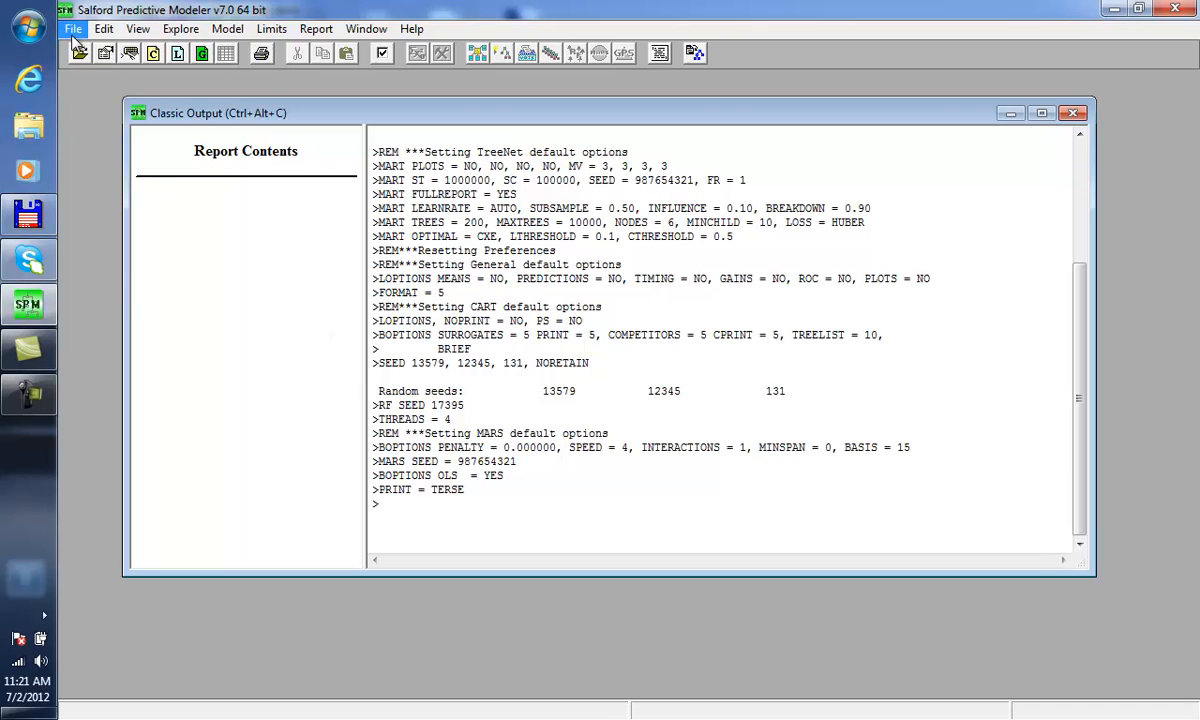
left_click(72, 28)
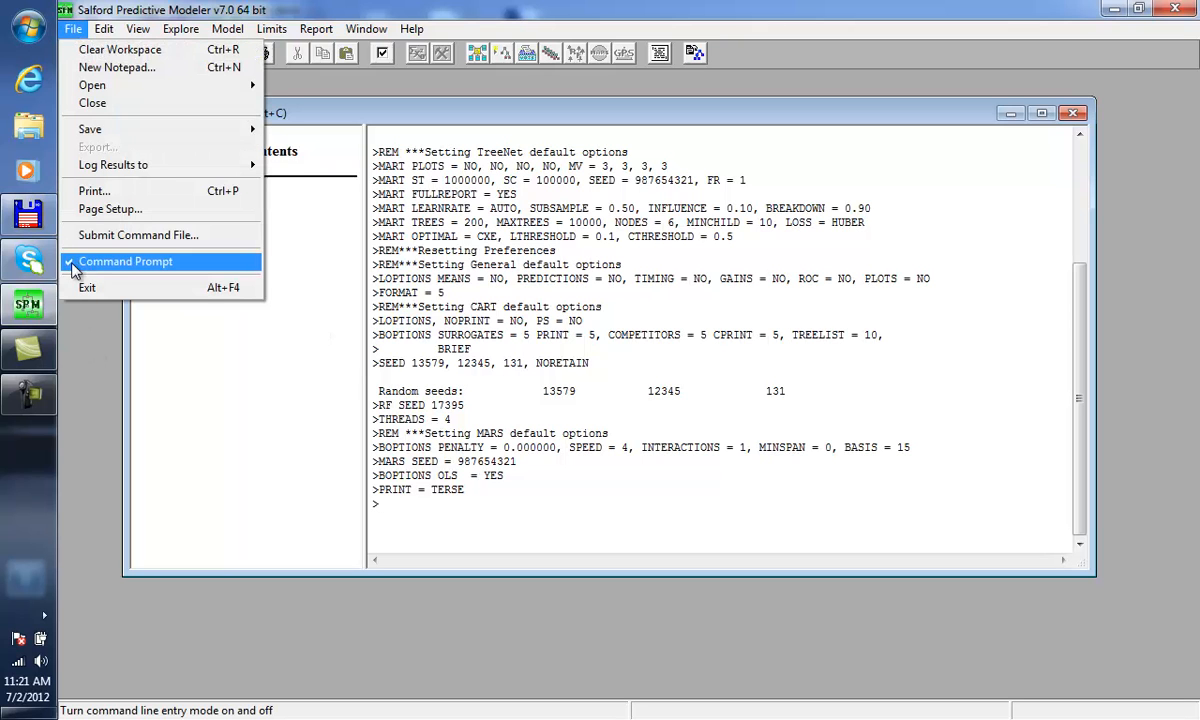
mouse_move(110, 268)
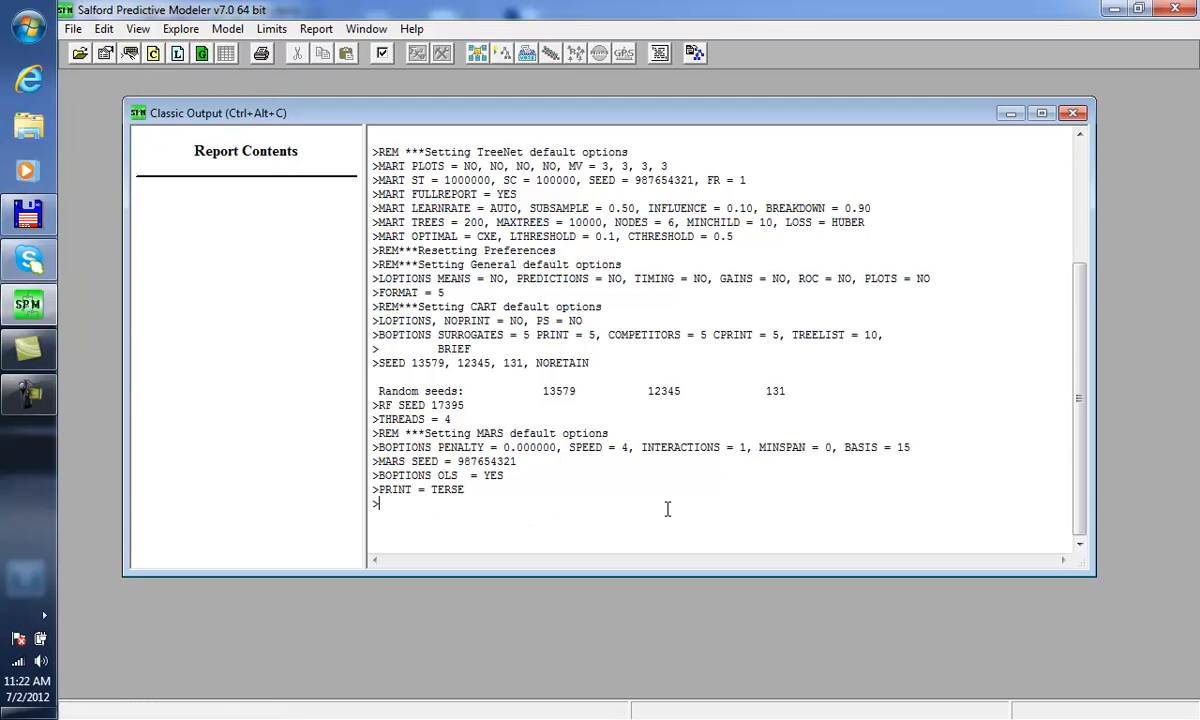
type("he")
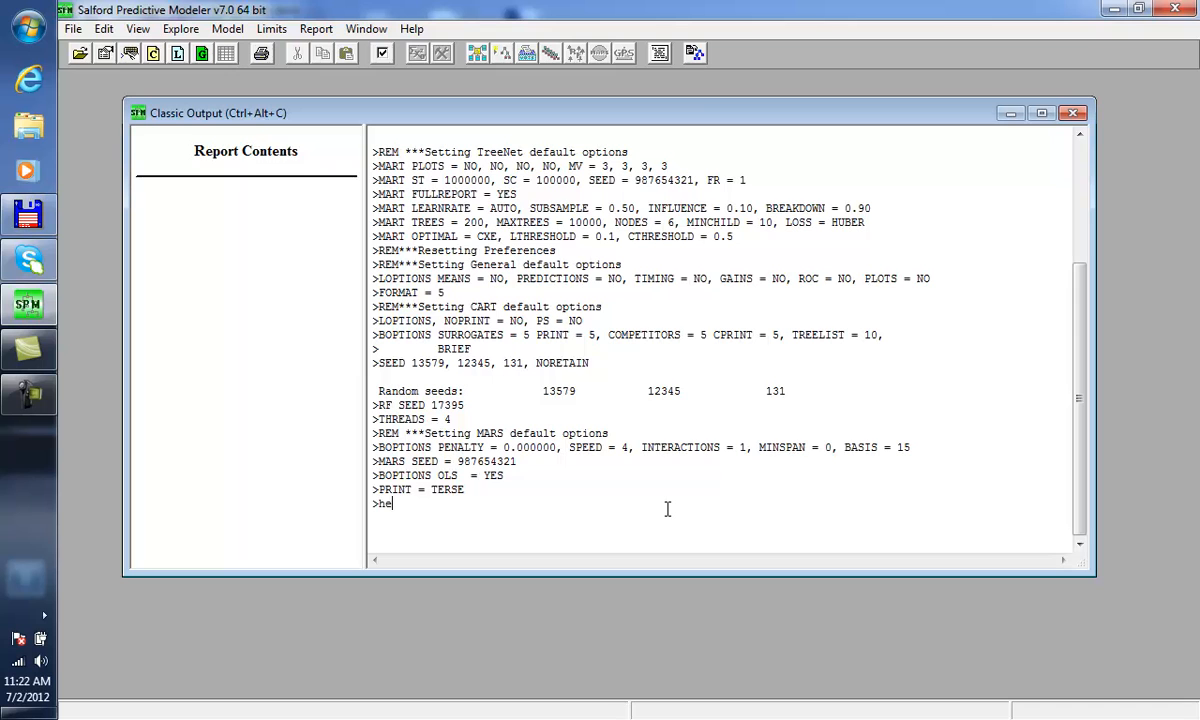
key("enter")
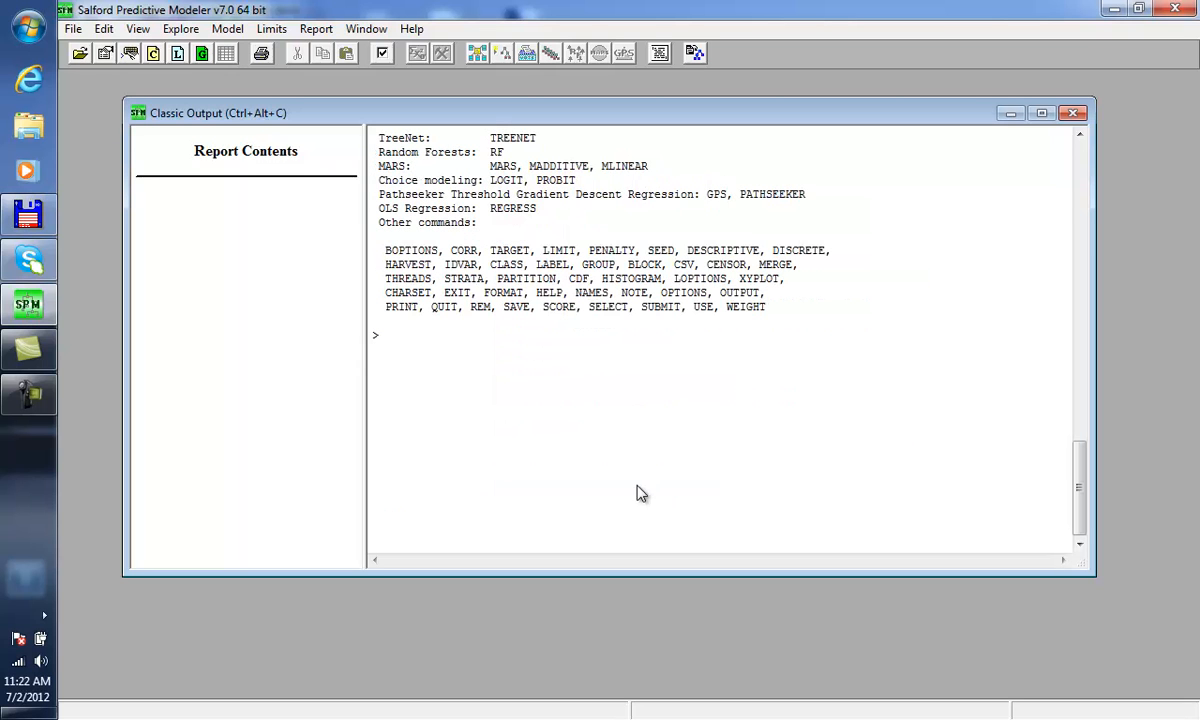
mouse_move(532, 294)
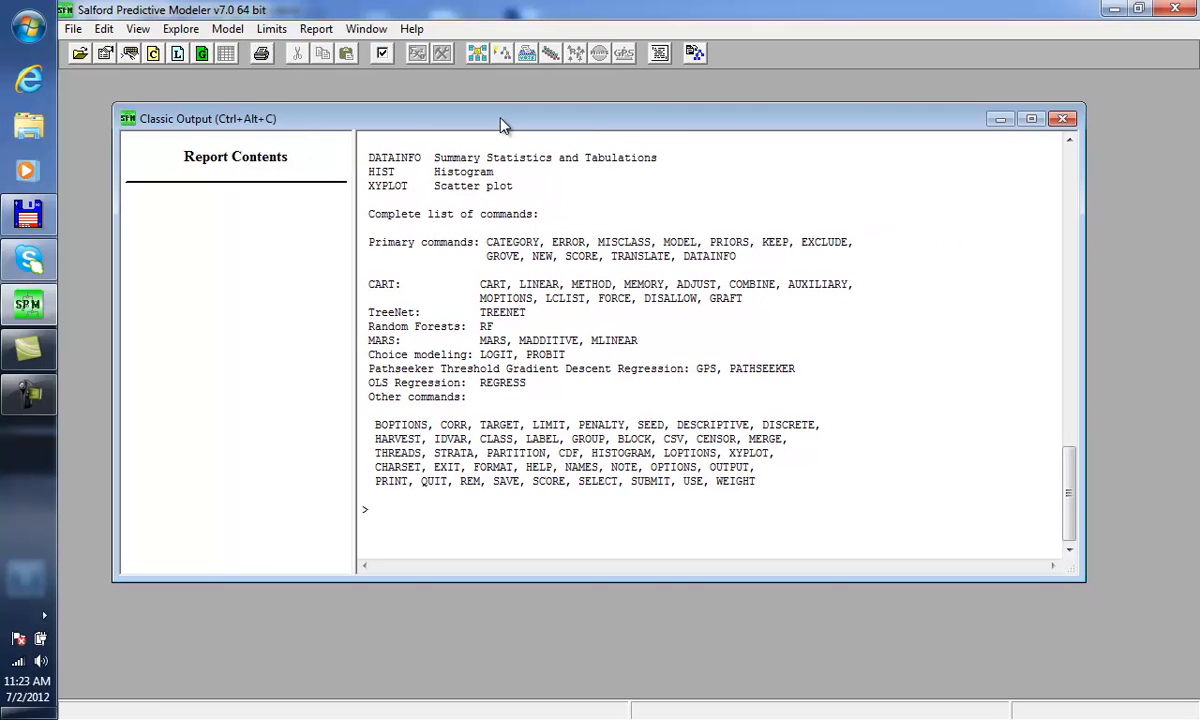
mouse_move(80, 52)
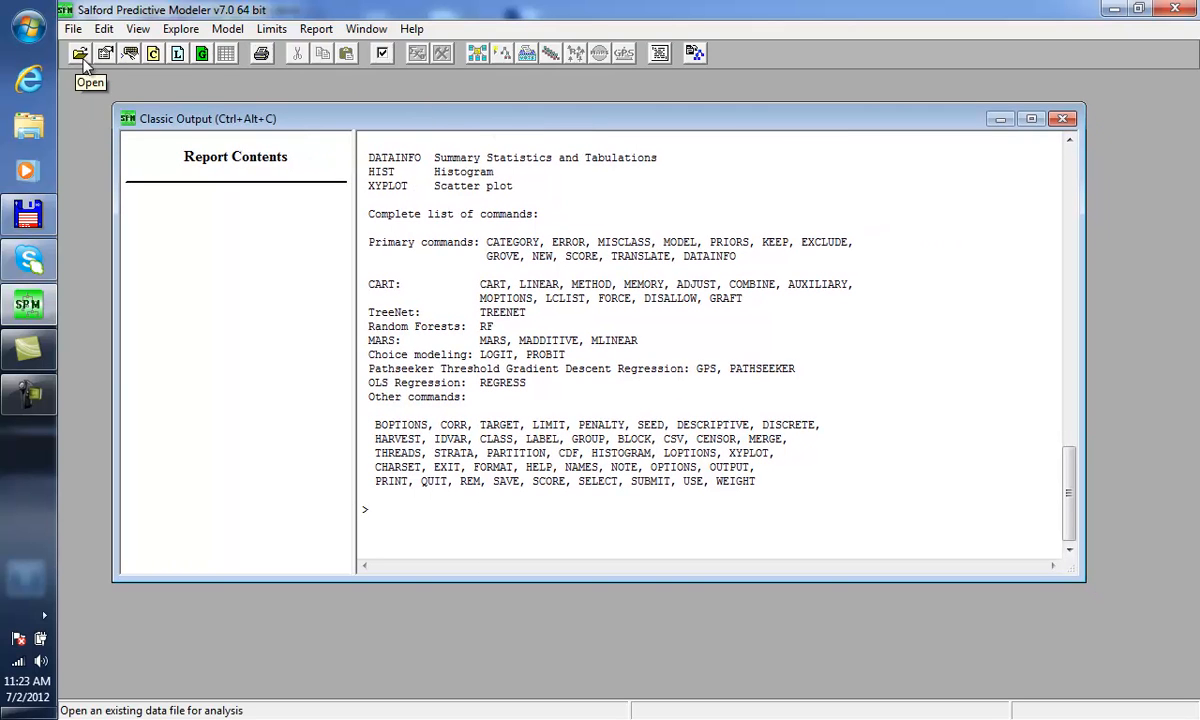
Step: Load spambase.csv, showing 4601 records and 58 numeric variables
left_click(80, 52)
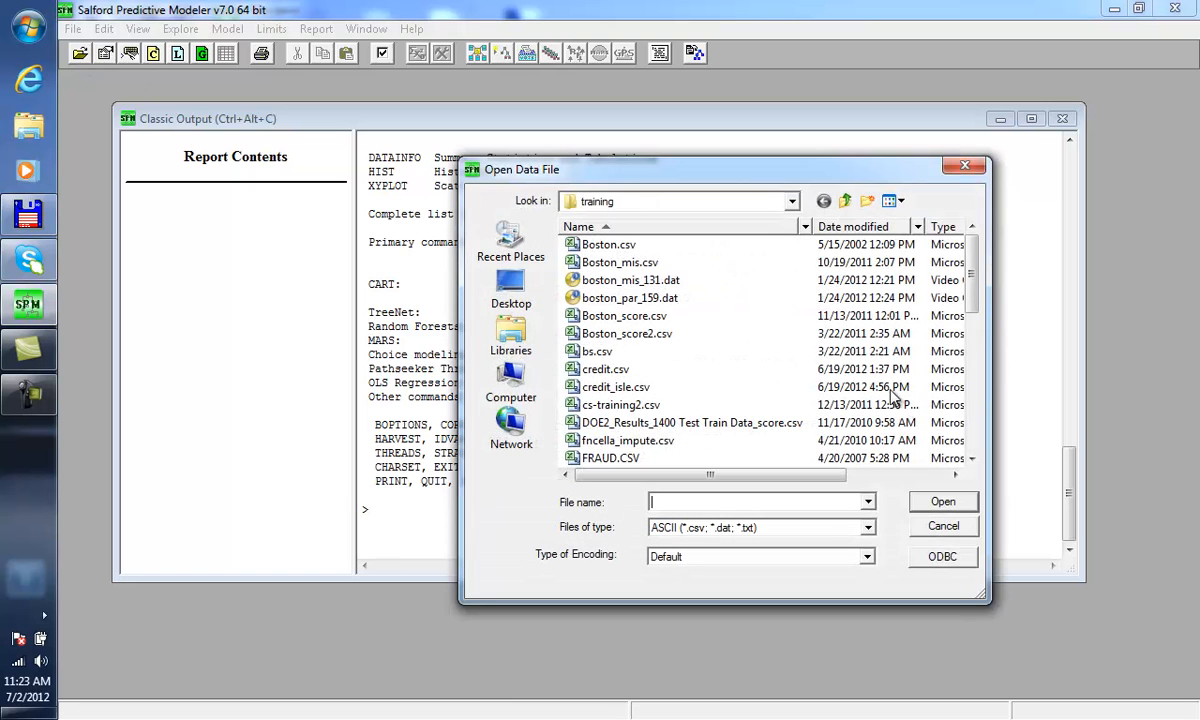
scroll("down", 3)
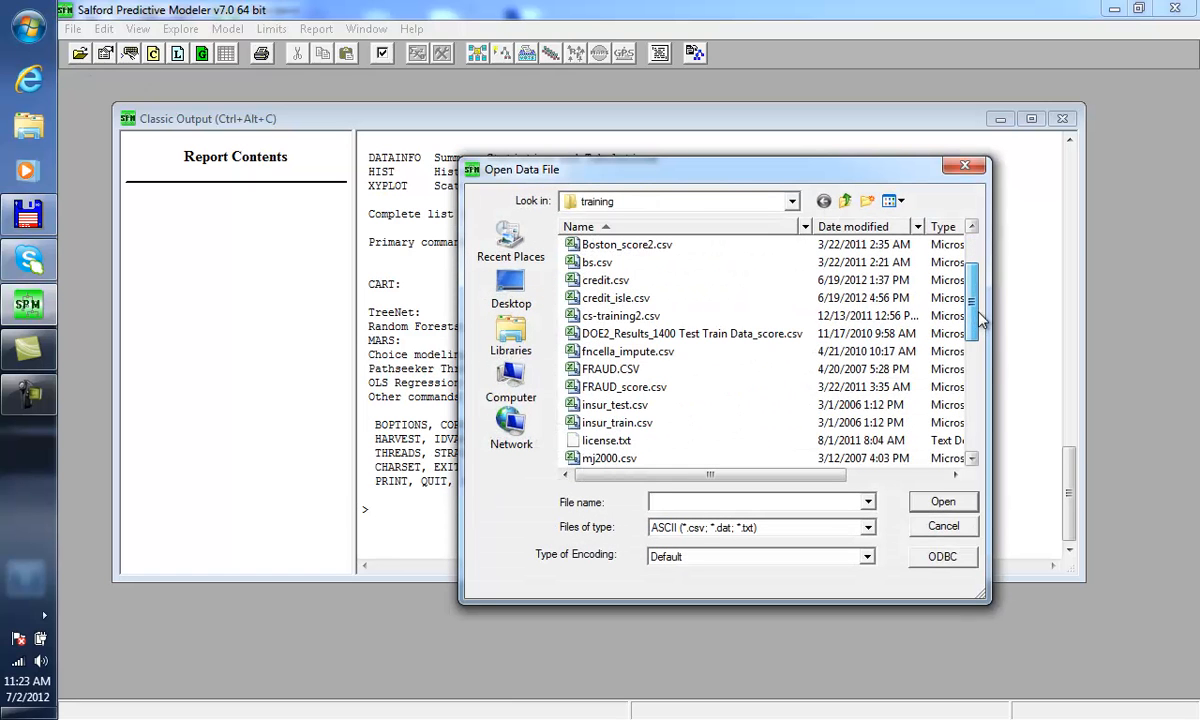
scroll("down", 3)
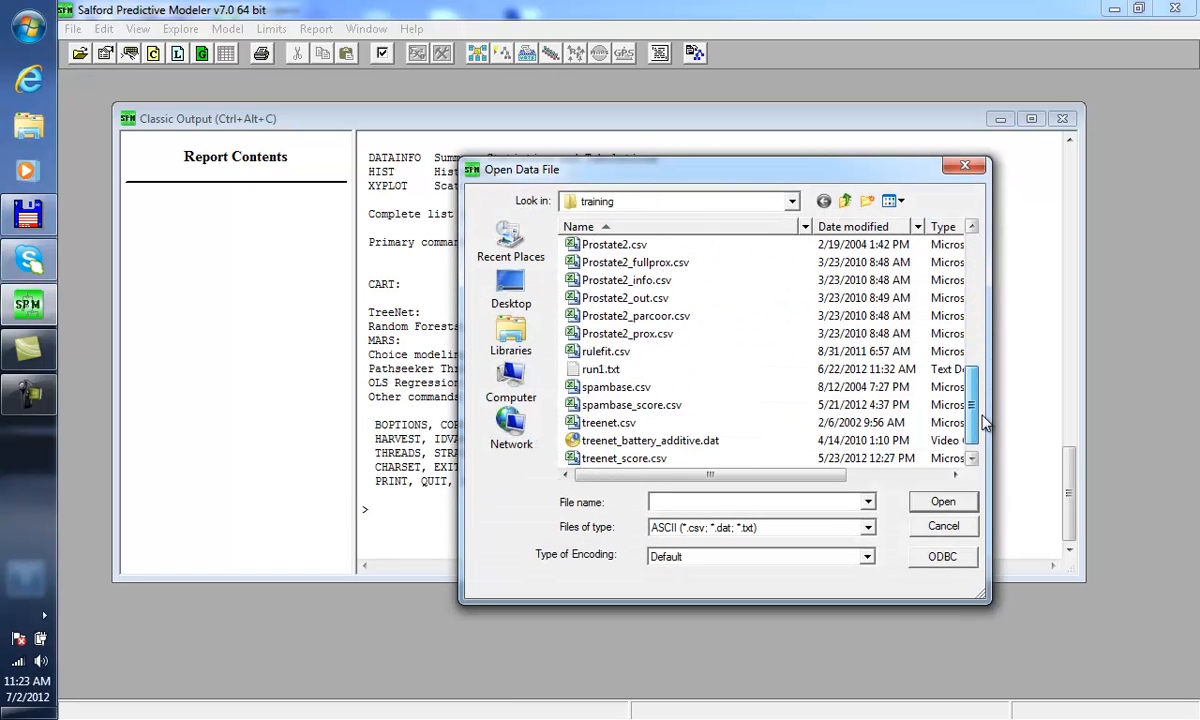
left_click(616, 368)
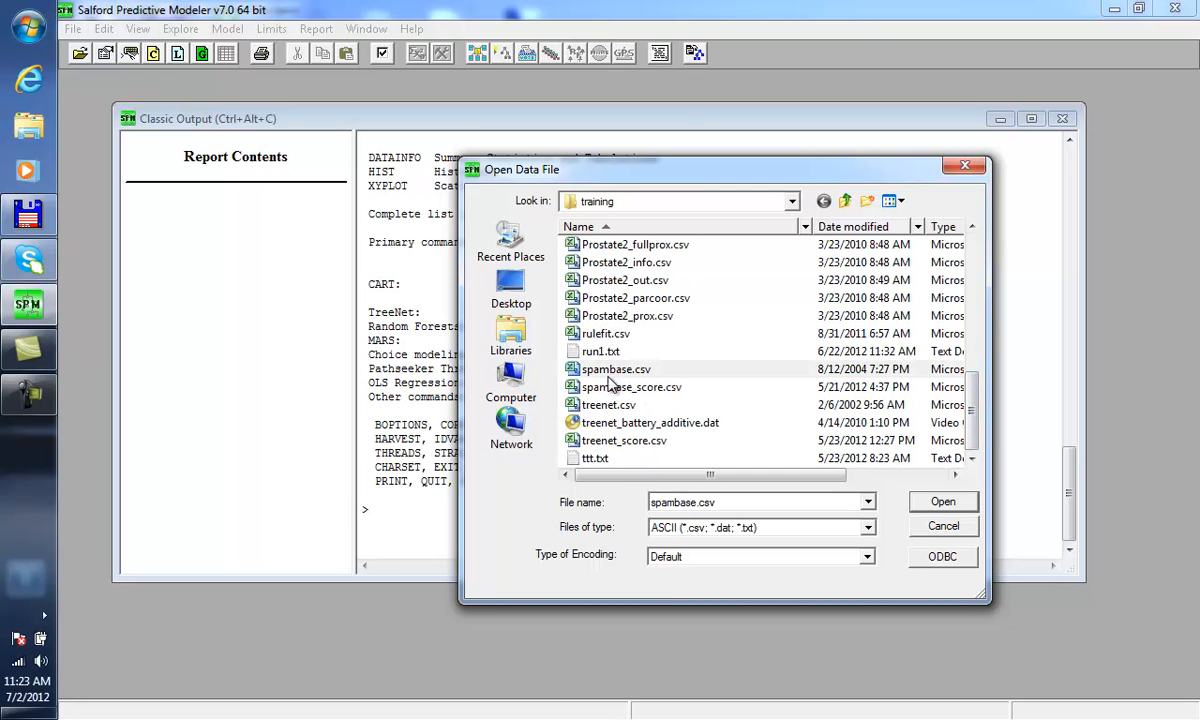
left_click(616, 368)
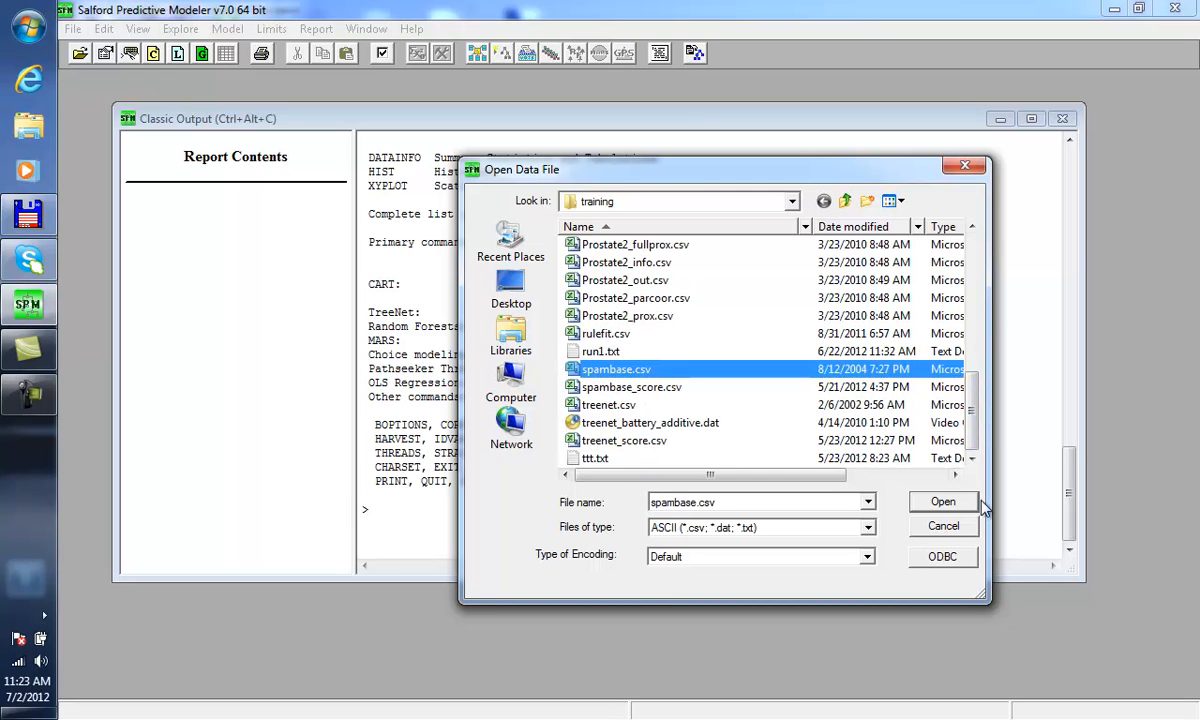
left_click(942, 500)
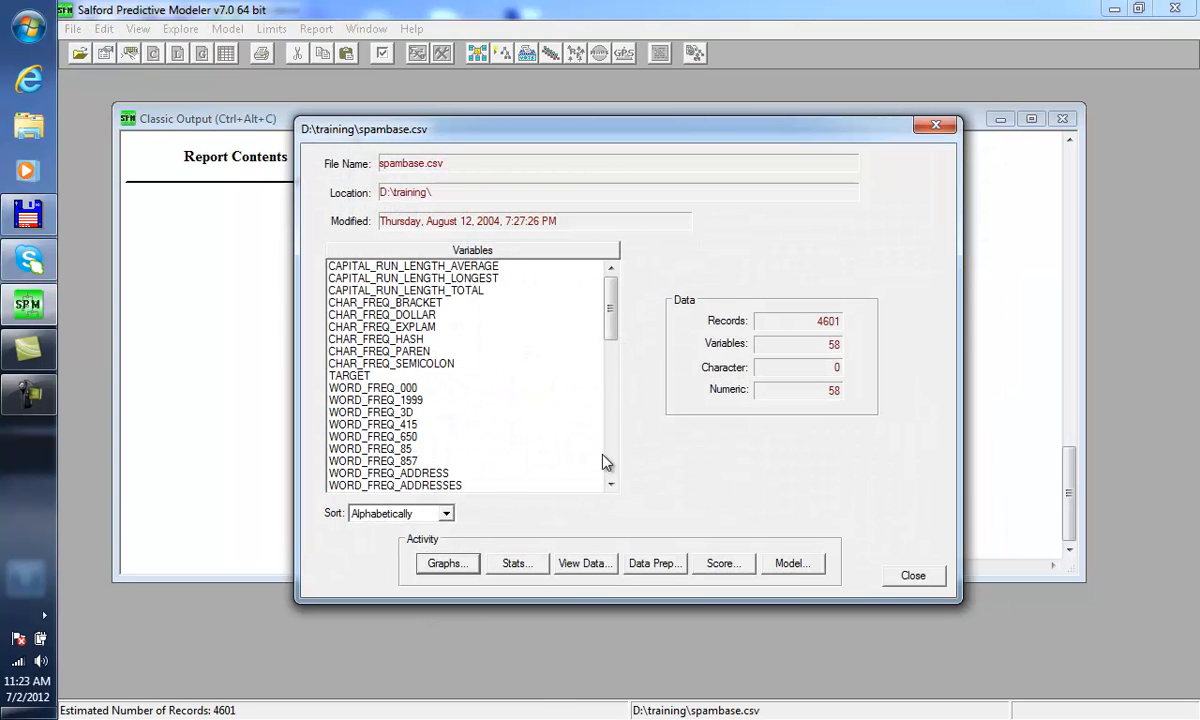
mouse_move(724, 192)
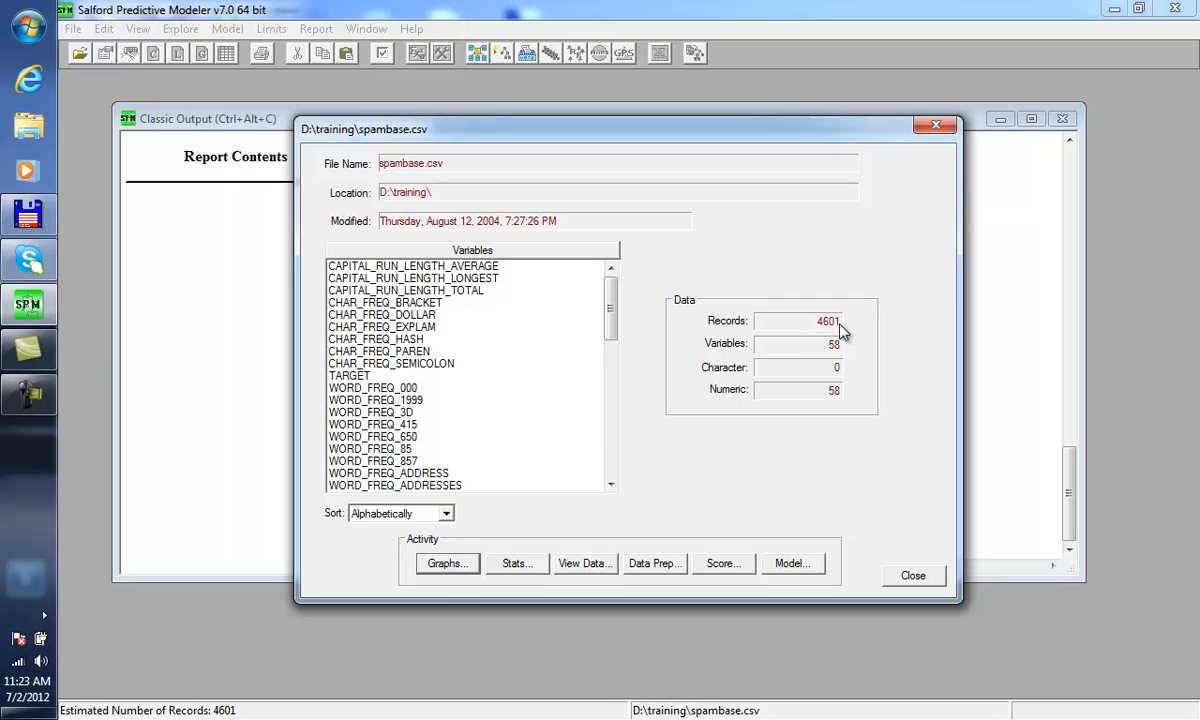
mouse_move(796, 572)
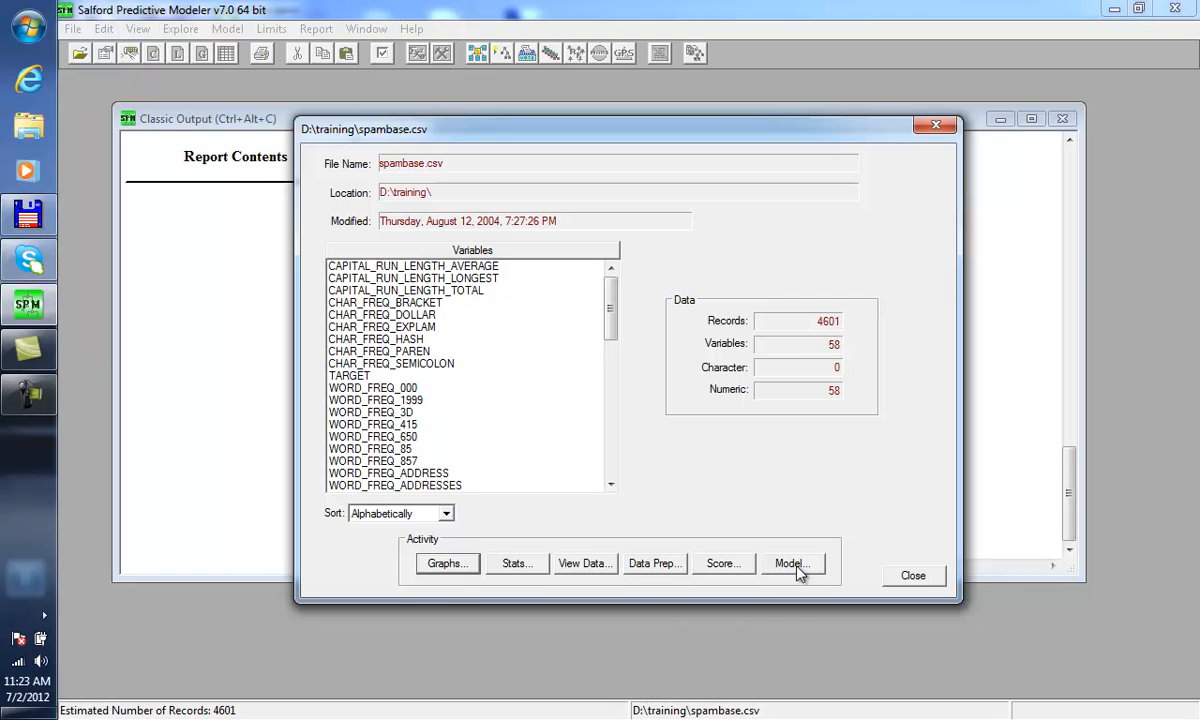
Step: Start a CART model with TARGET as target, clear predictors, then tick ten including WORD_FREQ_OVER and WORD_FREQ_DATA
left_click(788, 564)
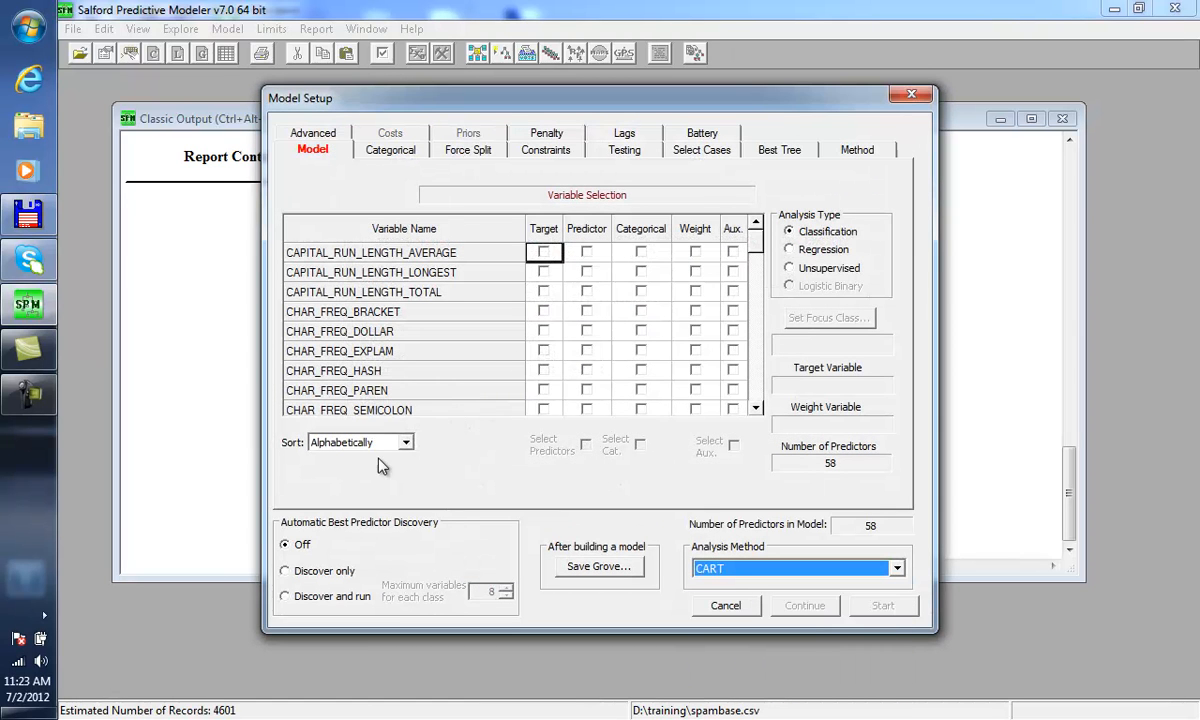
left_click(404, 442)
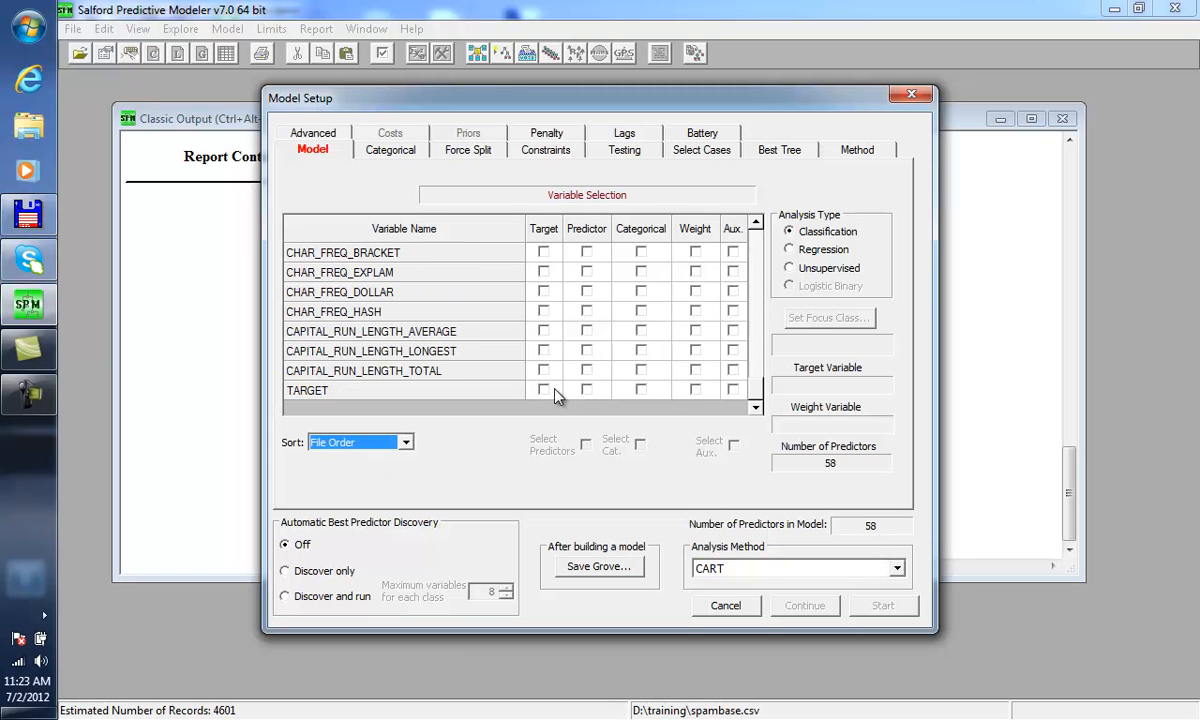
left_click(544, 408)
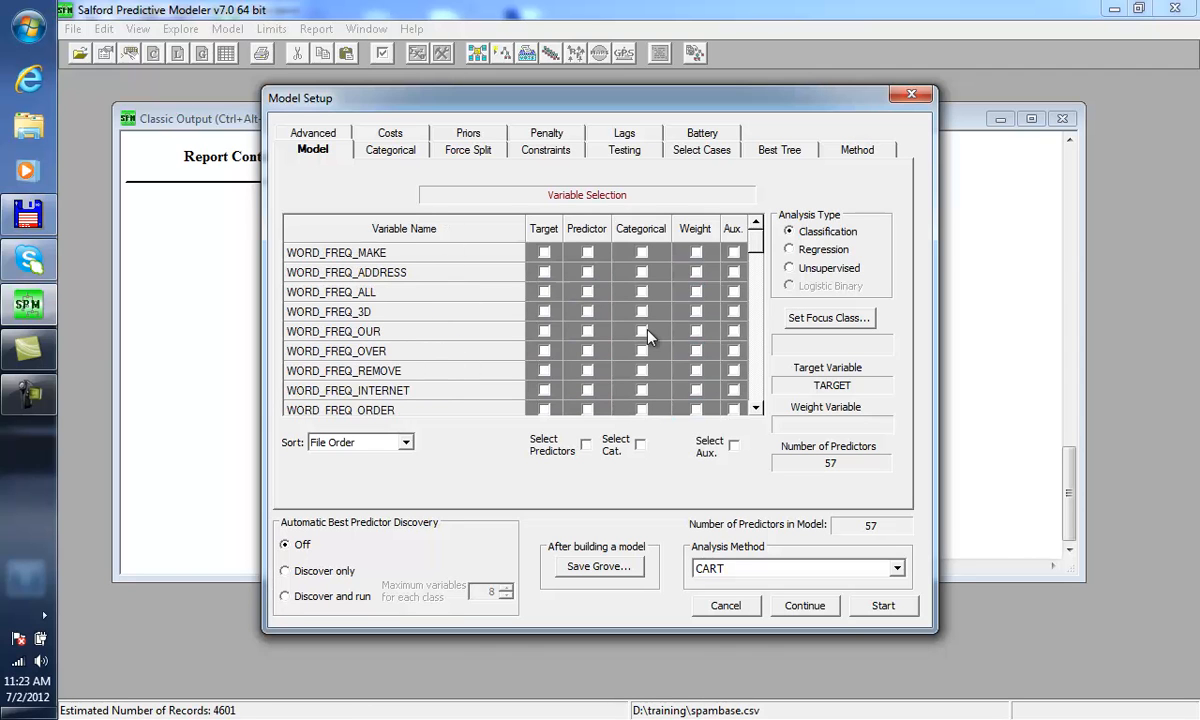
mouse_move(648, 390)
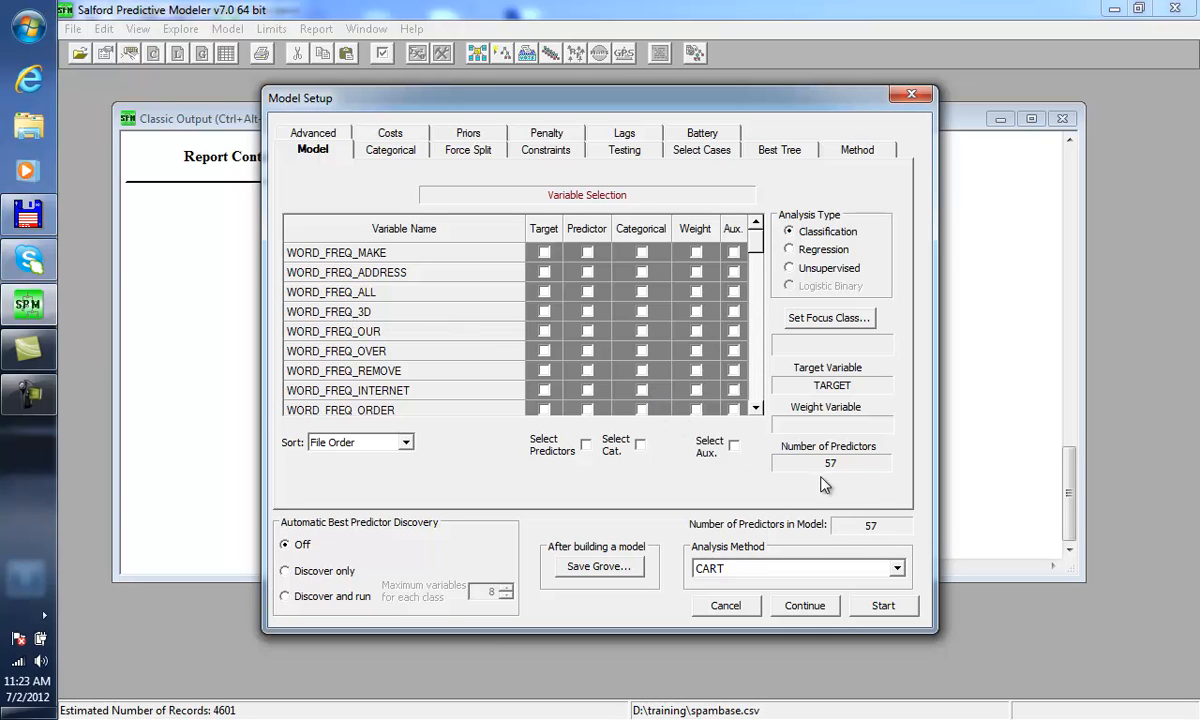
left_click(588, 272)
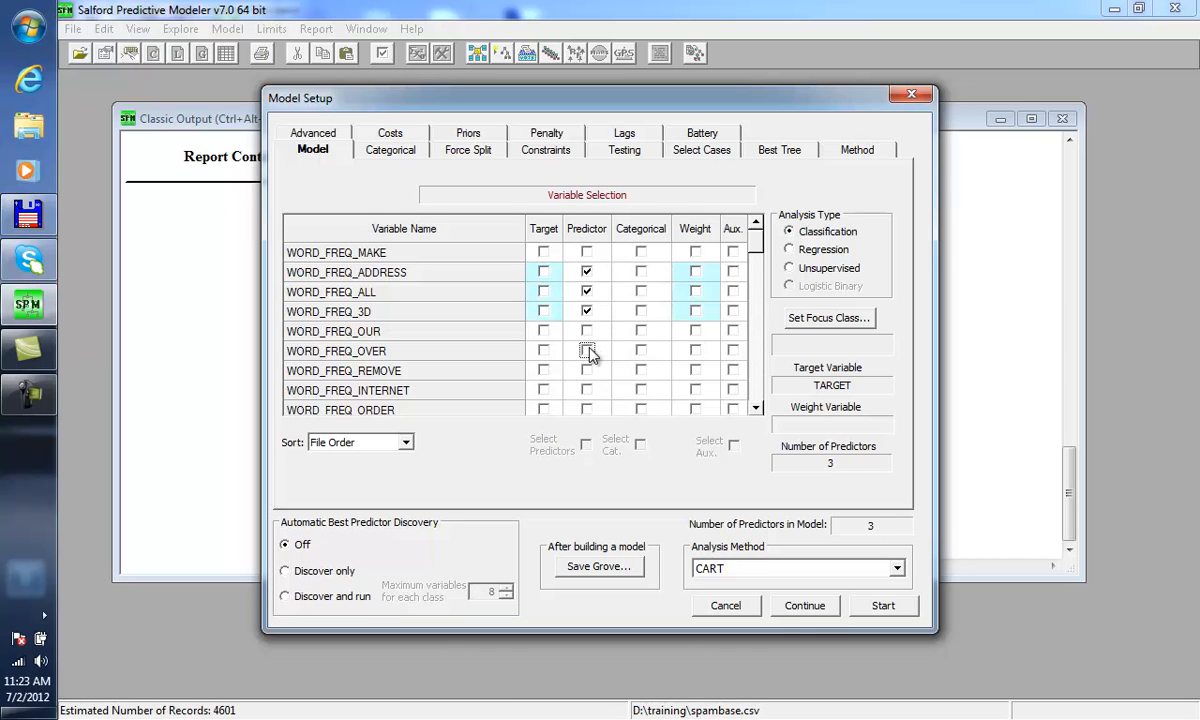
left_click(588, 368)
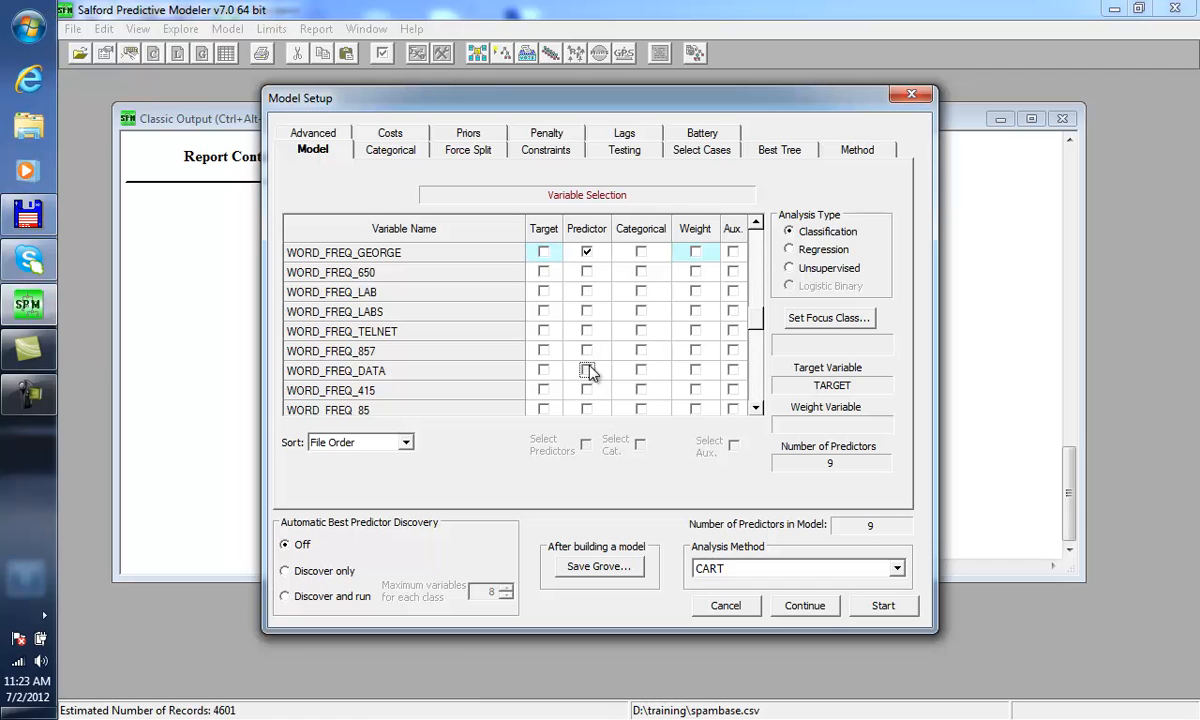
left_click(586, 370)
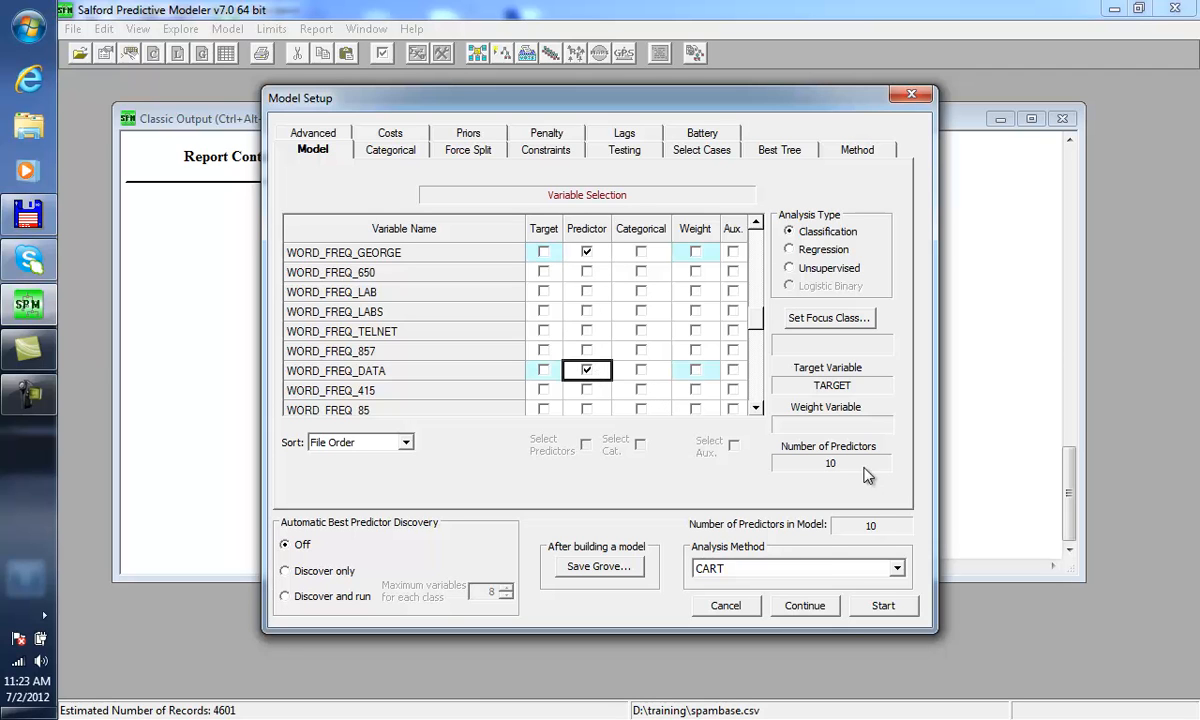
mouse_move(690, 312)
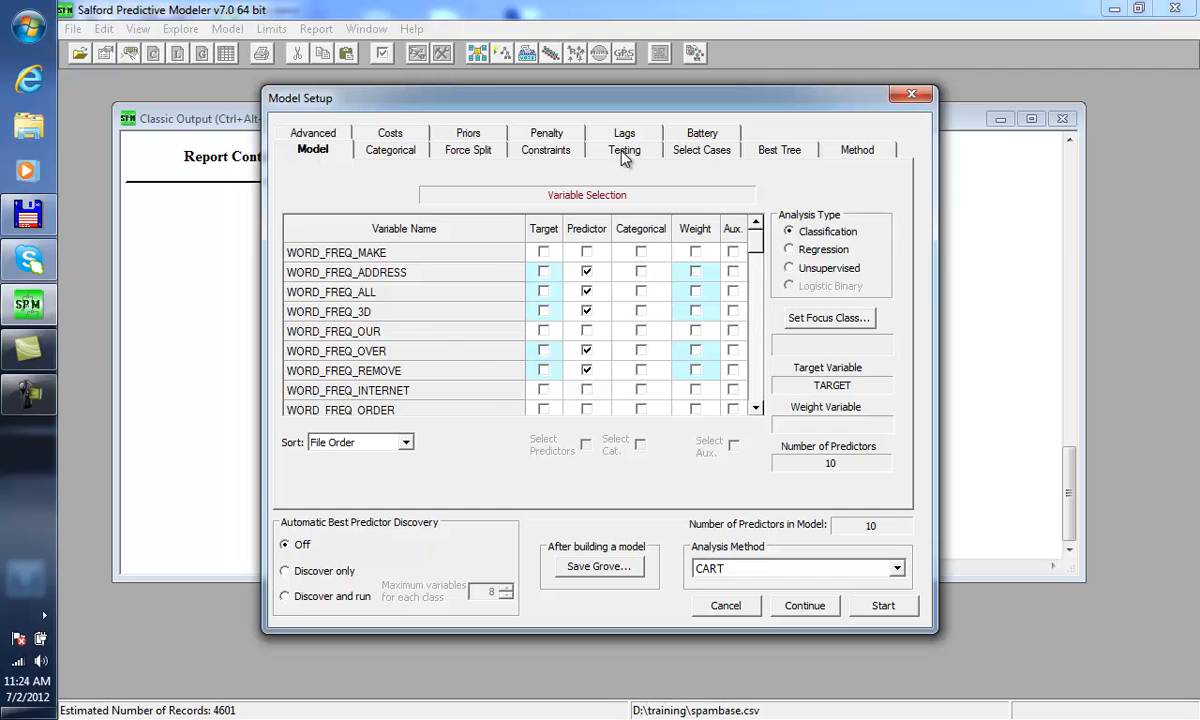
Step: Reserve a random 0.5 fraction for testing and set terminal node minimum to 10
left_click(624, 148)
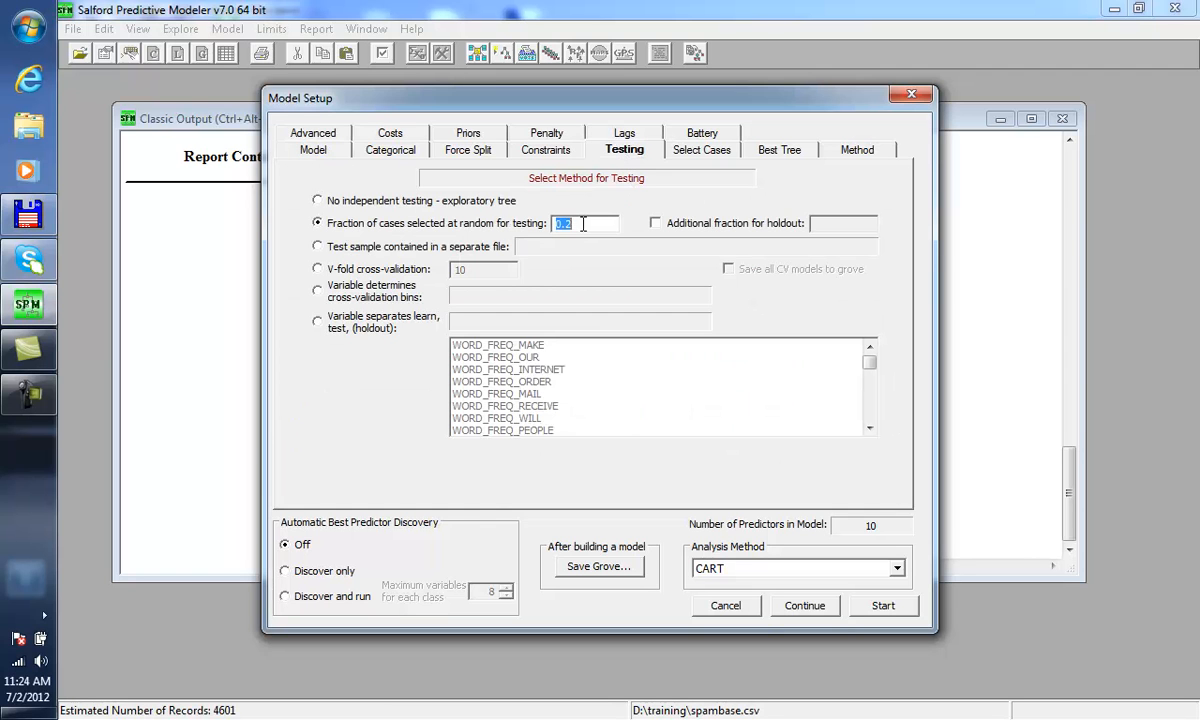
type("0.5")
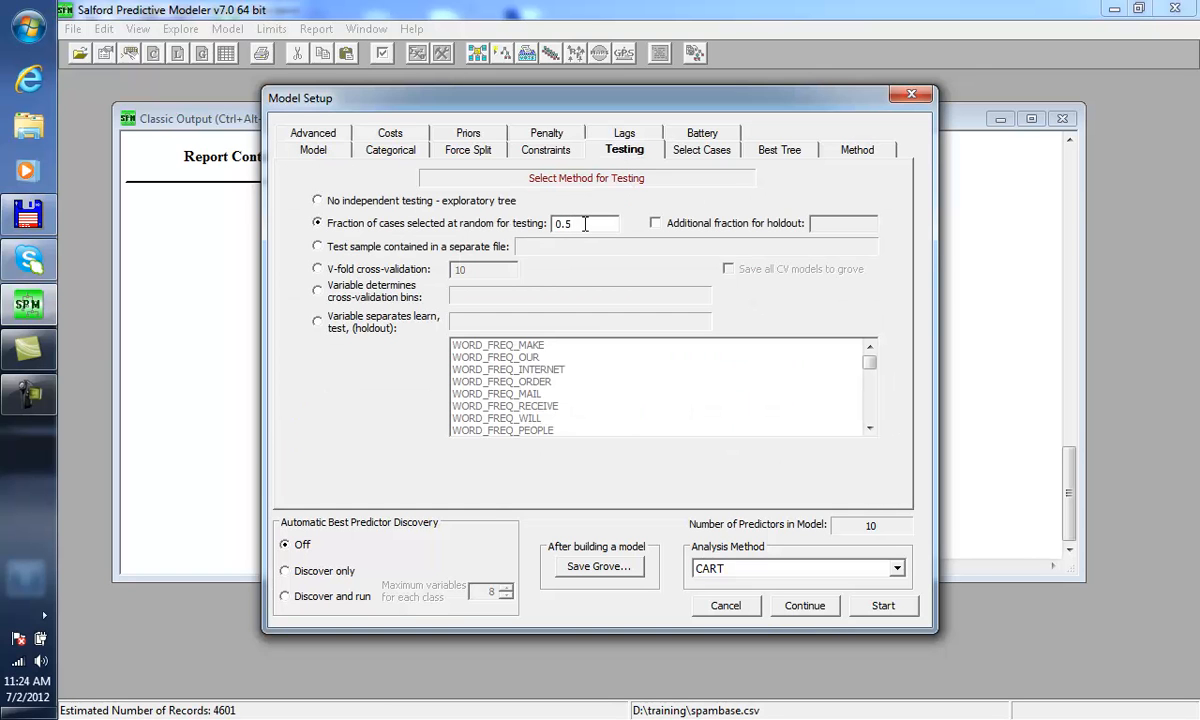
left_click(312, 132)
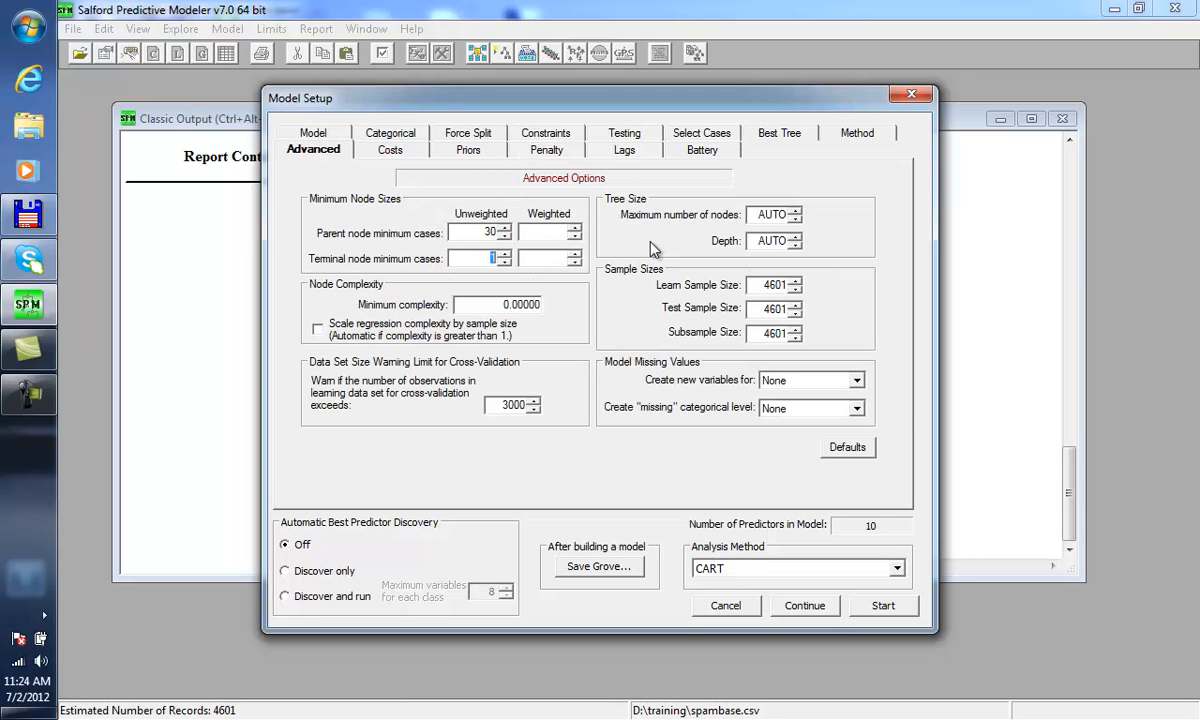
type("10")
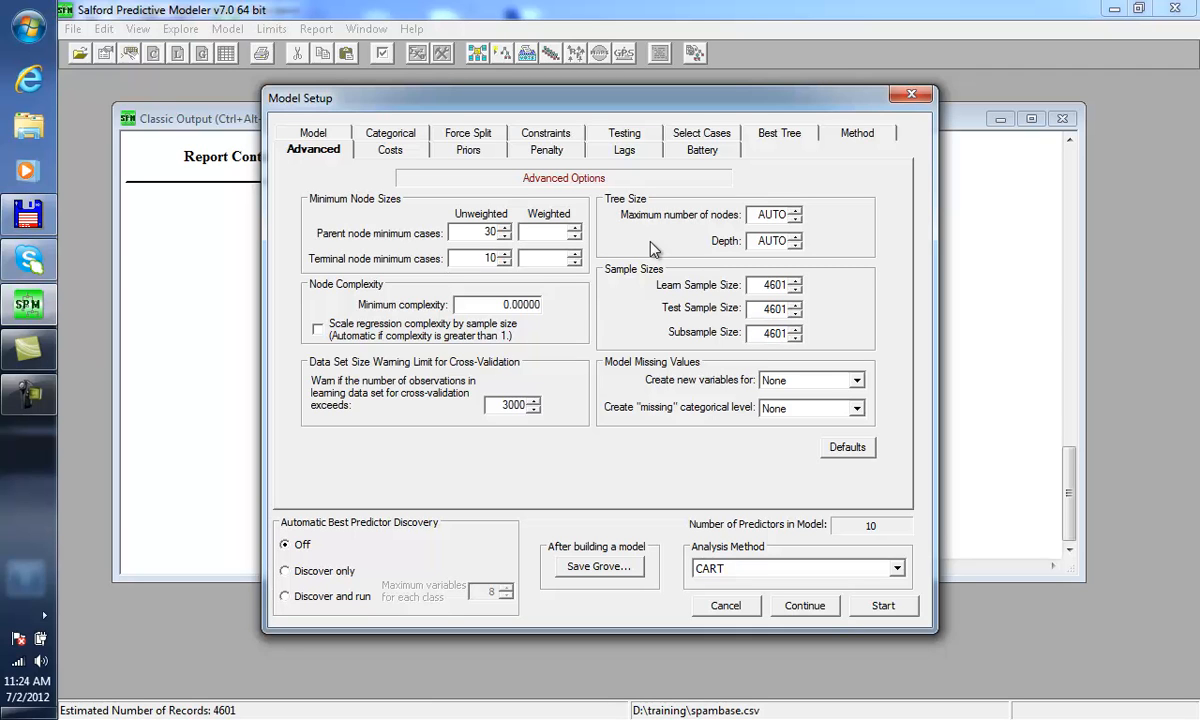
mouse_move(452, 338)
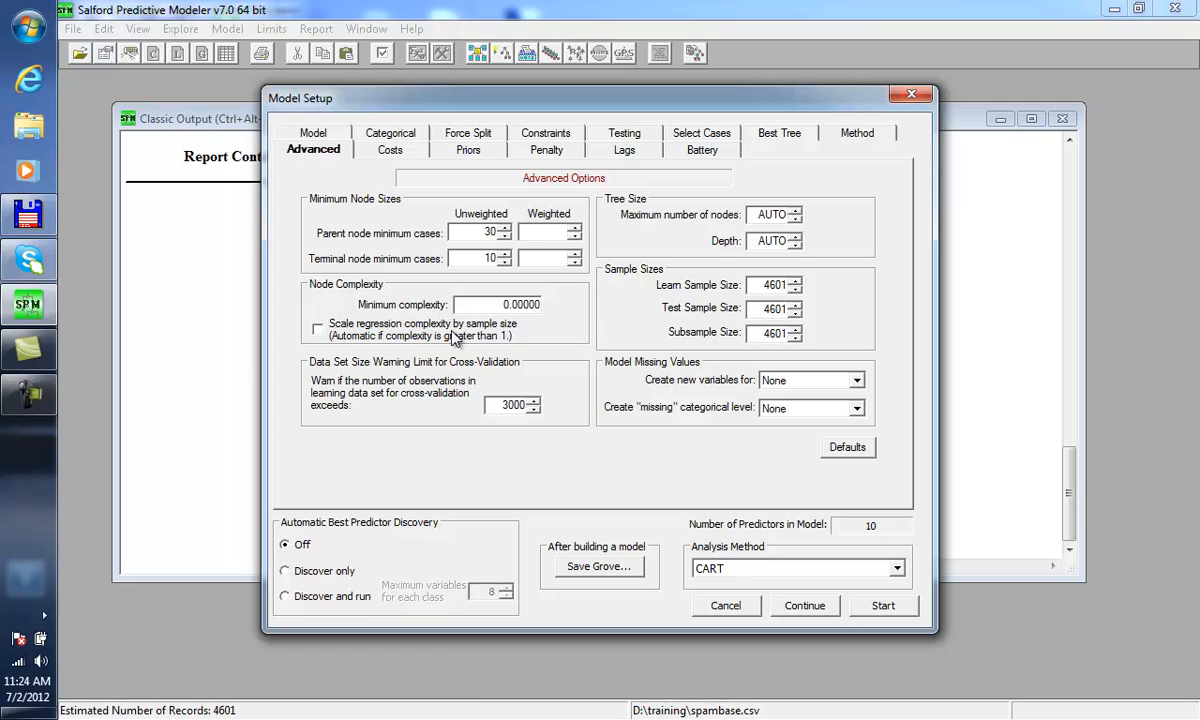
left_click(312, 132)
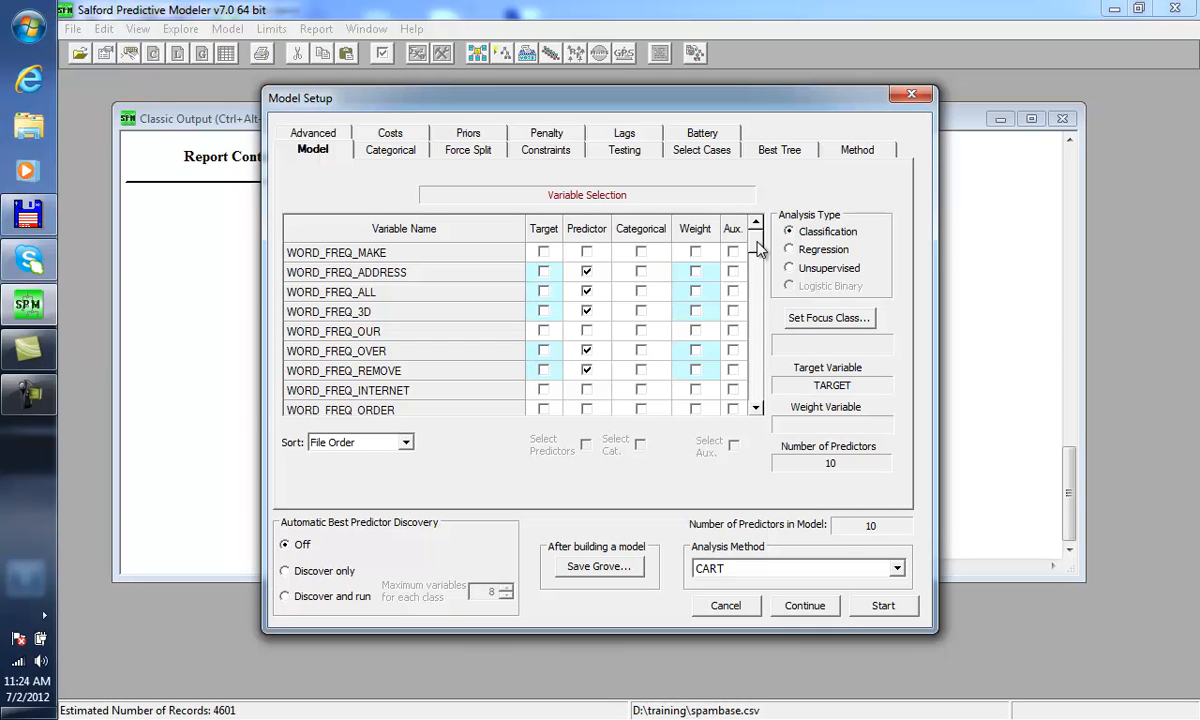
mouse_move(844, 480)
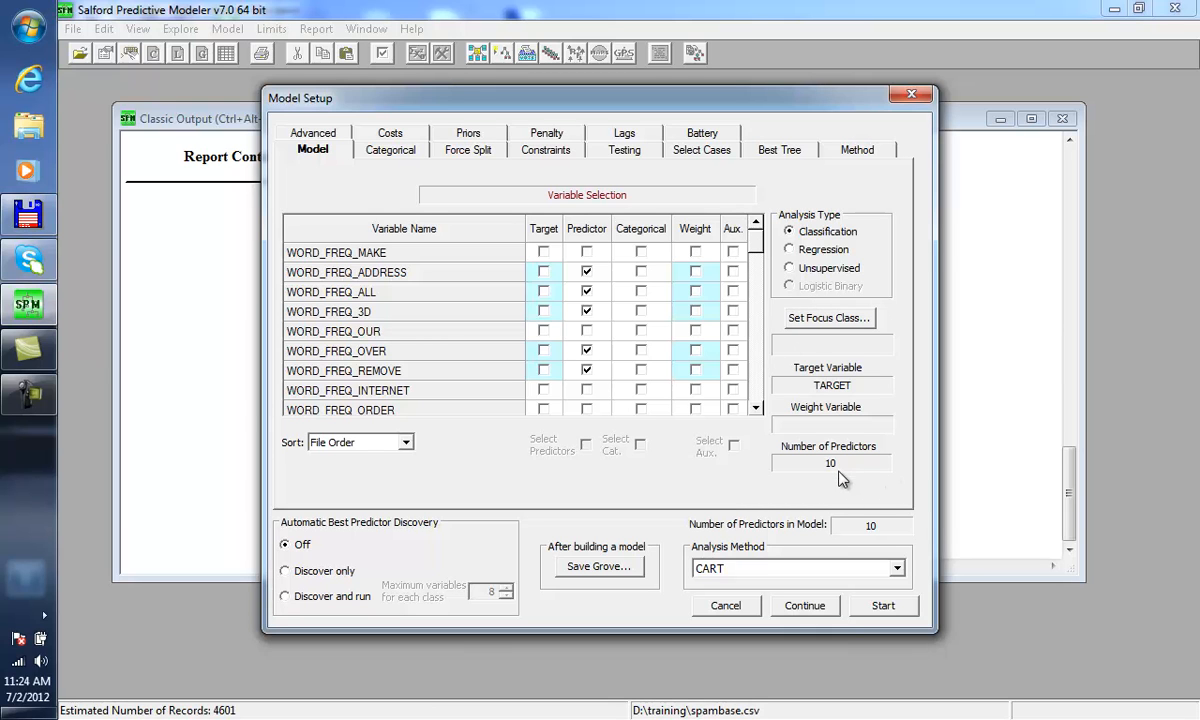
mouse_move(688, 304)
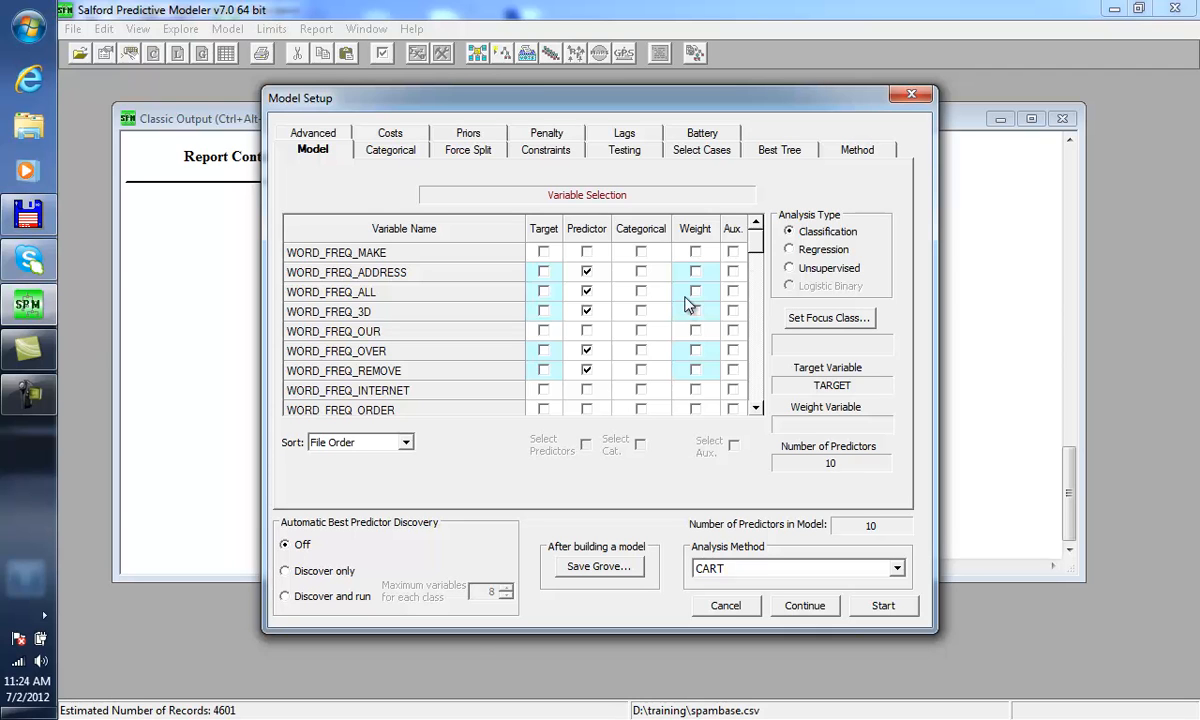
mouse_move(690, 312)
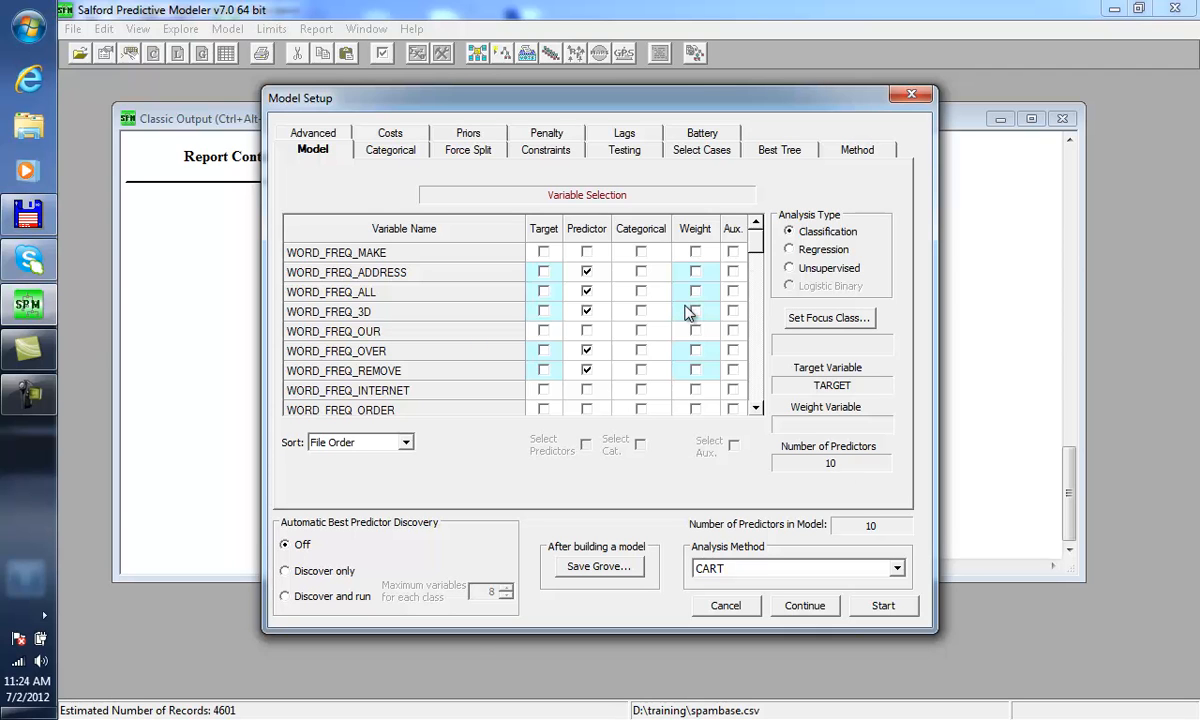
mouse_move(910, 610)
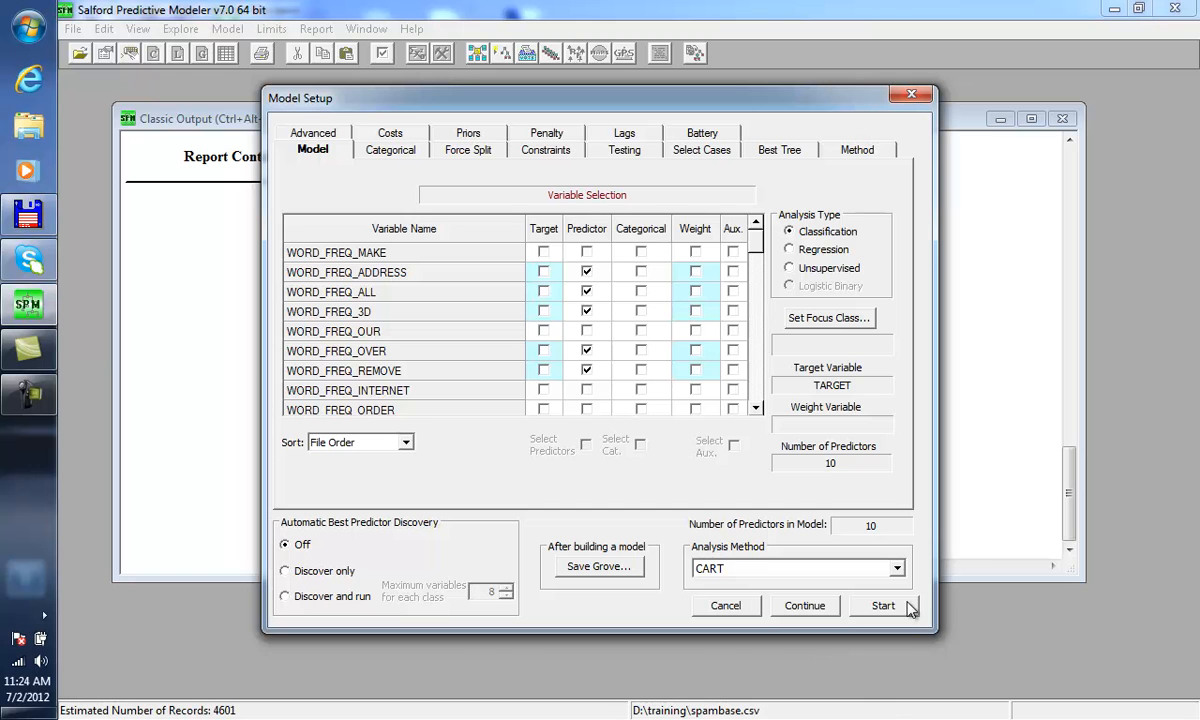
Step: Run CART to grow the 26-node tree in Navigator 1 (ROC test 0.9027)
left_click(884, 604)
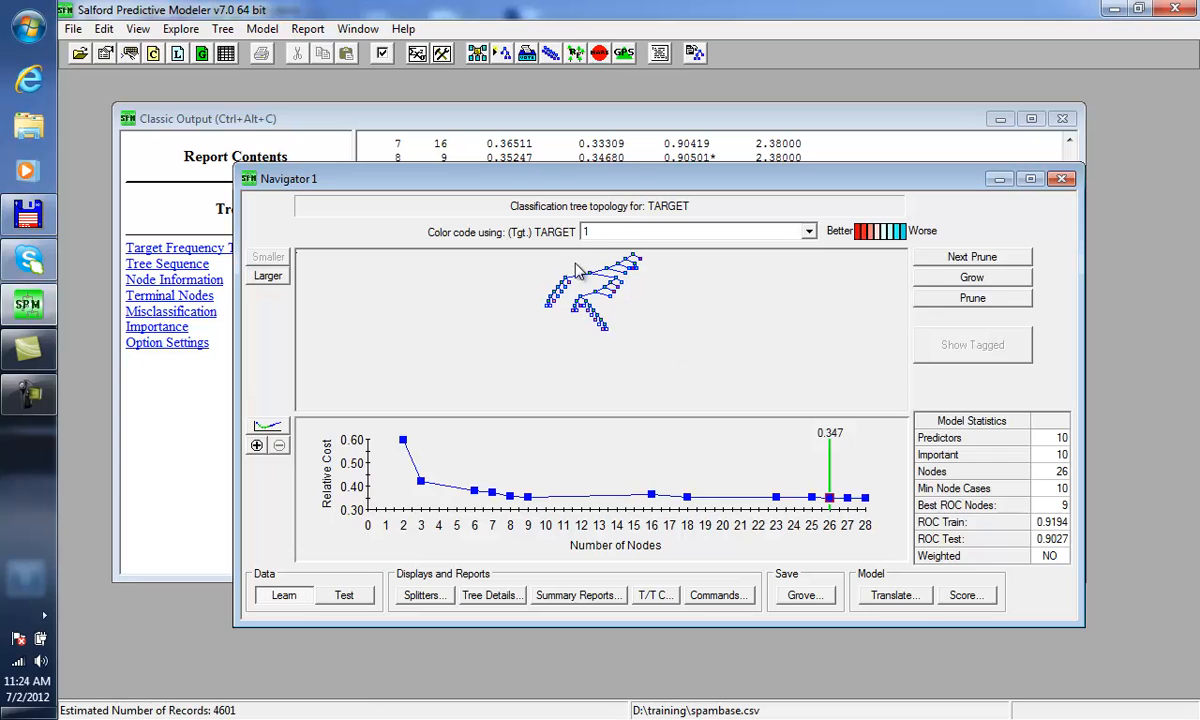
mouse_move(598, 536)
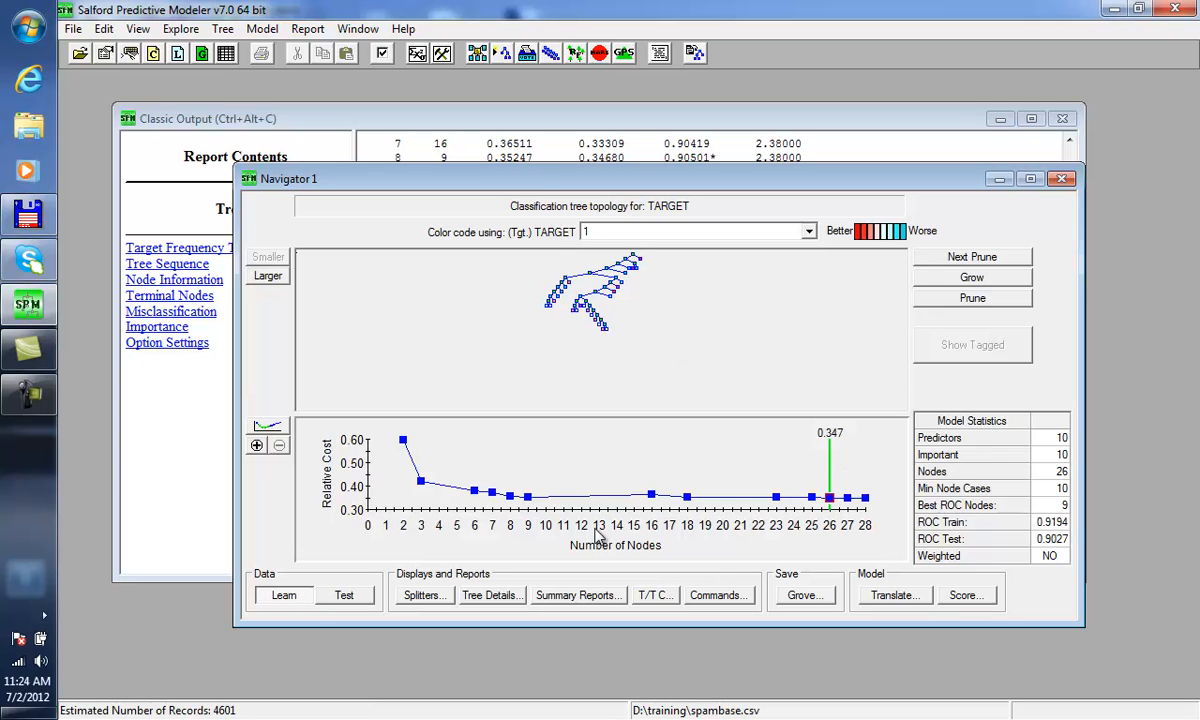
mouse_move(660, 516)
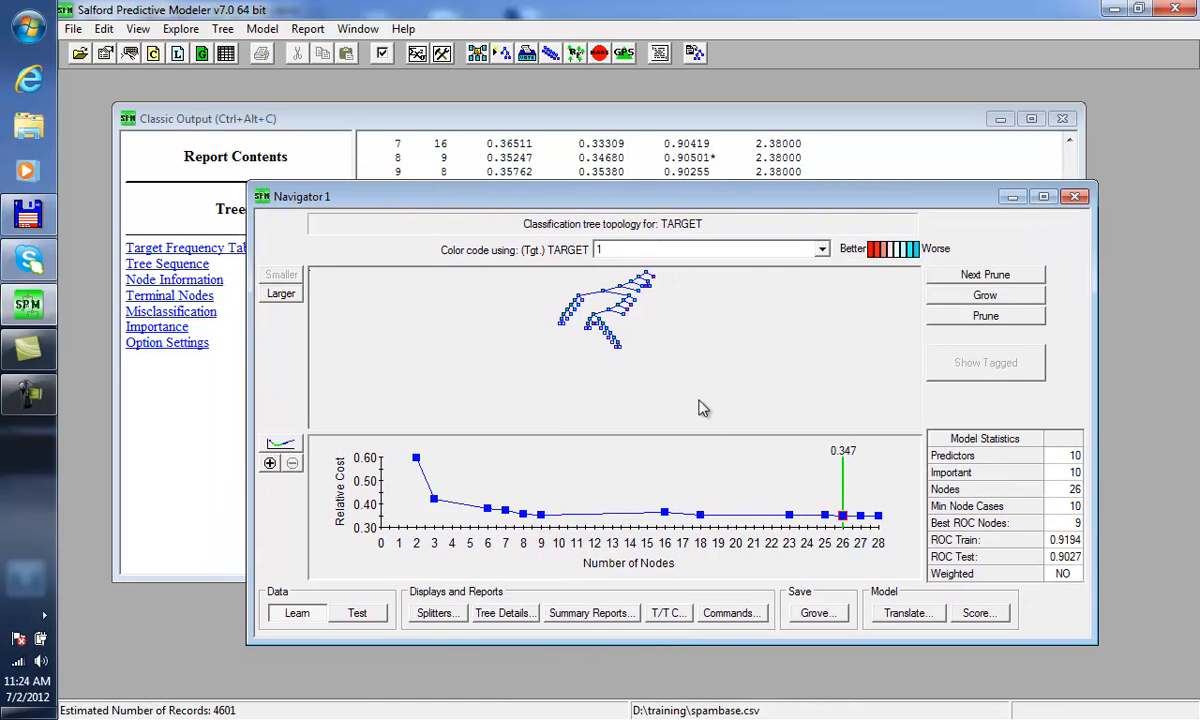
mouse_move(684, 396)
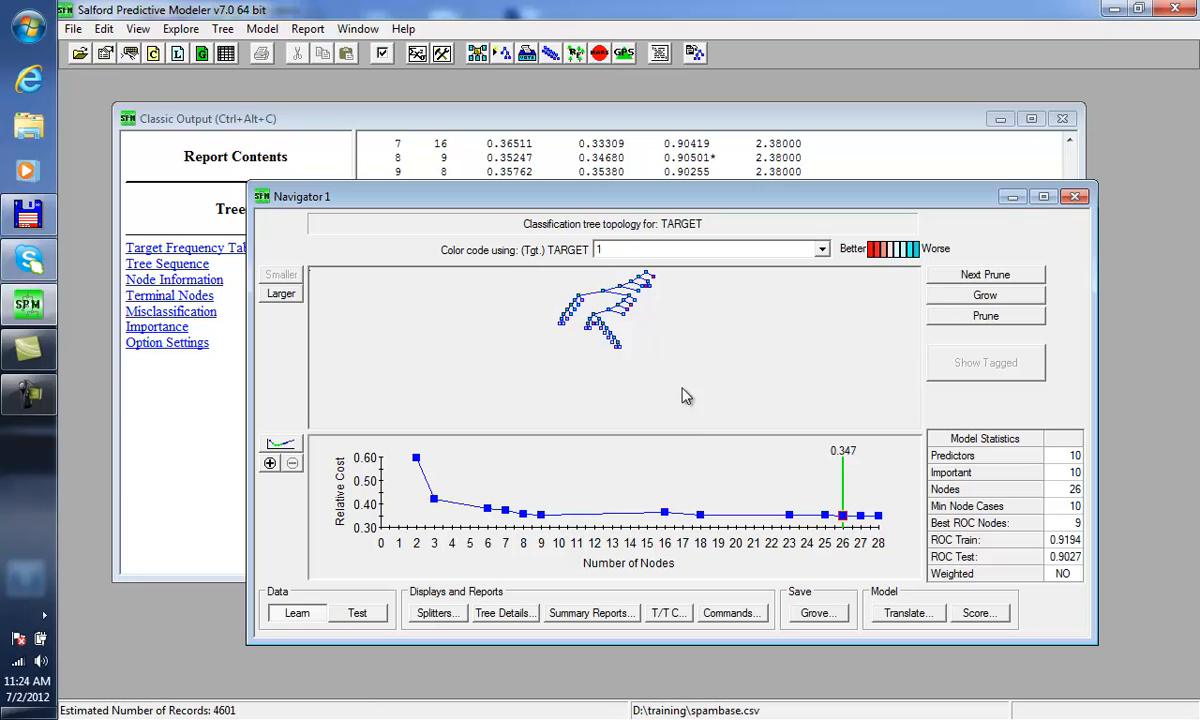
mouse_move(764, 400)
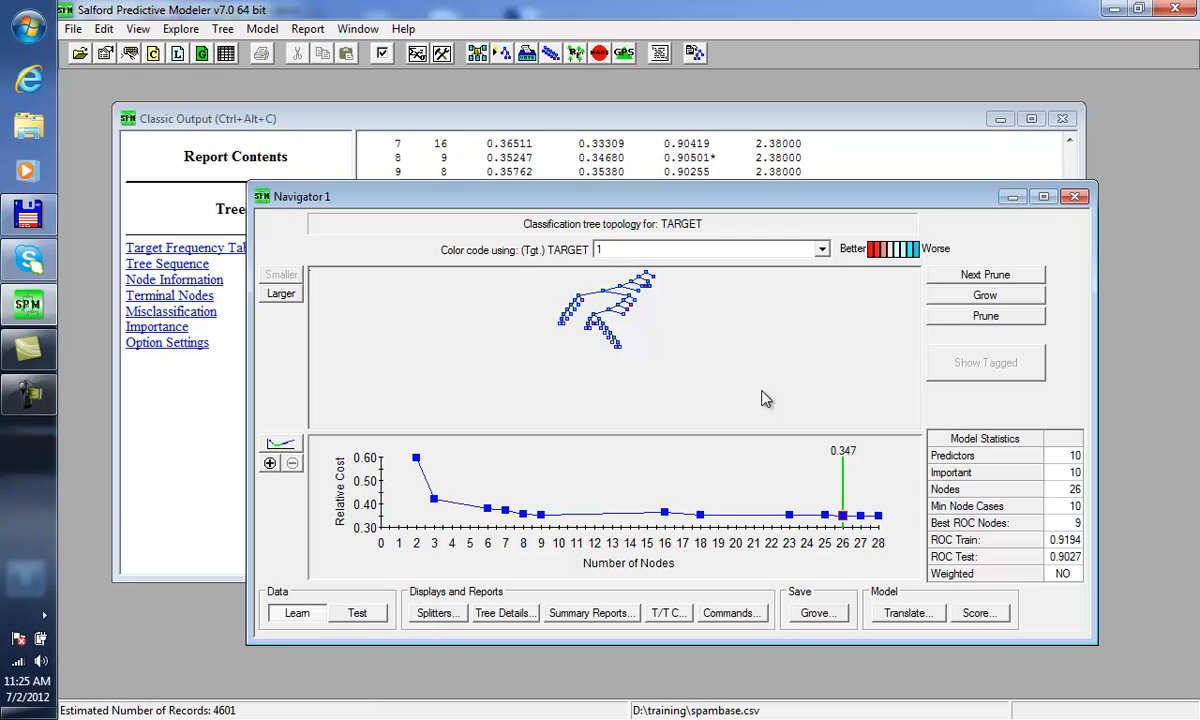
mouse_move(700, 208)
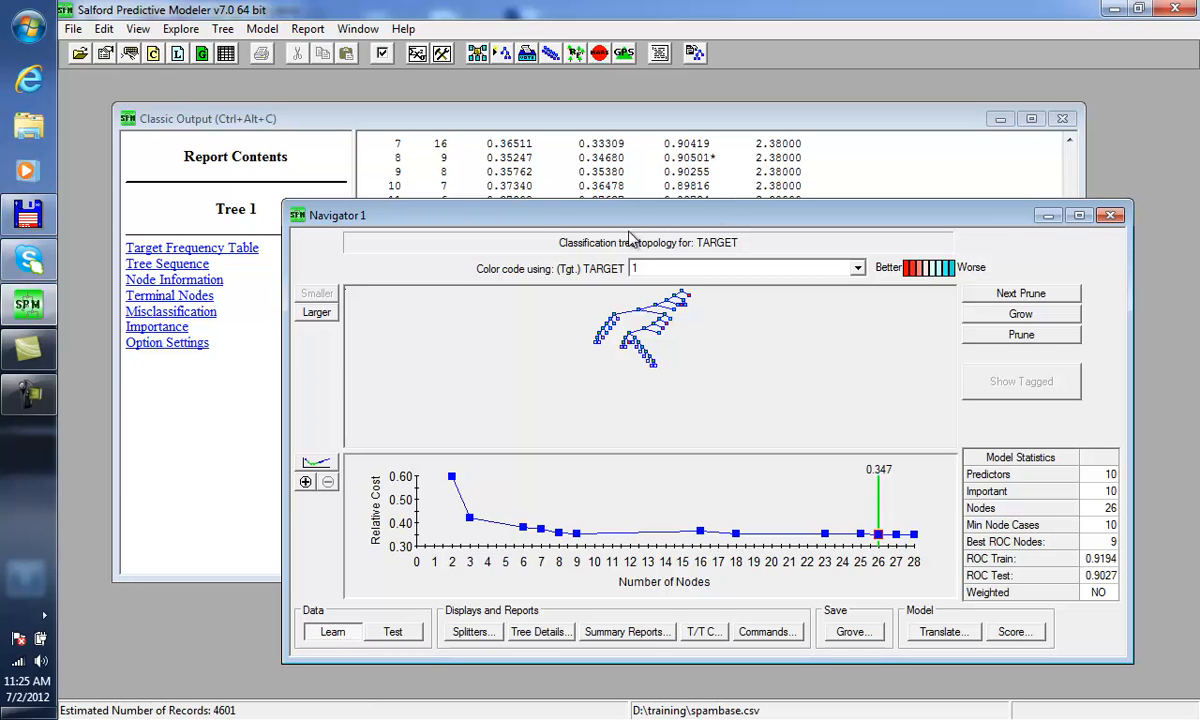
mouse_move(284, 380)
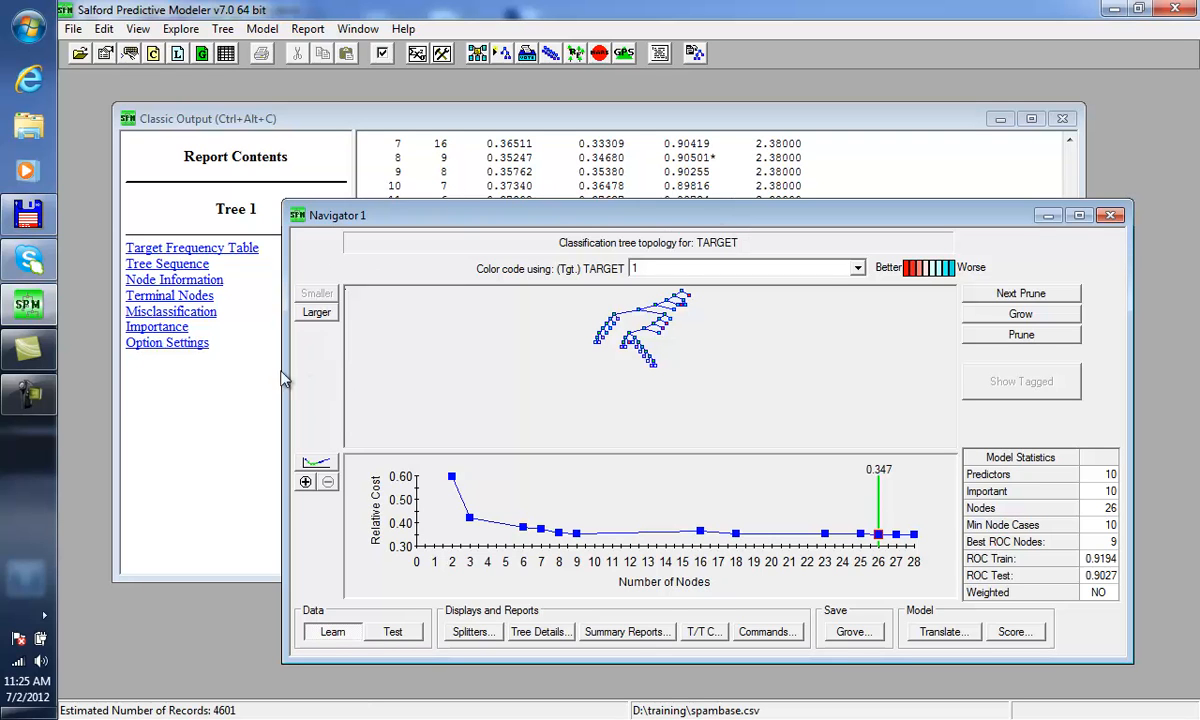
mouse_move(182, 28)
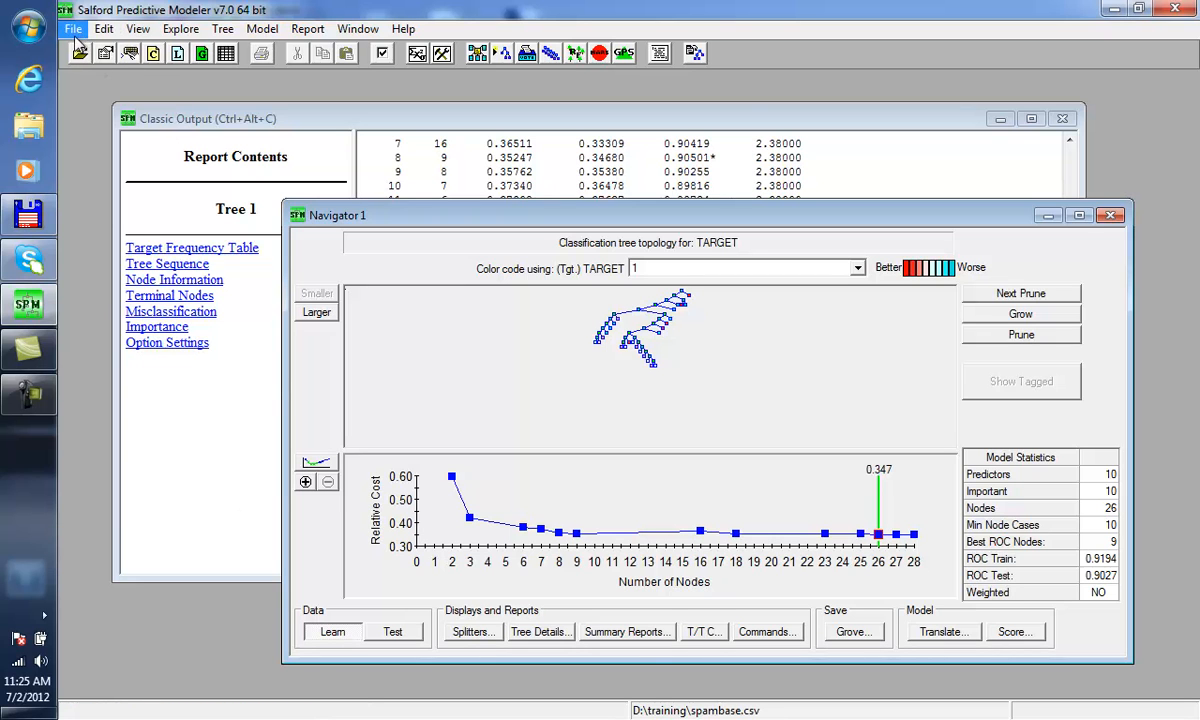
Step: Browse the File and View menus to find Open Command Log
left_click(72, 28)
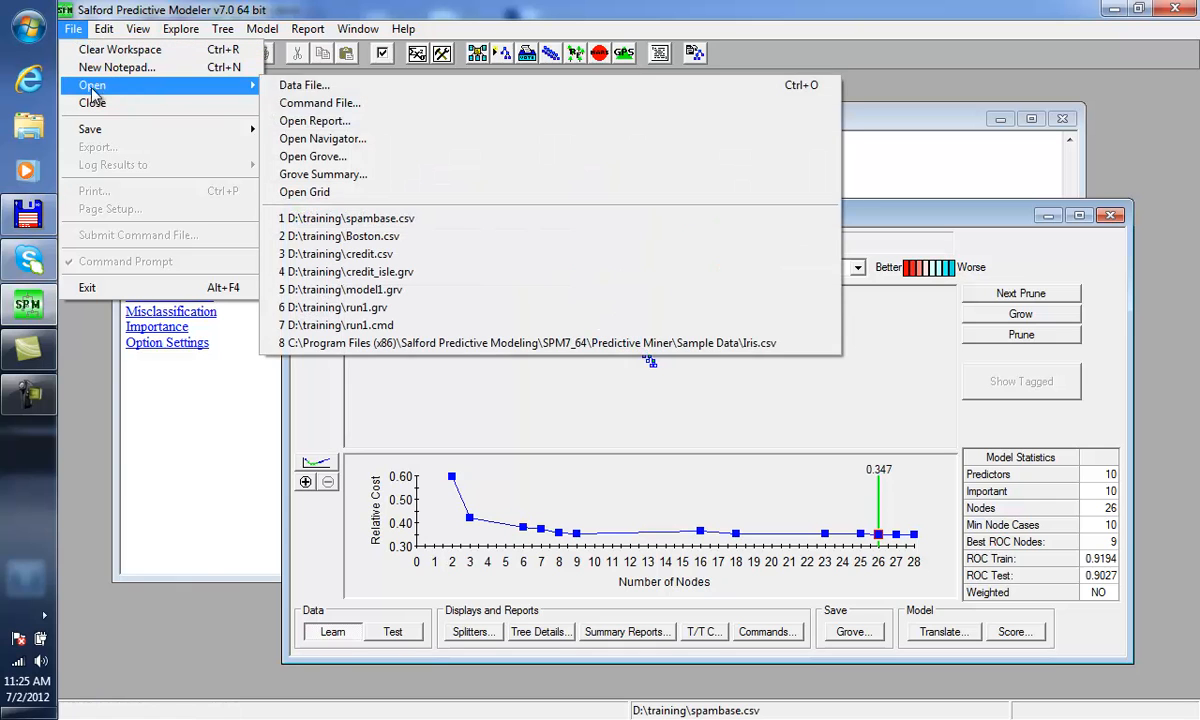
mouse_move(322, 138)
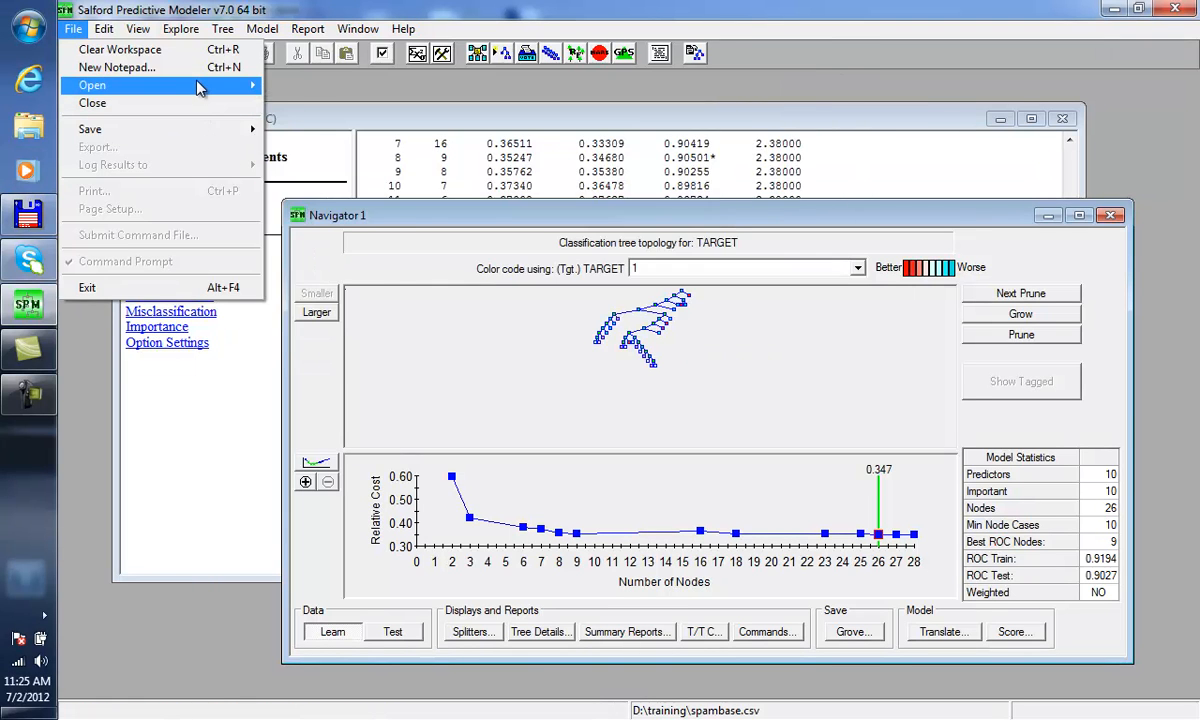
left_click(138, 28)
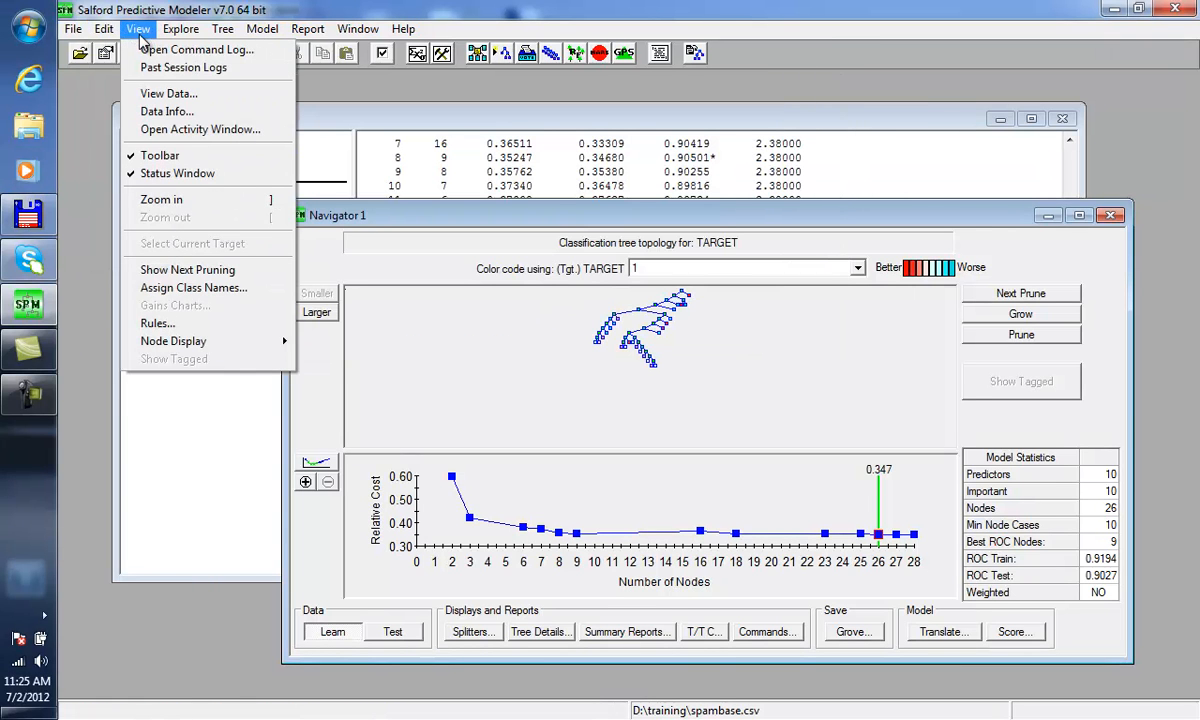
mouse_move(164, 218)
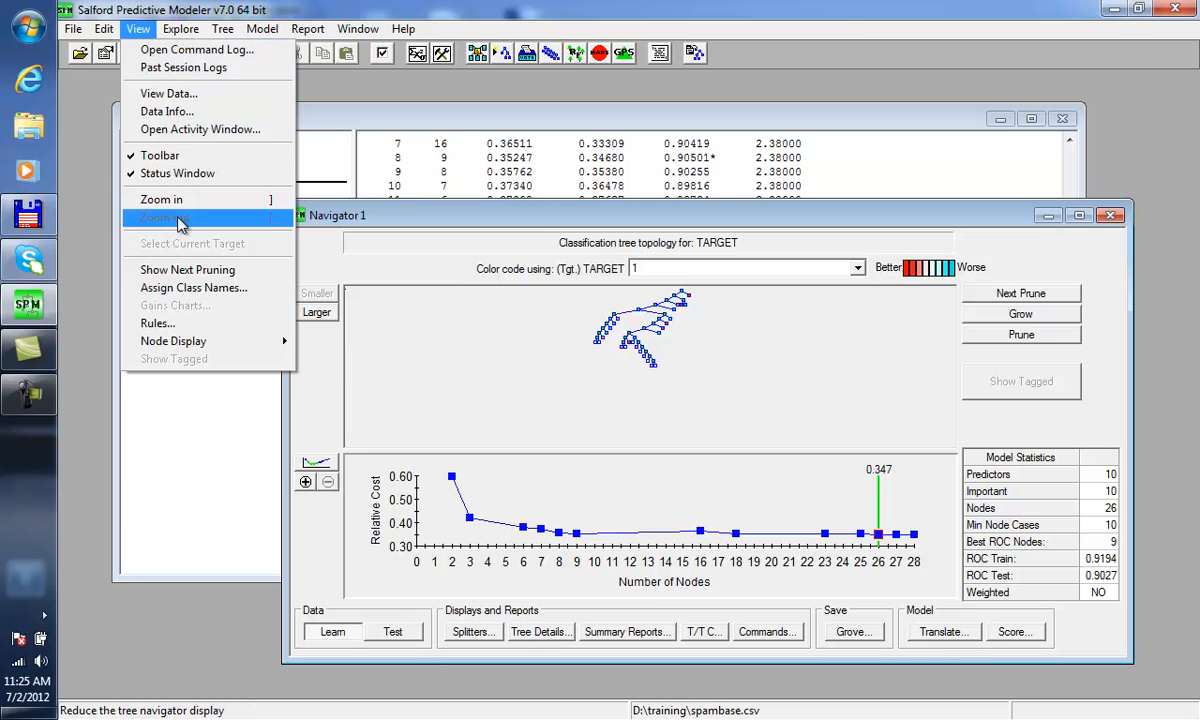
mouse_move(200, 128)
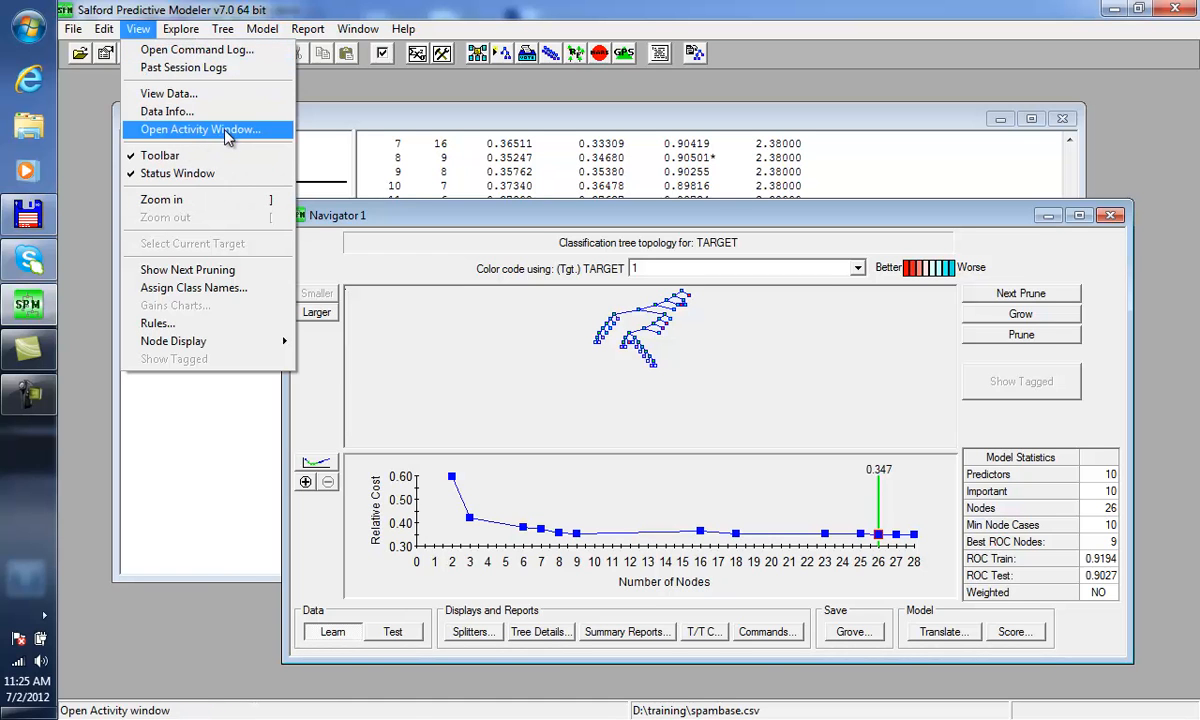
mouse_move(190, 136)
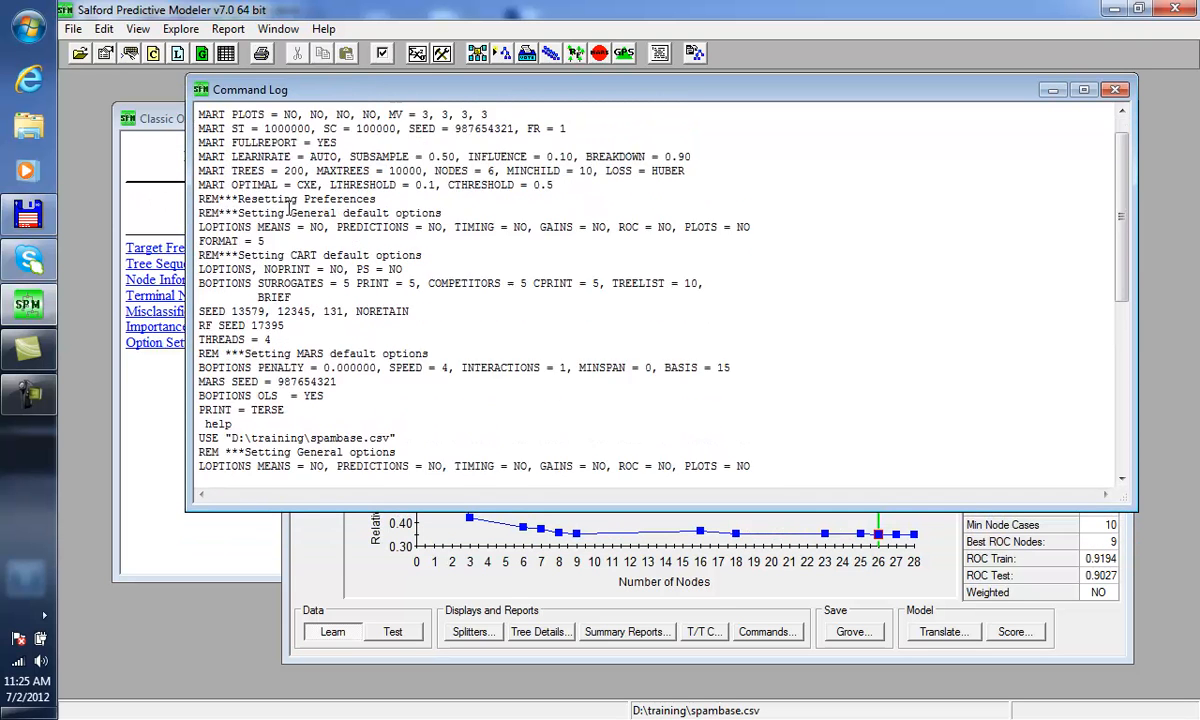
Step: Scroll the command log down to the KEEP and CART GO lines
scroll("down", 3)
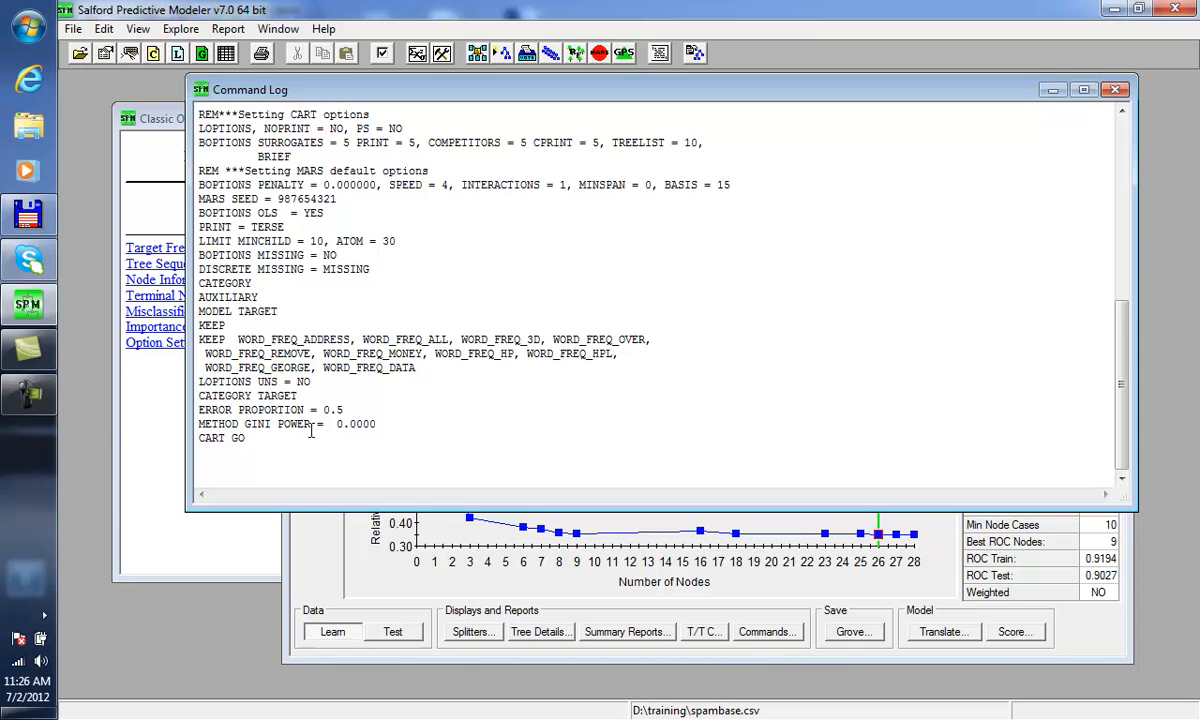
mouse_move(416, 92)
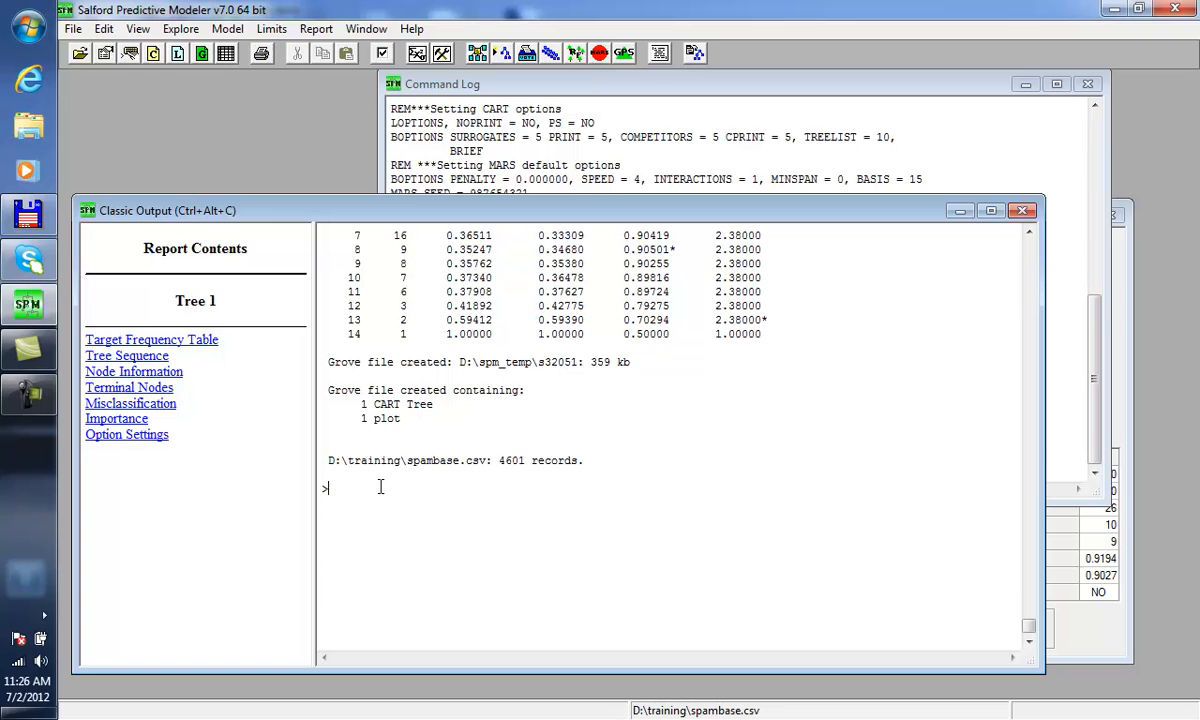
Step: Run help model to show the MODEL command's syntax in Classic Output
type("help model")
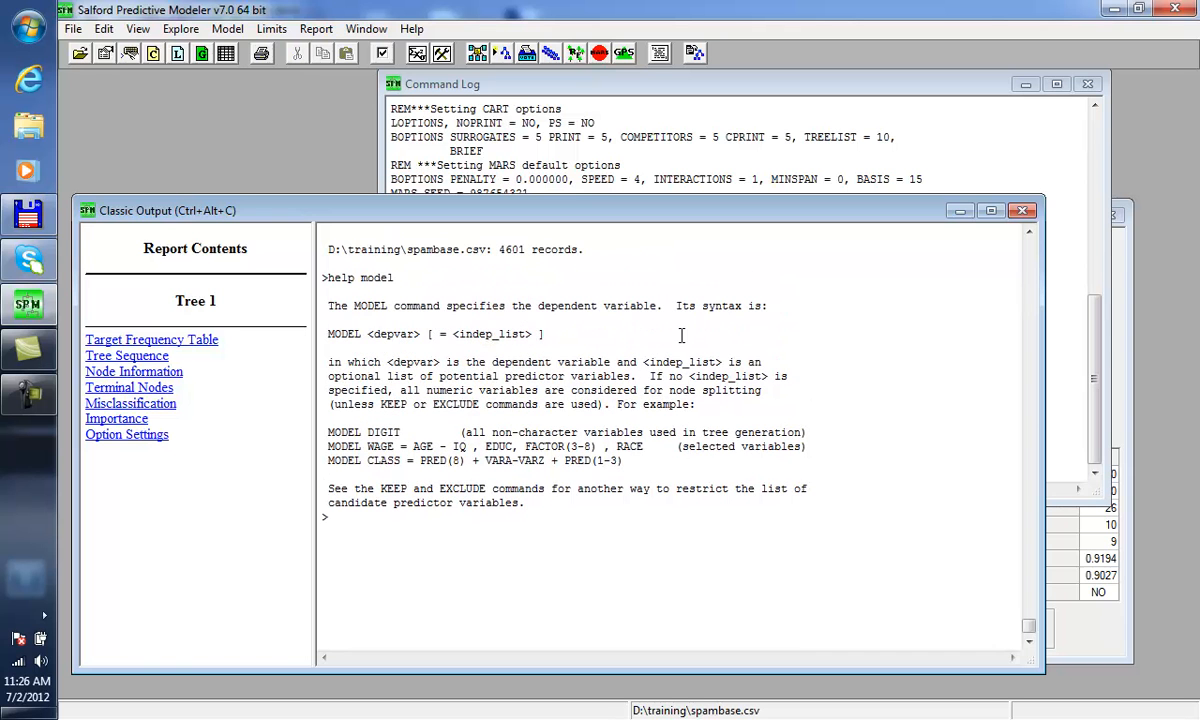
mouse_move(556, 98)
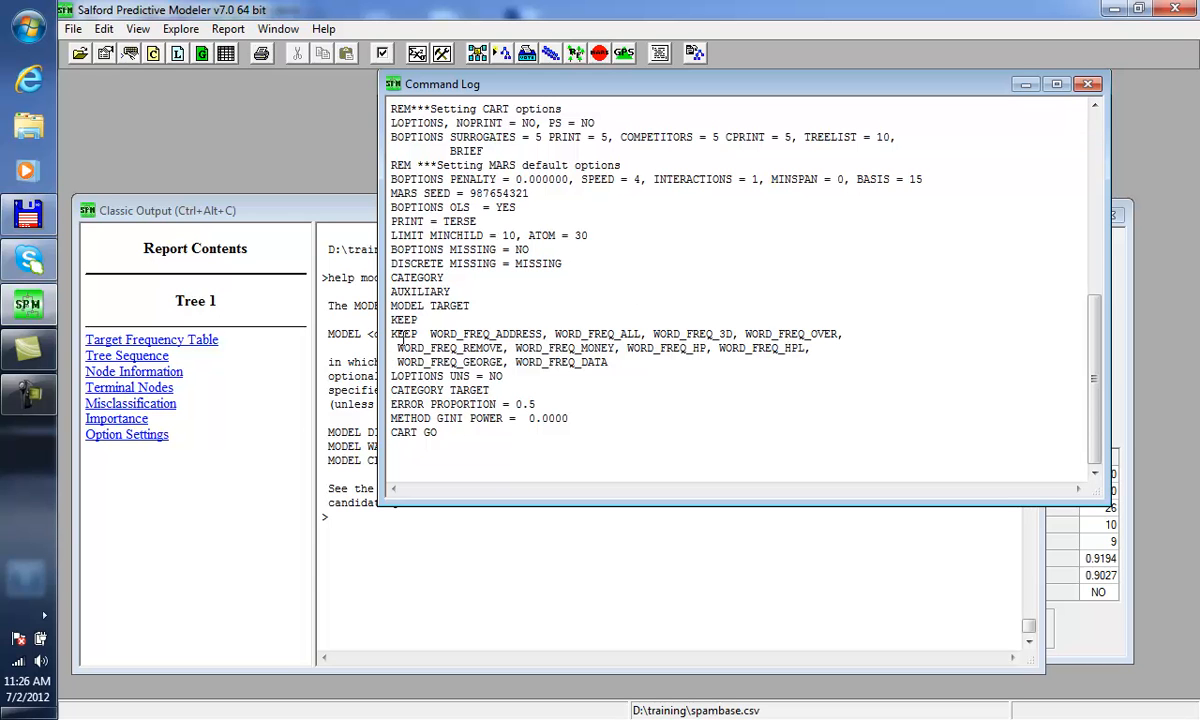
mouse_move(400, 336)
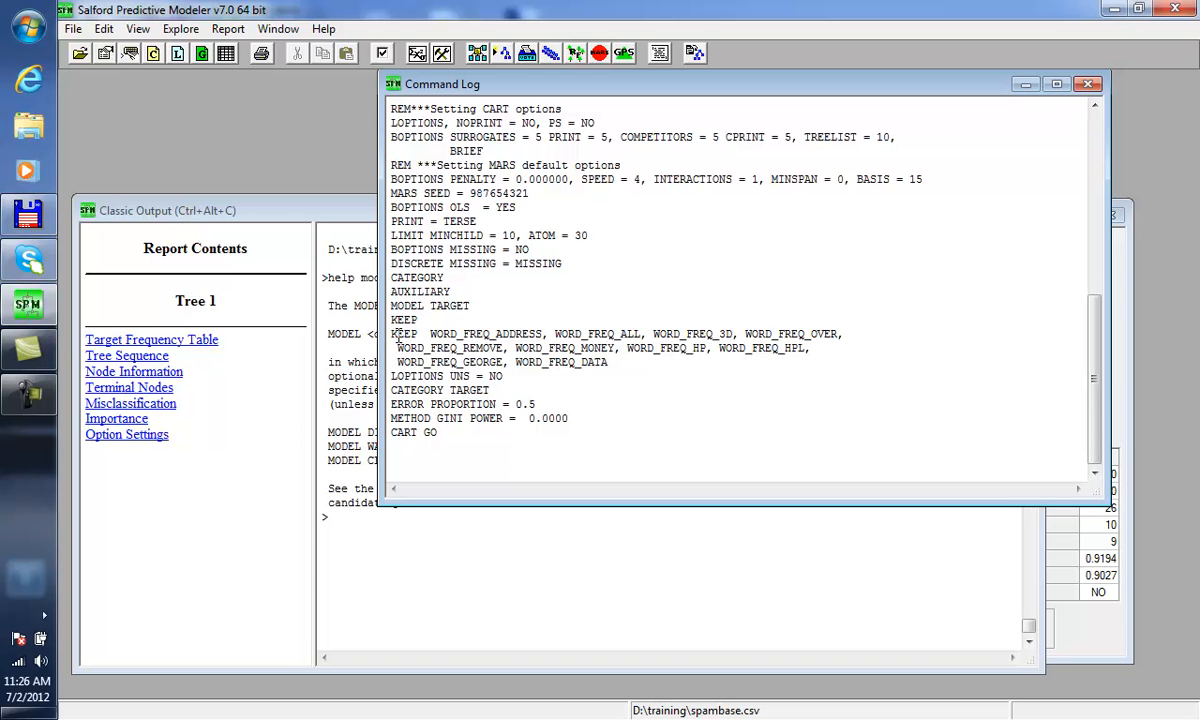
mouse_move(288, 604)
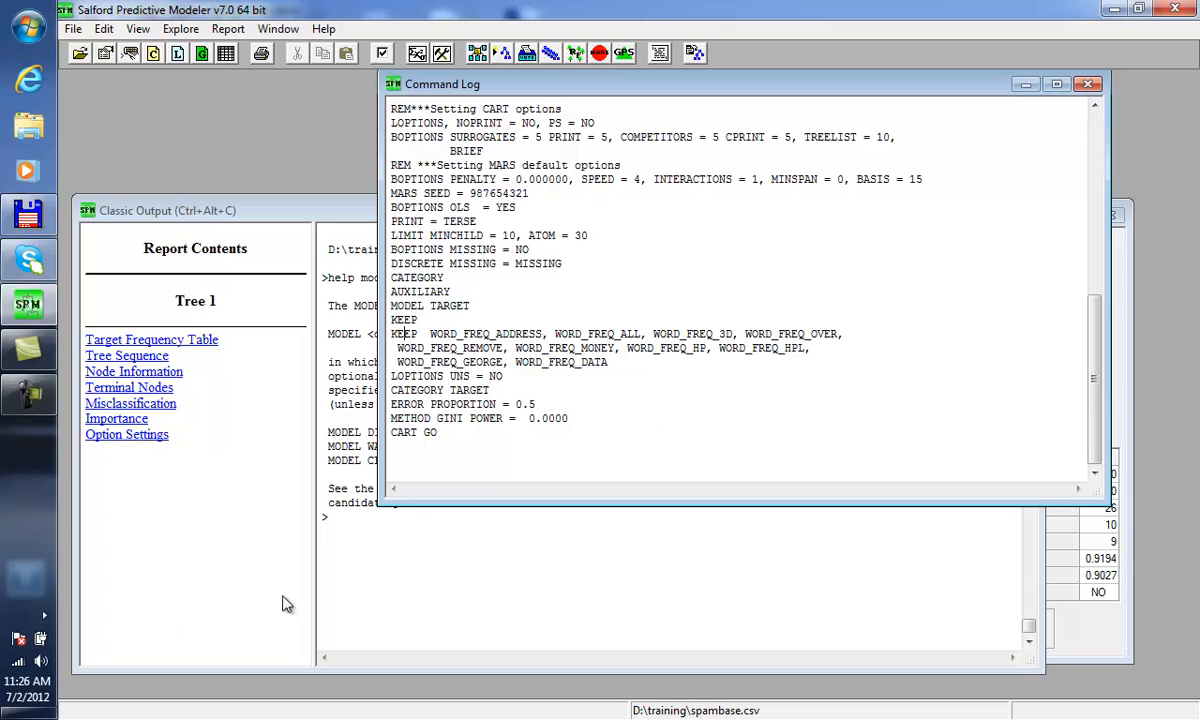
mouse_move(758, 324)
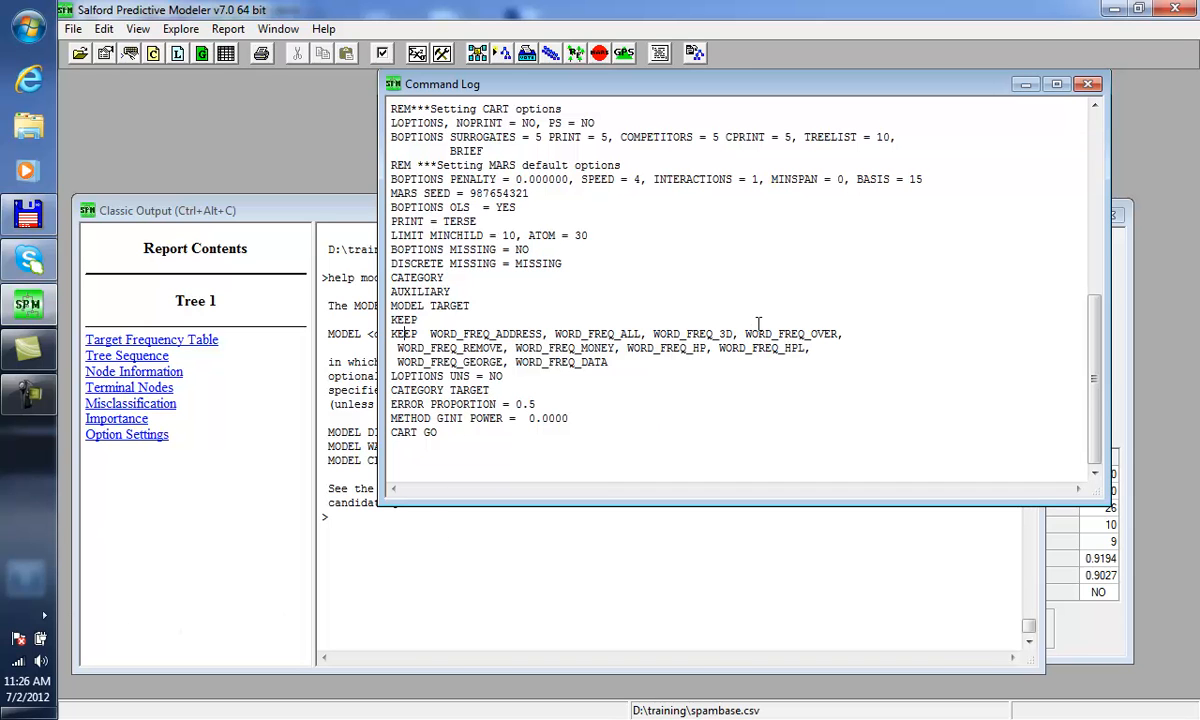
Step: Bring the Command Log window with the KEEP list back to the front
left_click(168, 210)
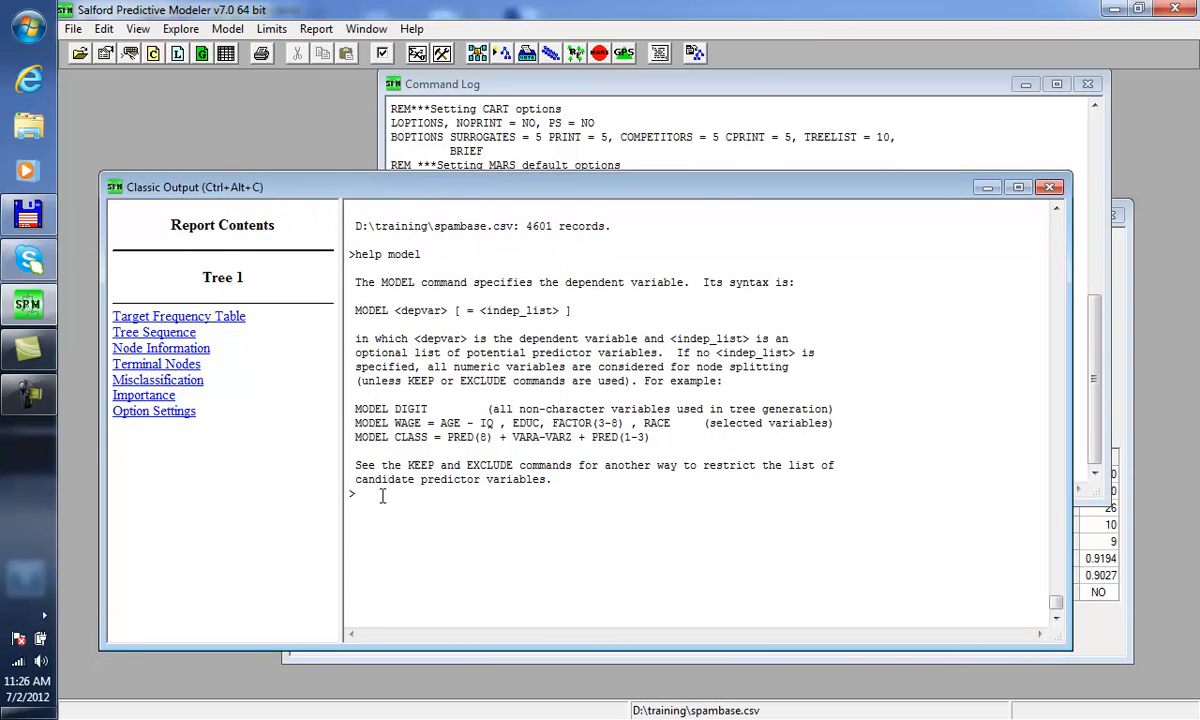
Step: Run help keep and scroll through the KEEP command's syntax and examples
type("help keep")
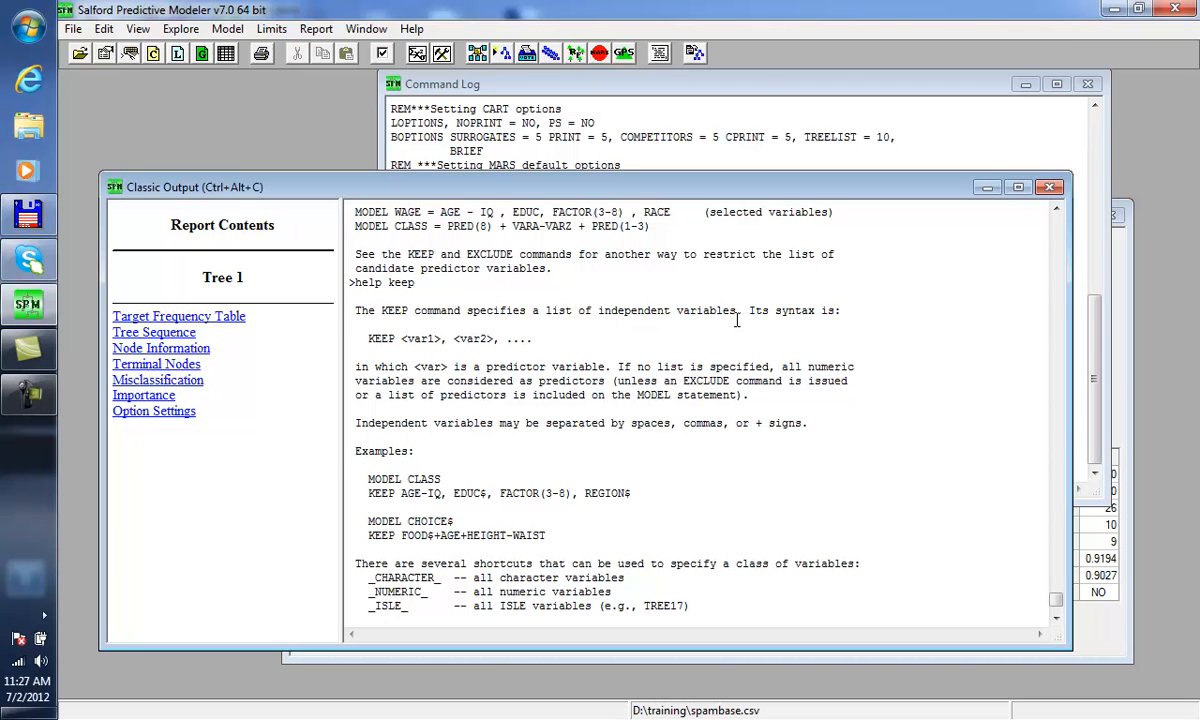
mouse_move(724, 340)
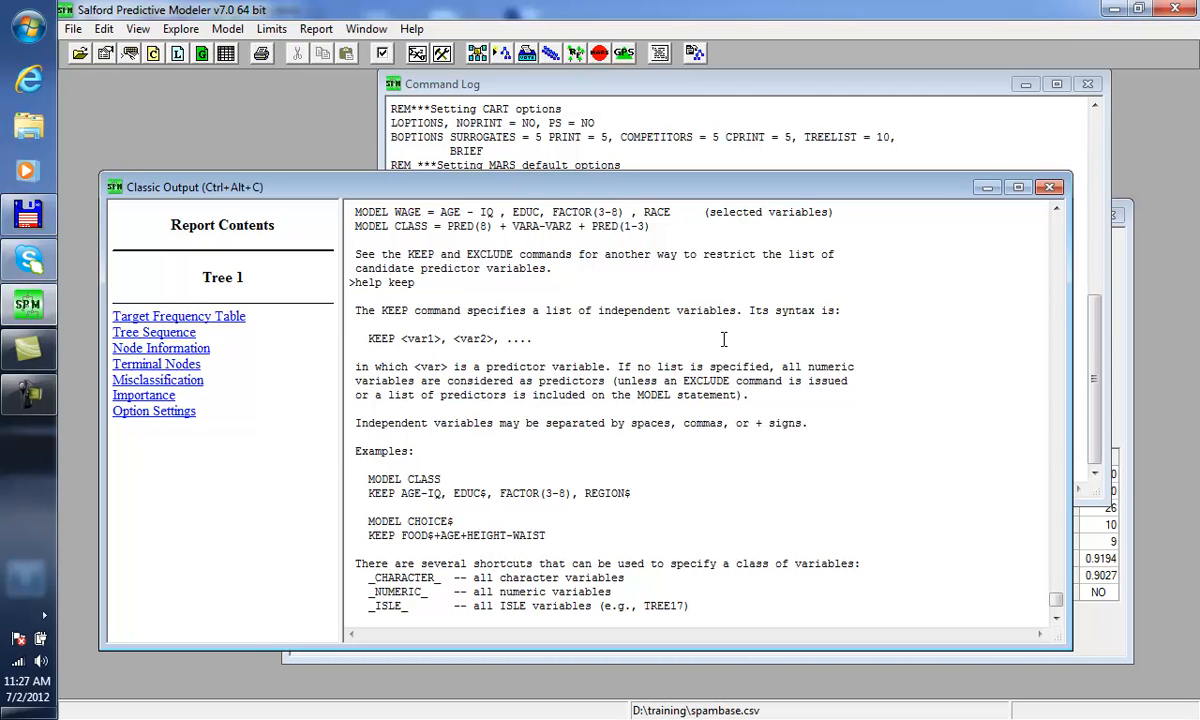
mouse_move(446, 528)
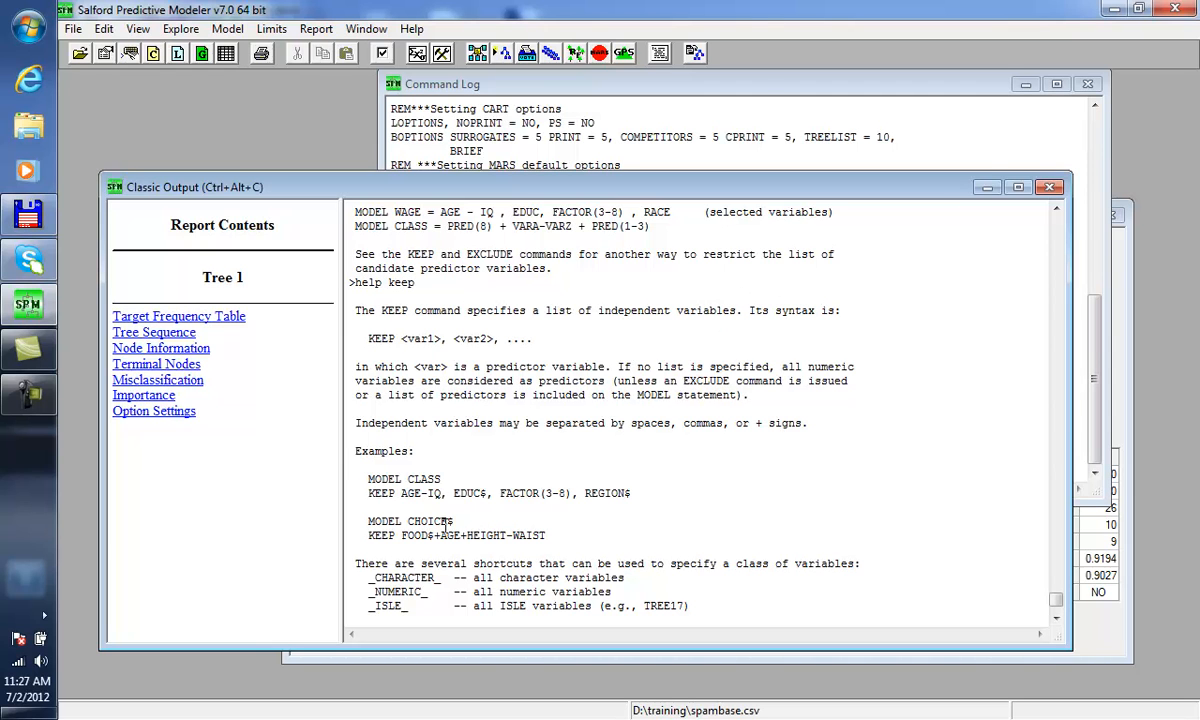
scroll("down", 3)
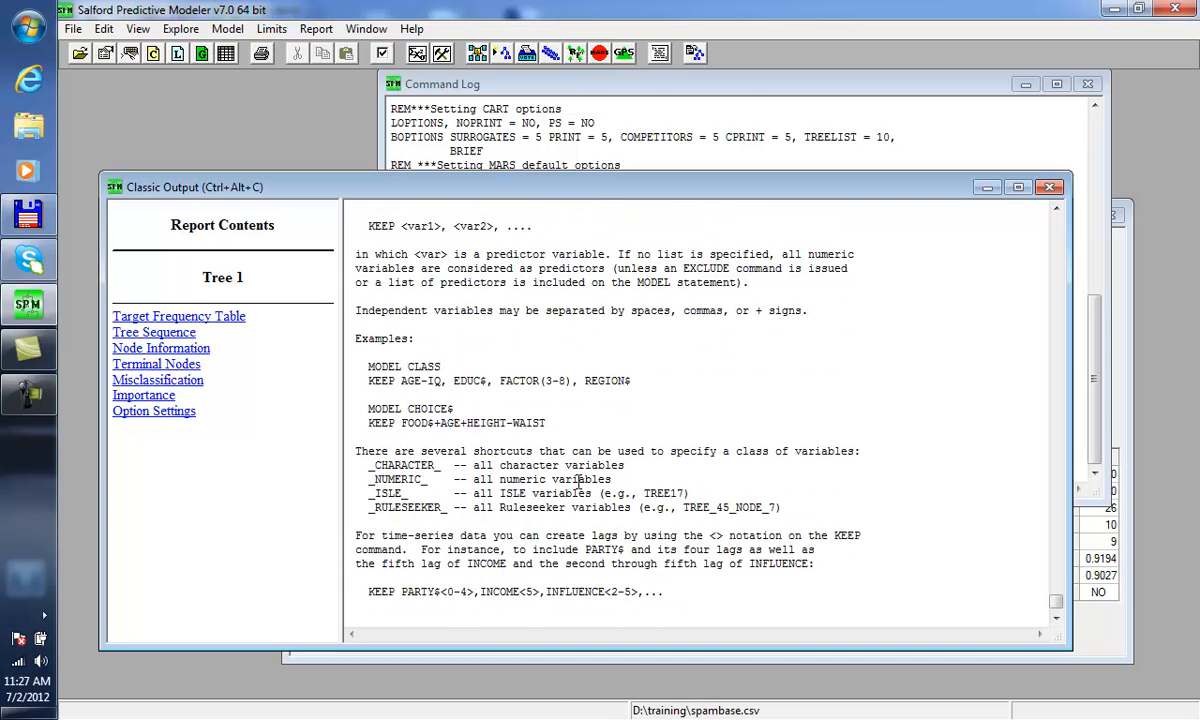
scroll("down", 3)
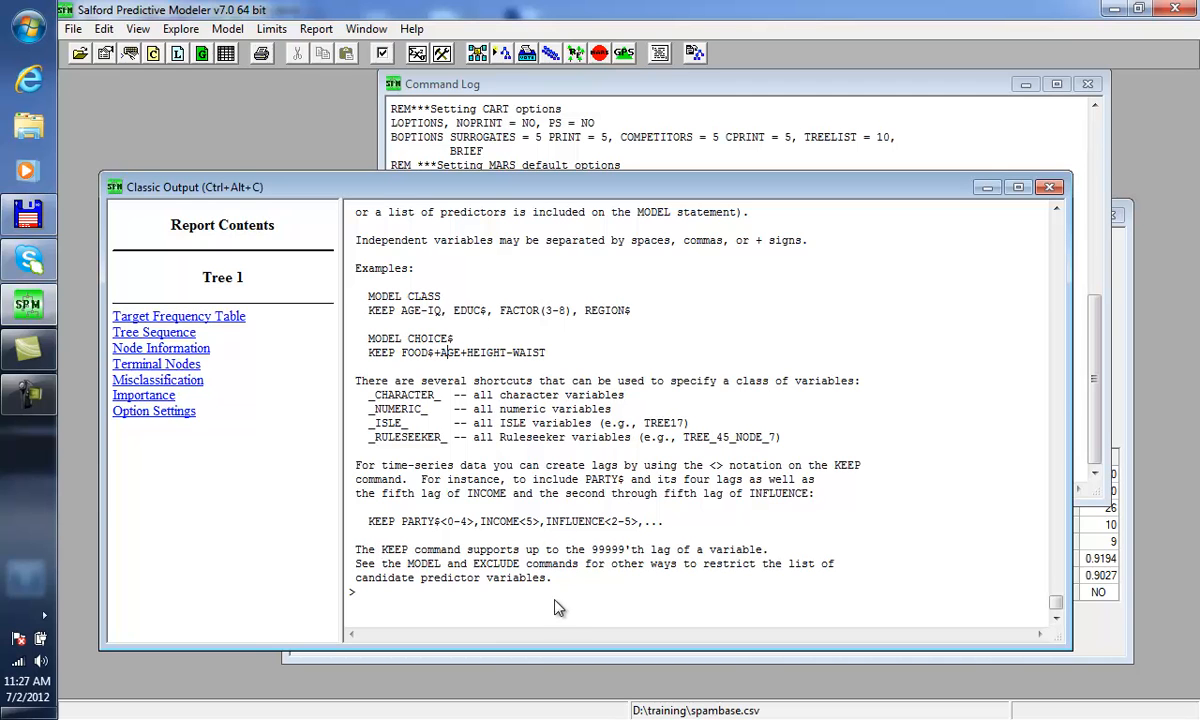
mouse_move(408, 616)
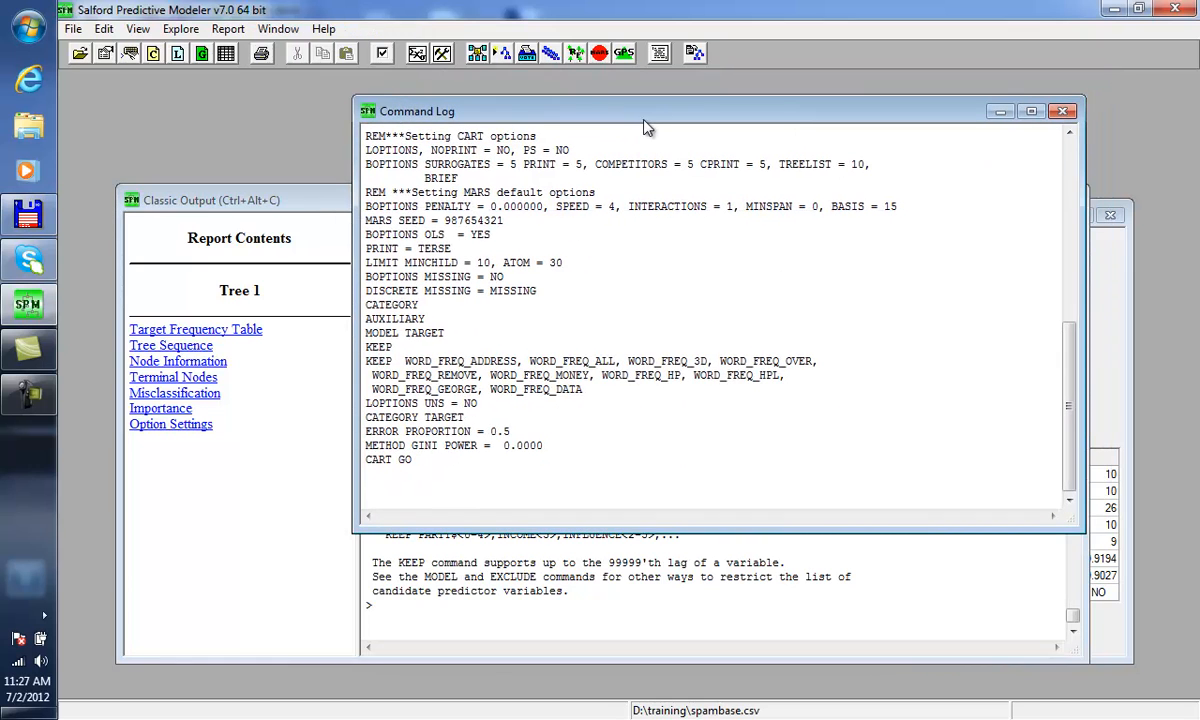
mouse_move(640, 370)
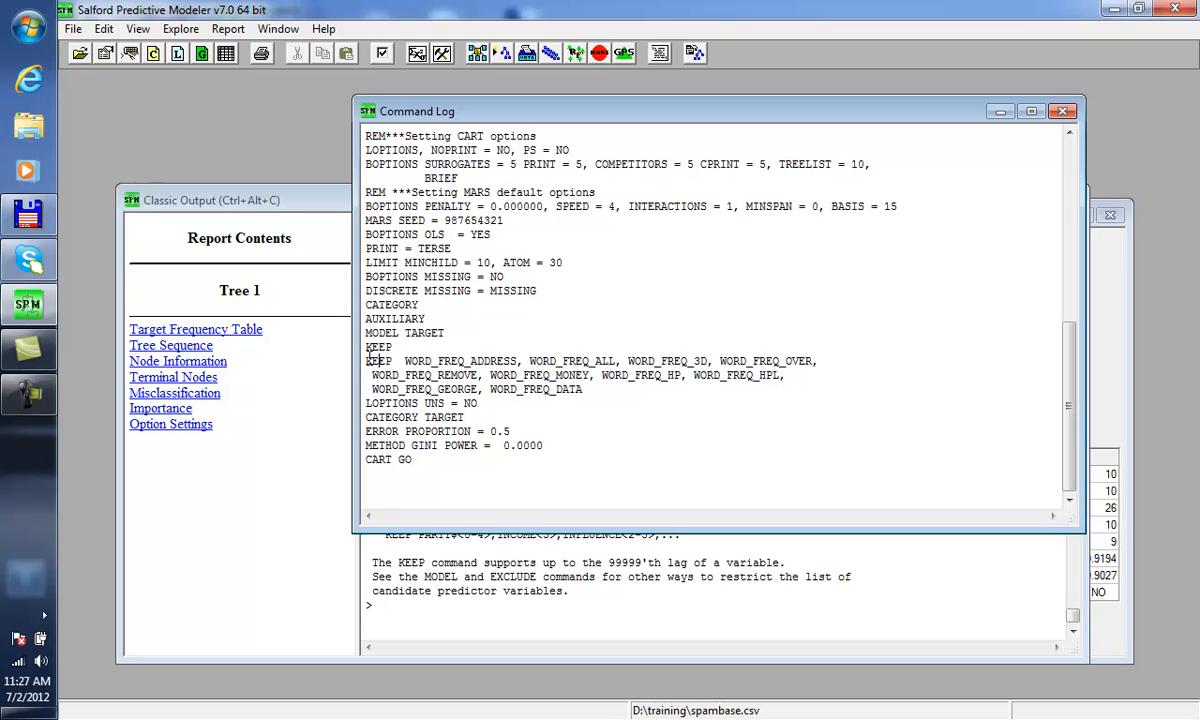
Step: Select the KEEP predictor lines in the command log and copy them
left_click_drag(368, 360, 582, 388)
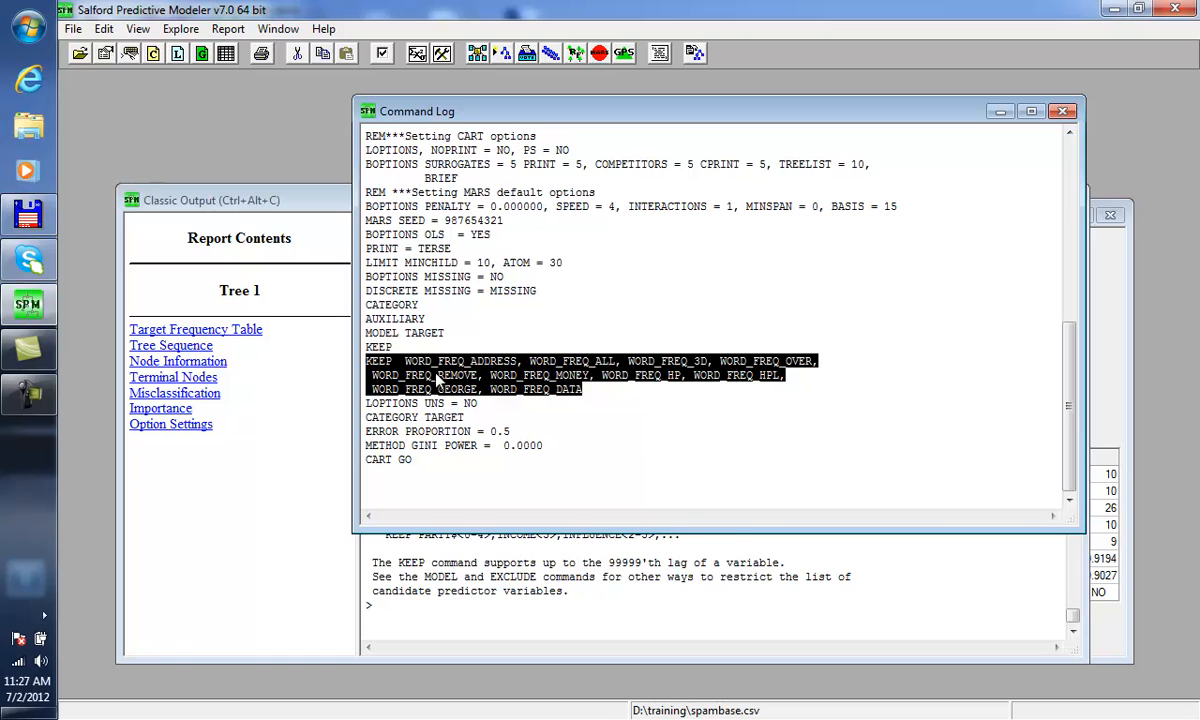
right_click(464, 376)
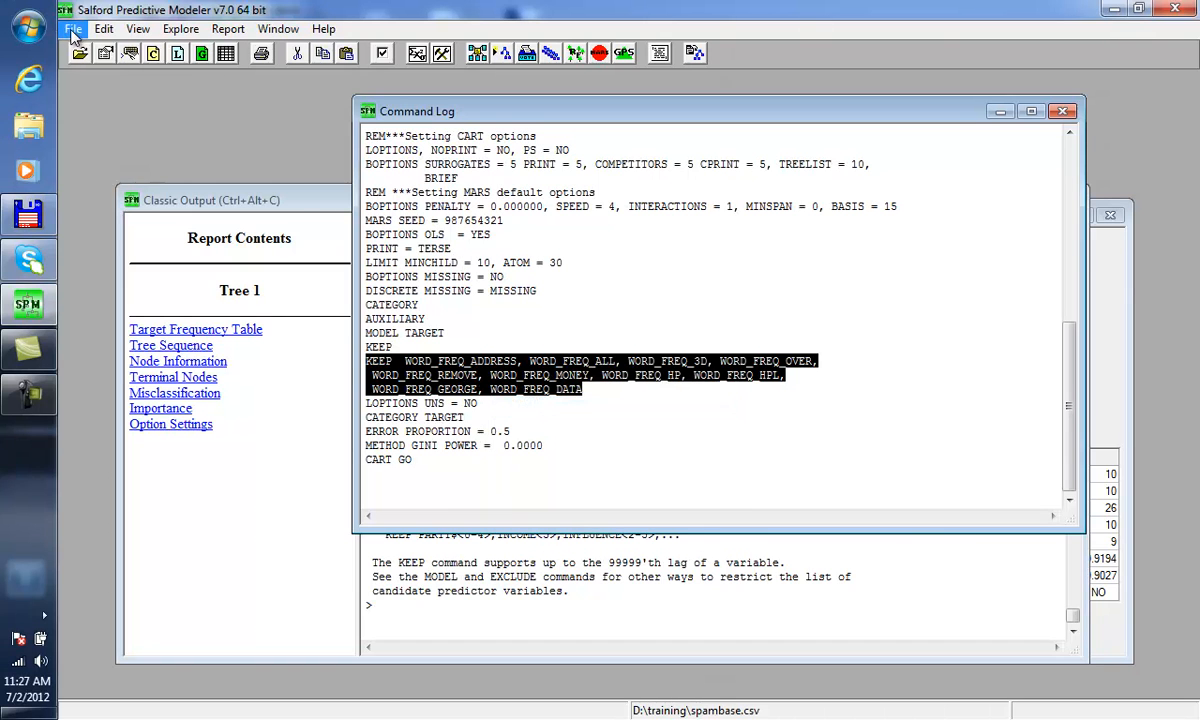
Step: Paste the copied KEEP list into a new blank notepad and begin saving it
left_click(72, 28)
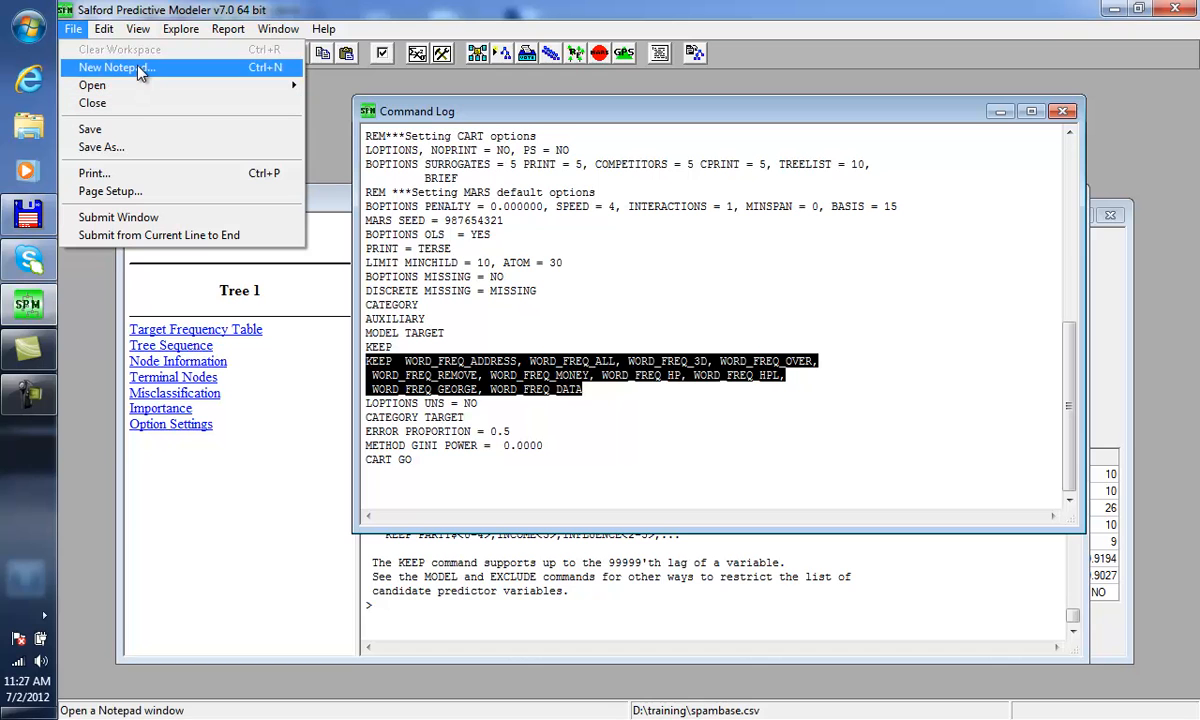
left_click(116, 68)
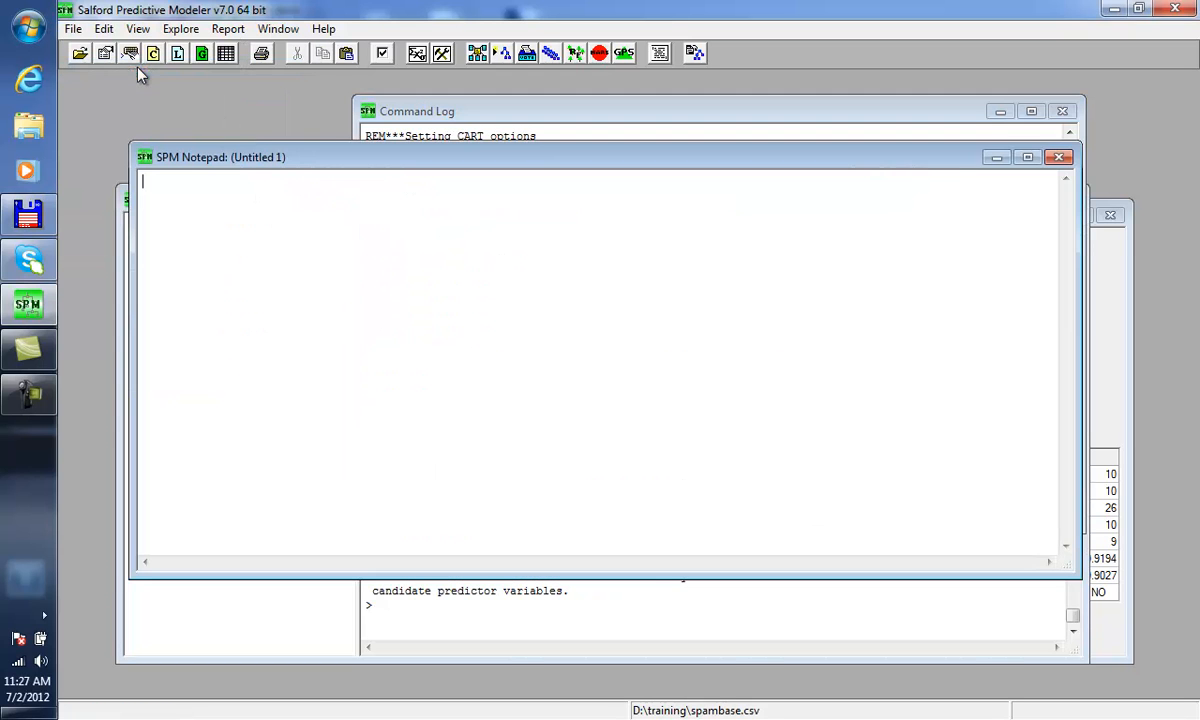
right_click(320, 290)
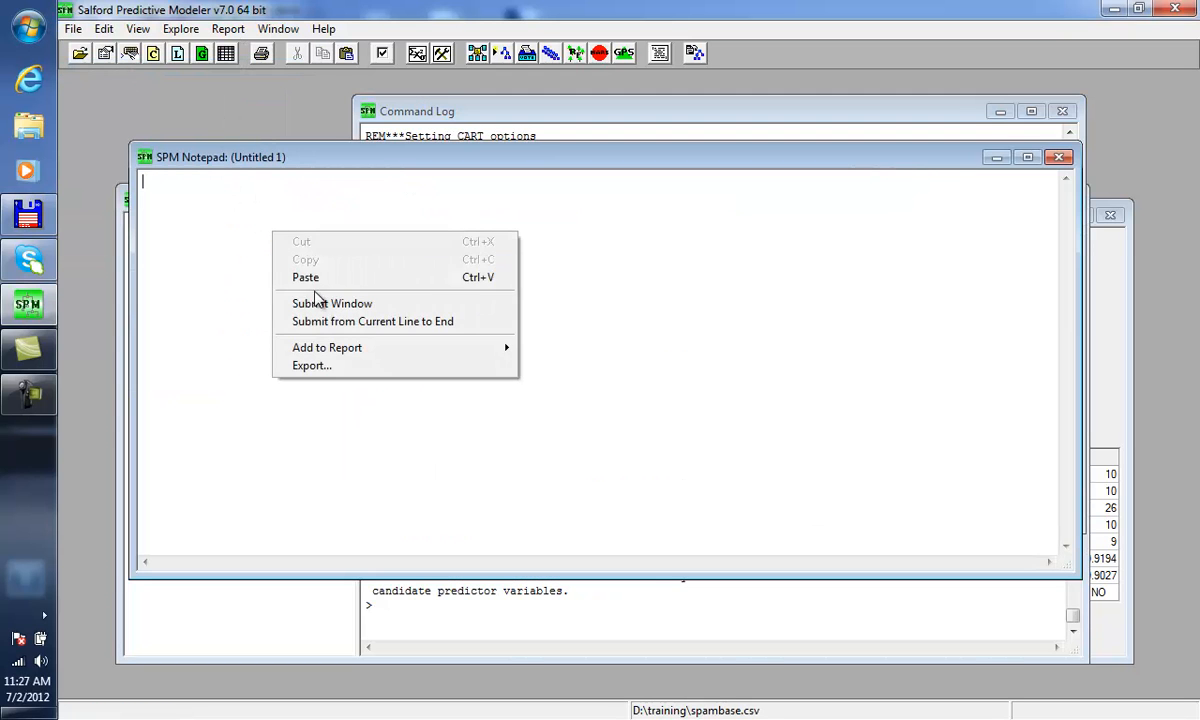
left_click(304, 276)
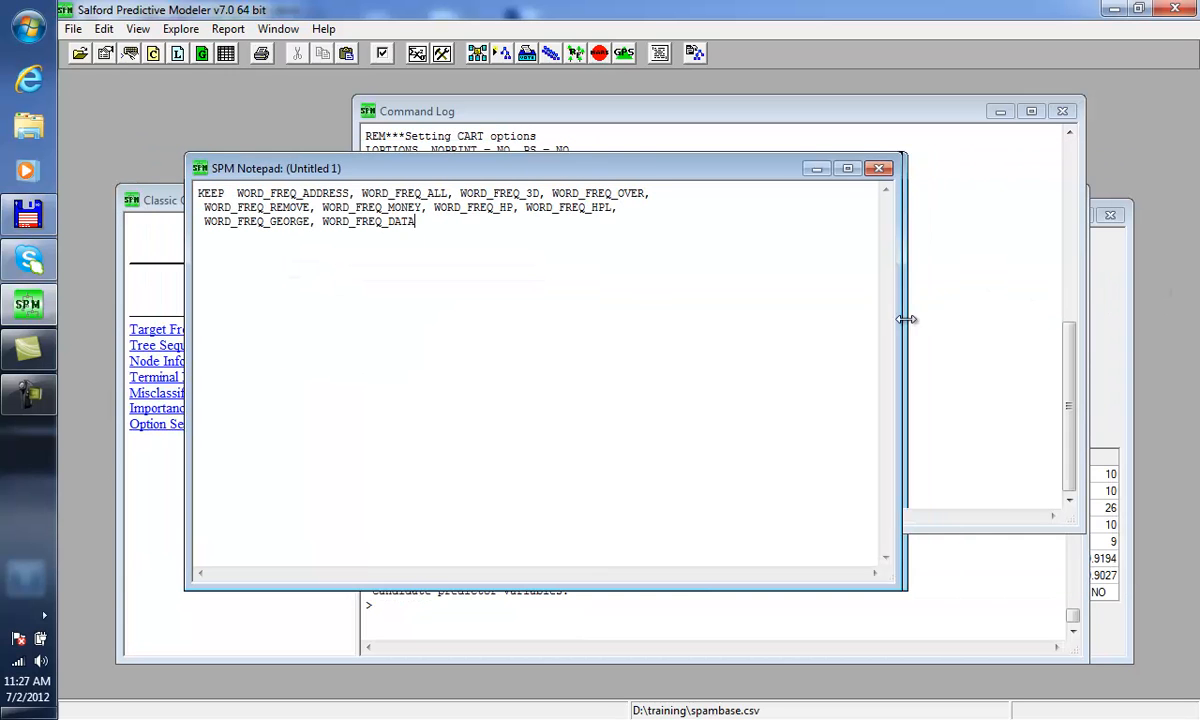
left_click(72, 28)
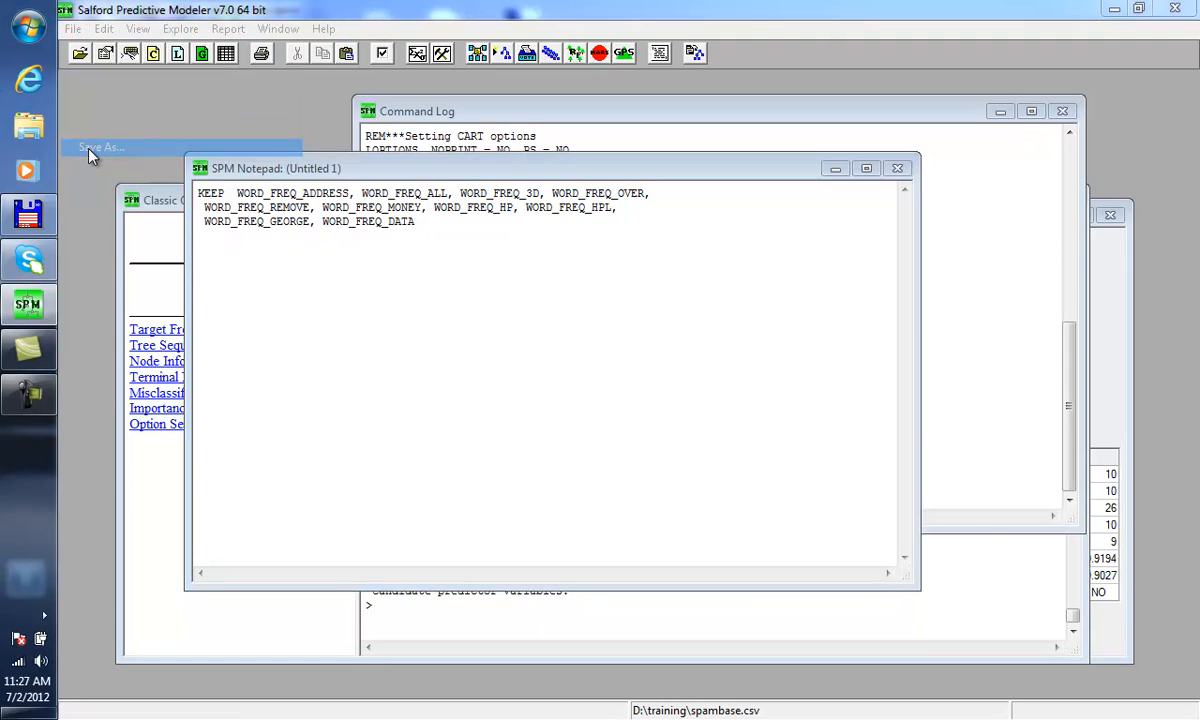
left_click(100, 148)
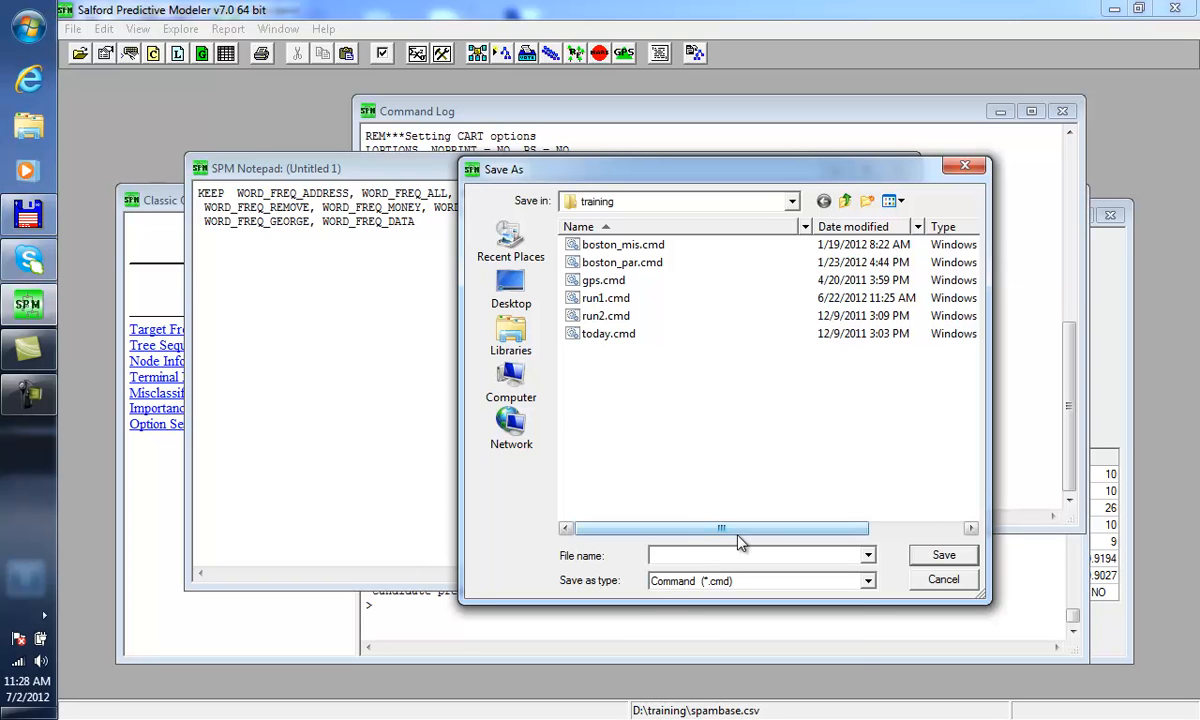
Step: Save the notepad as run1.cmd, confirming replacement of the existing file
type("run1")
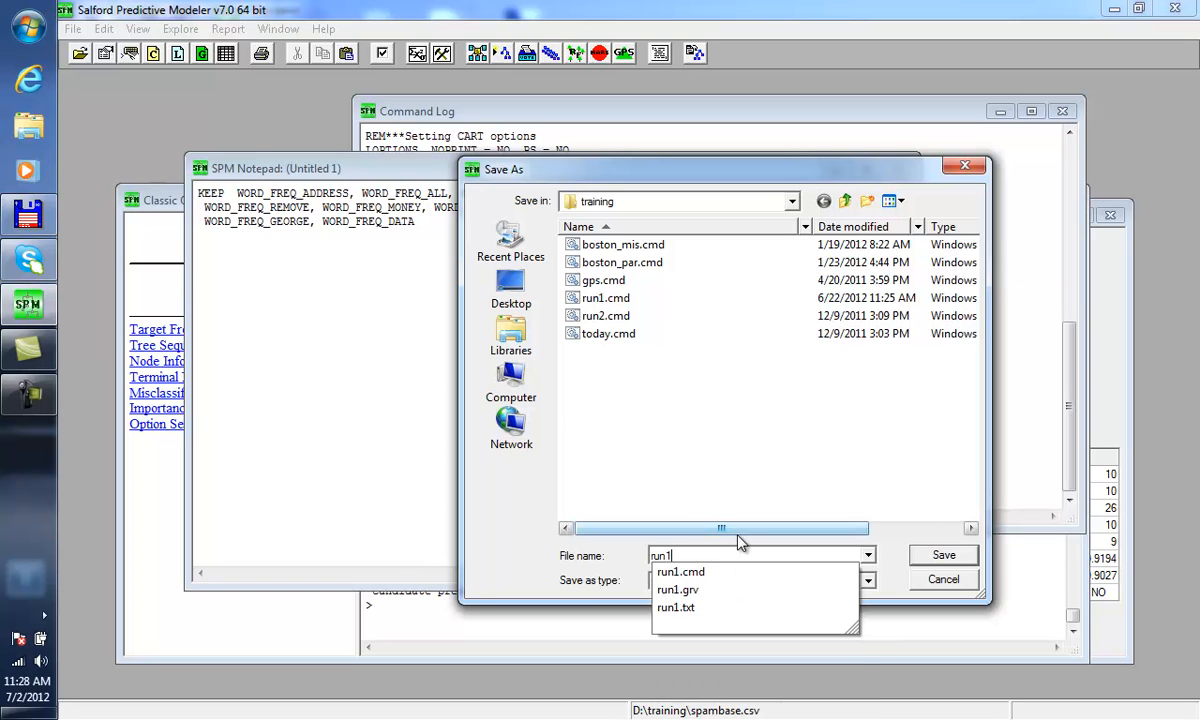
left_click(940, 556)
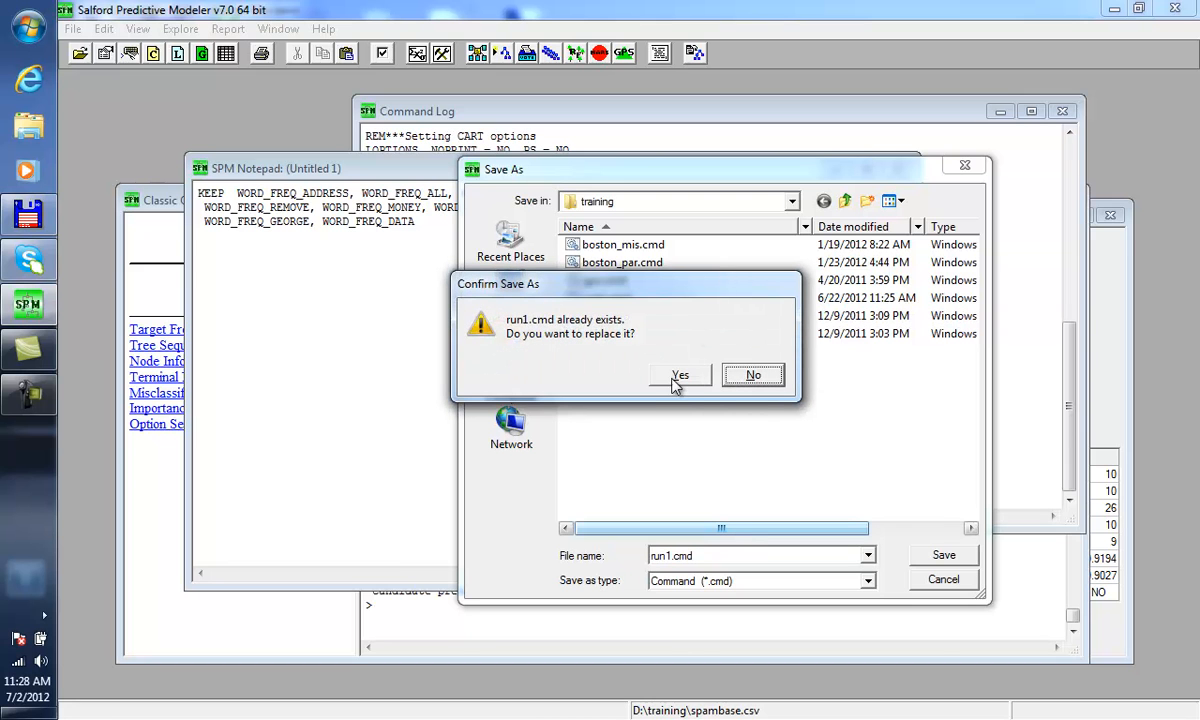
left_click(680, 374)
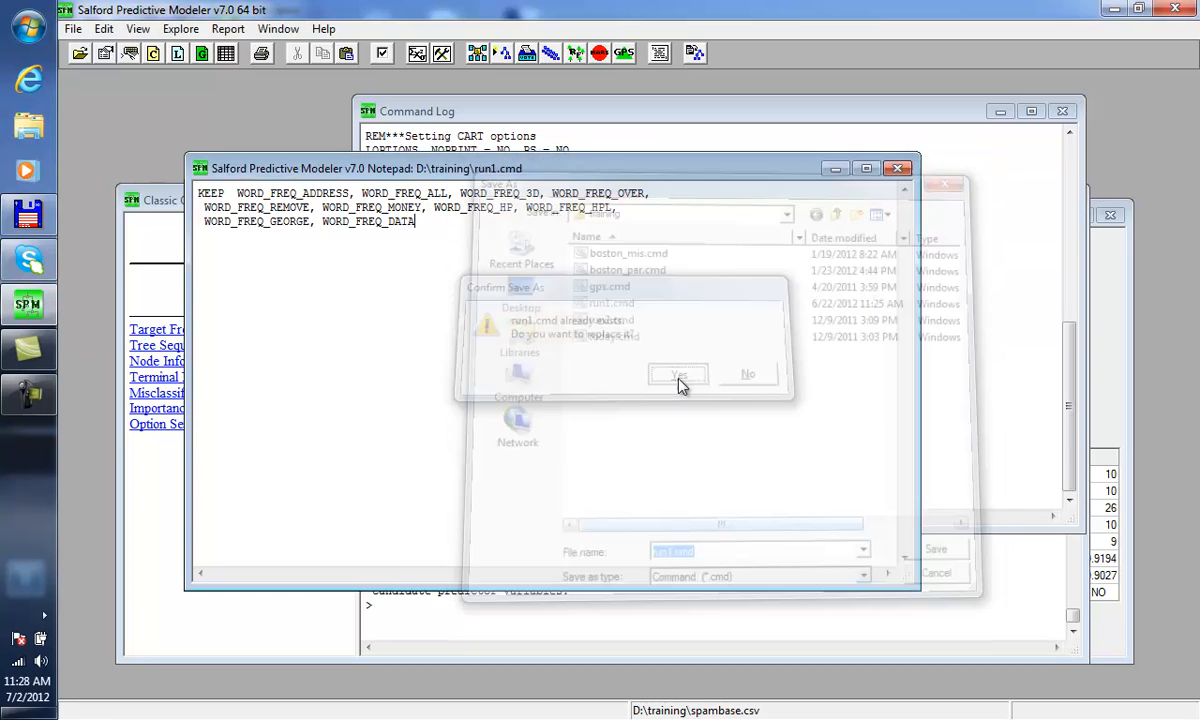
left_click(678, 374)
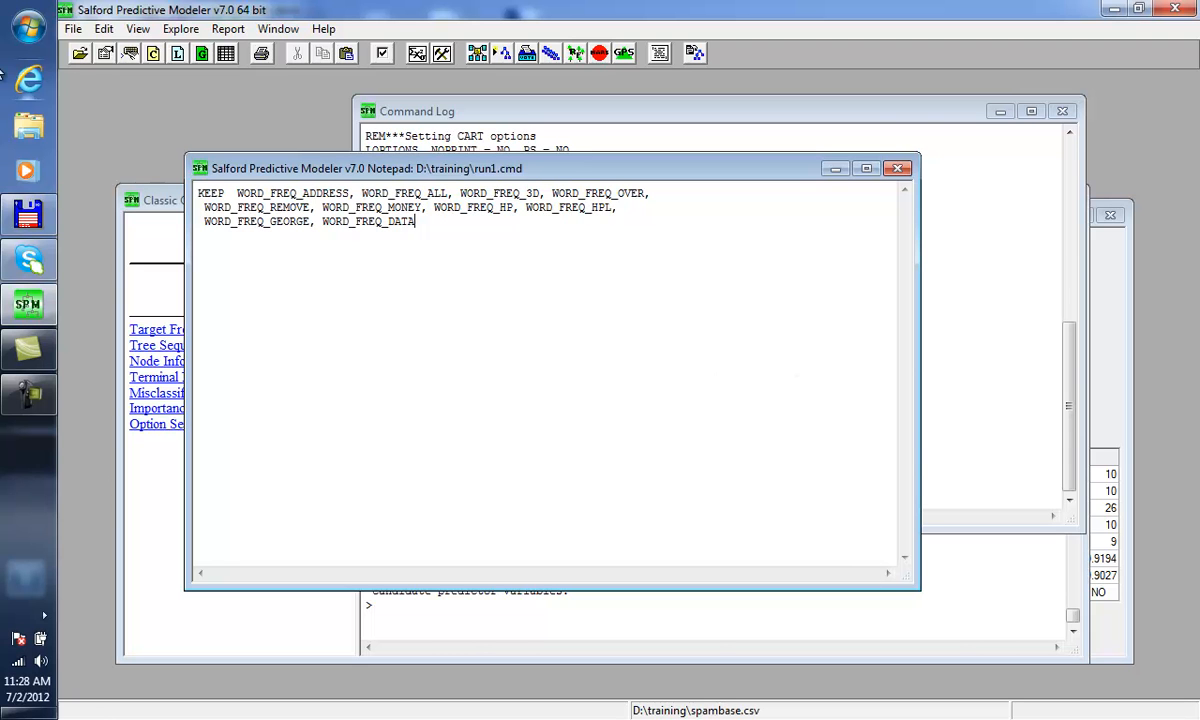
Step: Save the notepad again under the new name keep1.cmd in the training folder
left_click(72, 28)
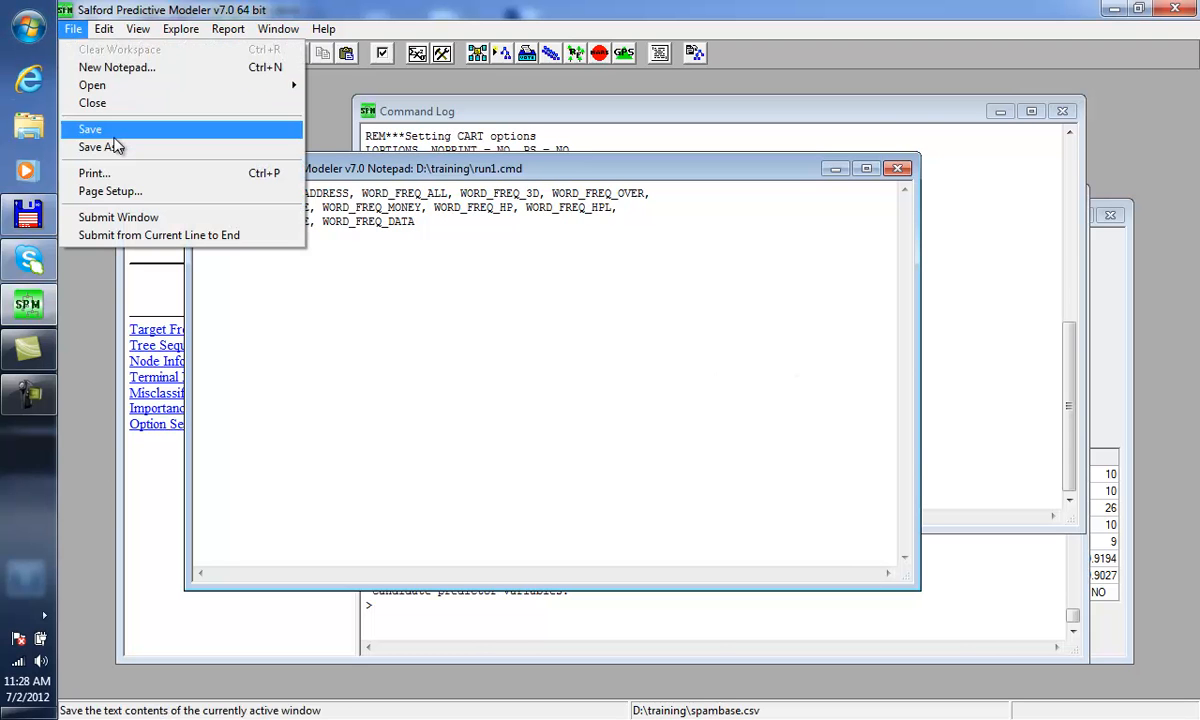
left_click(100, 148)
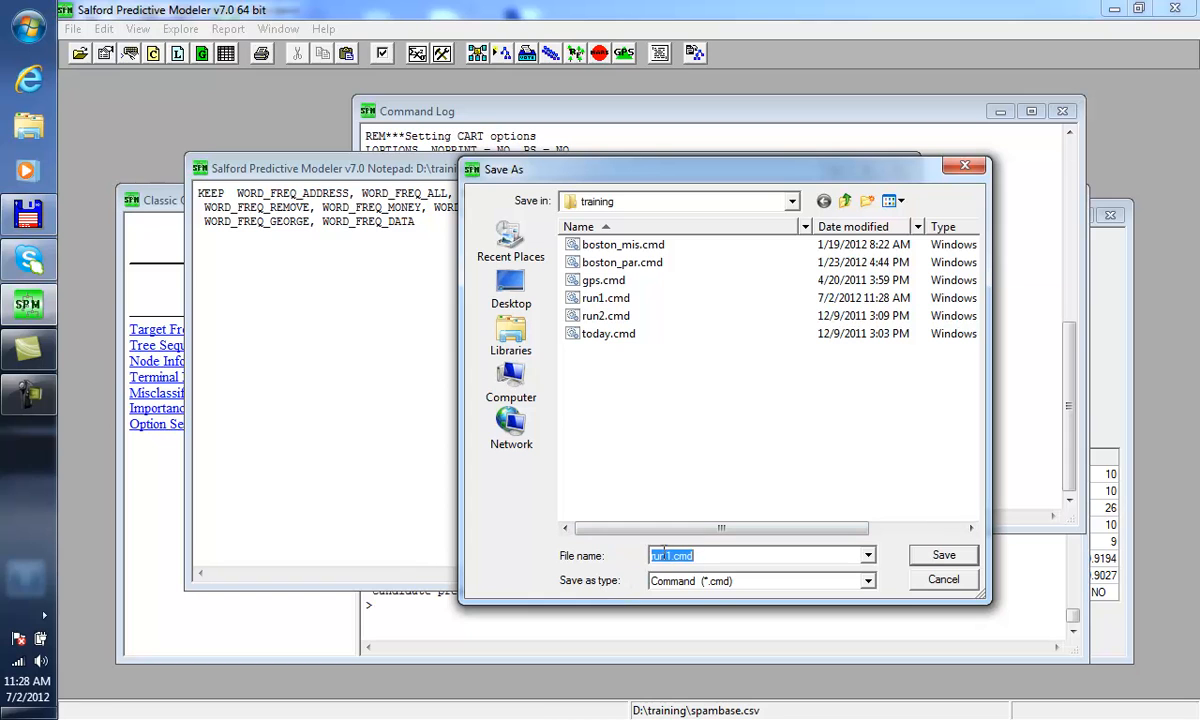
type("k1.cmd")
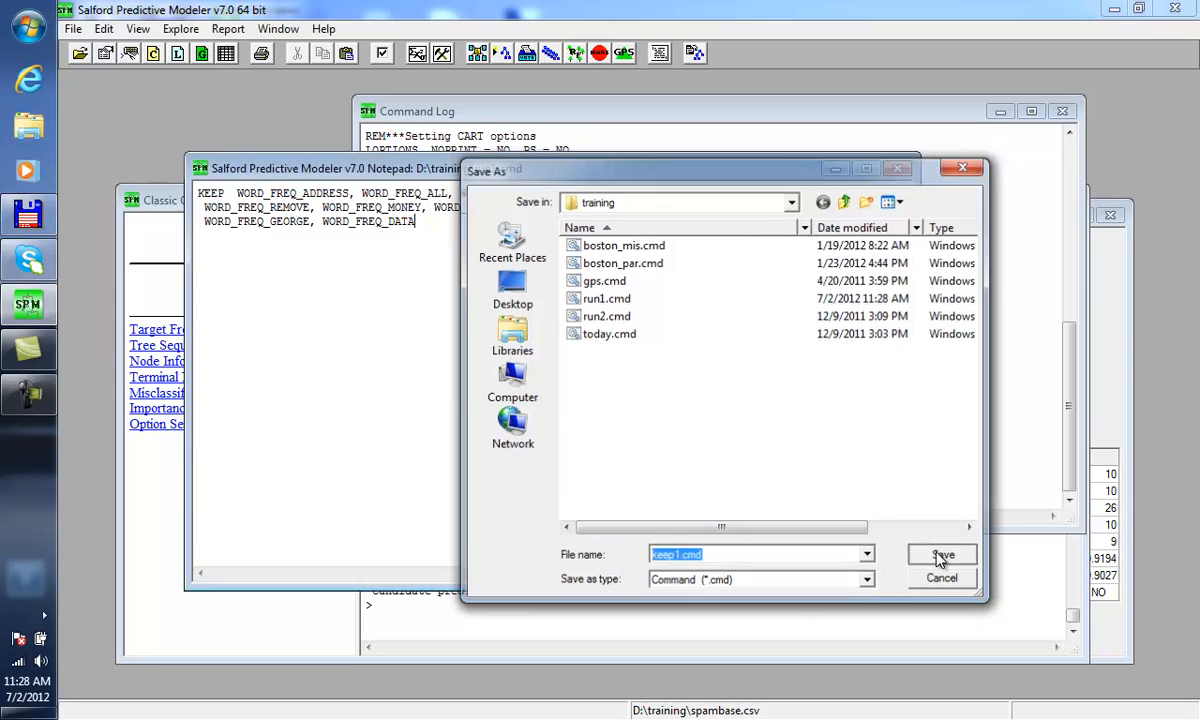
left_click(940, 556)
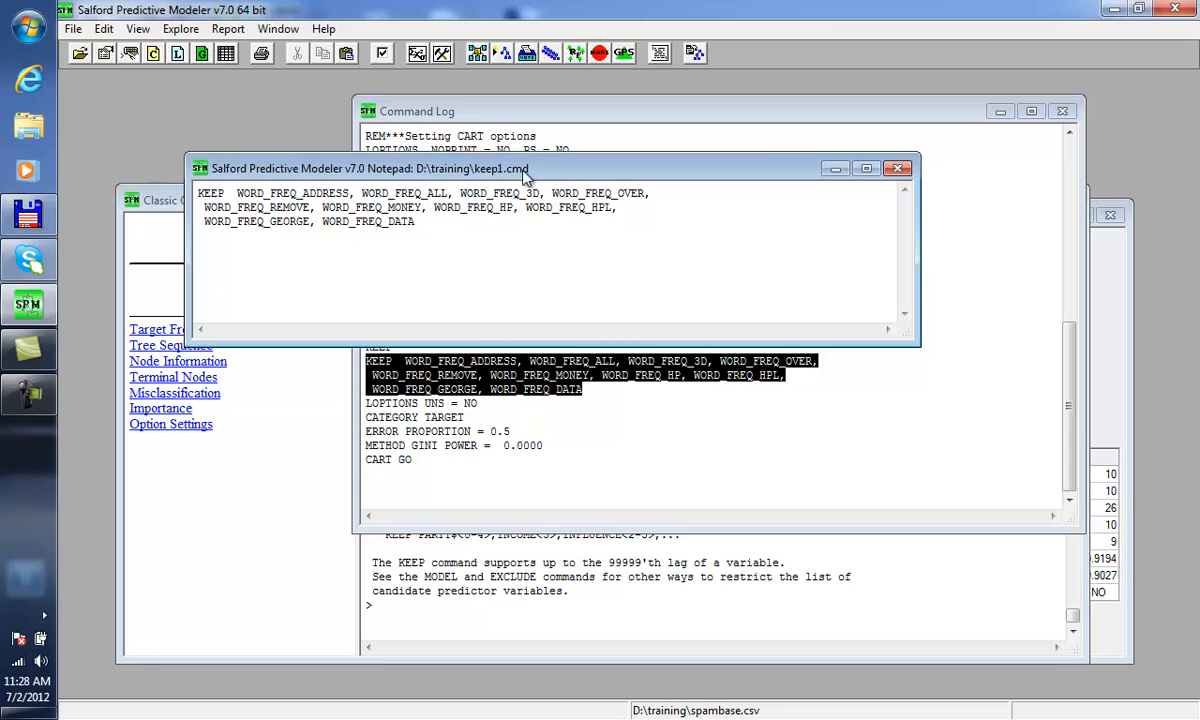
mouse_move(630, 110)
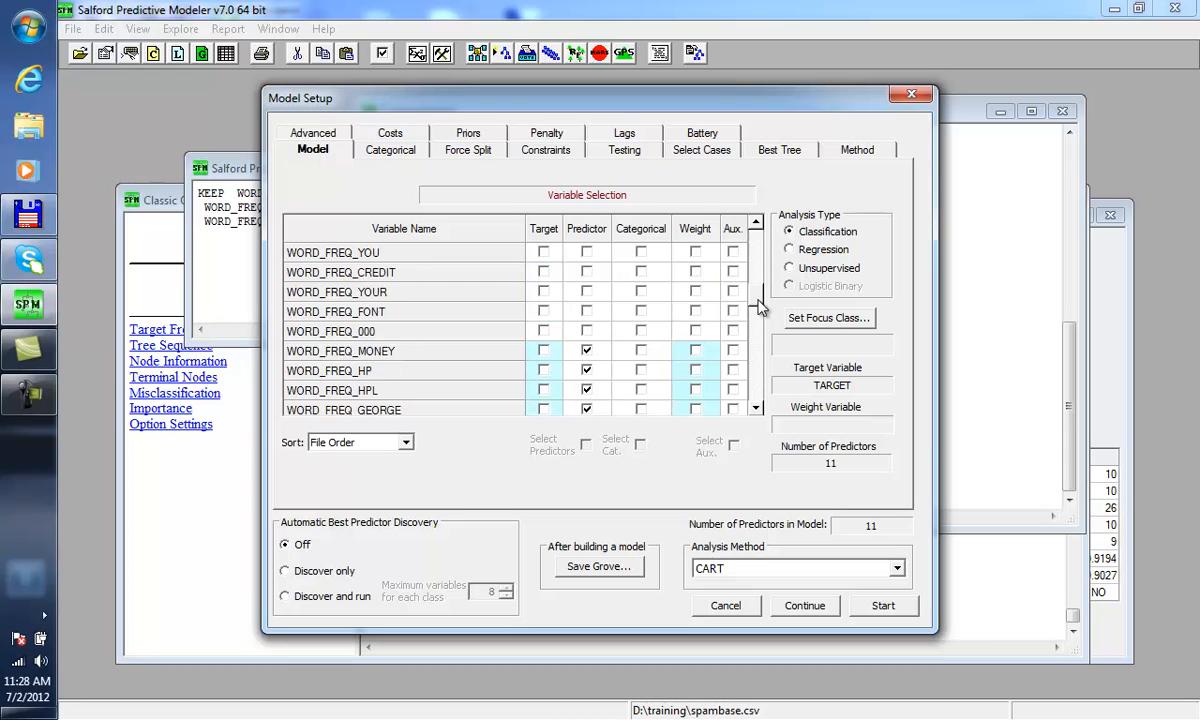
Step: Add WORD_FREQ_FONT and remove WORD_FREQ_HP as predictors, then accept the model setup
left_click(586, 312)
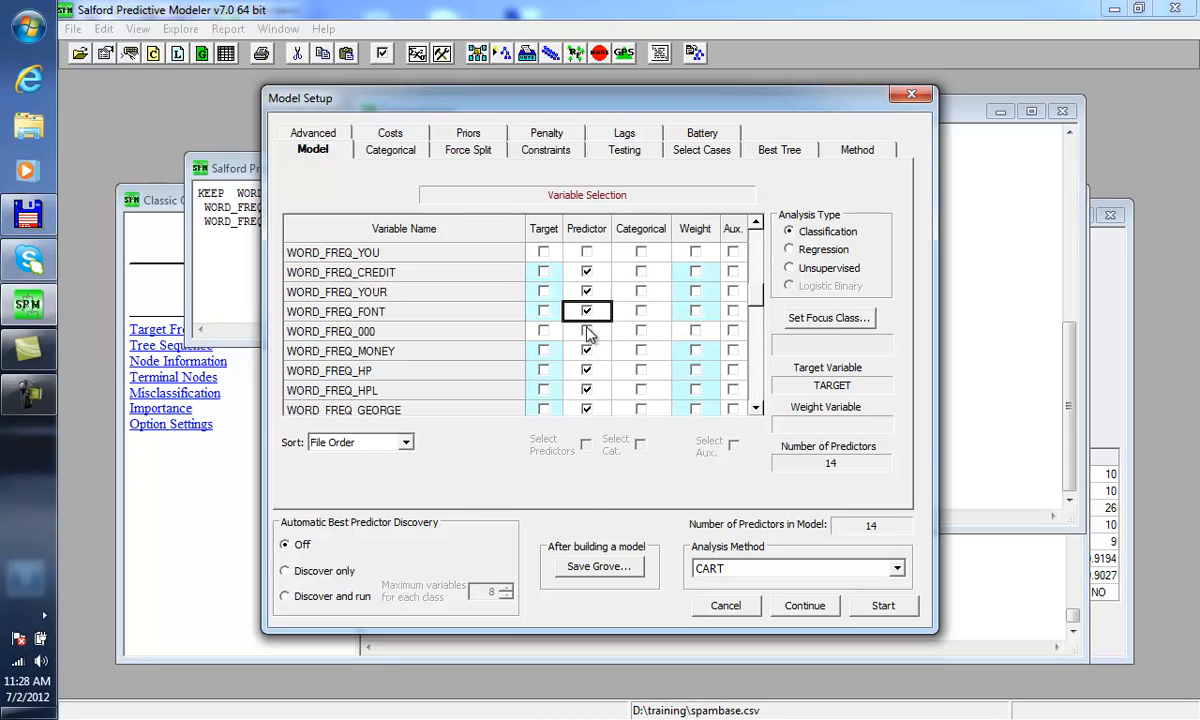
left_click(588, 332)
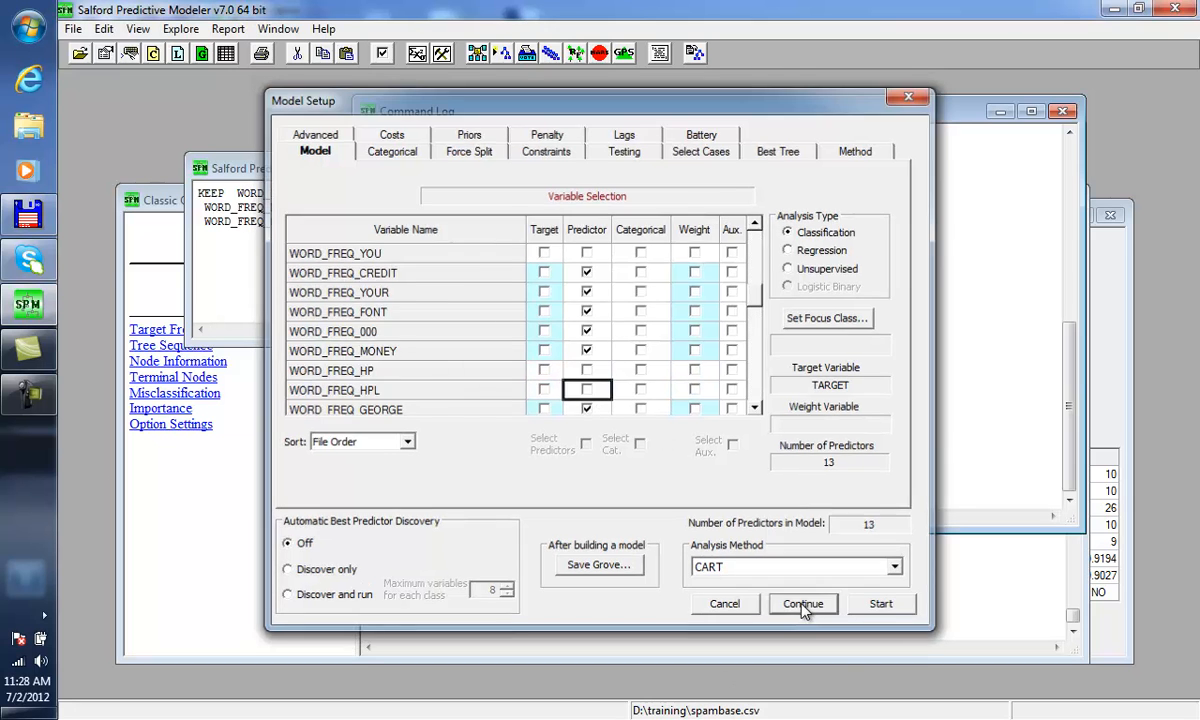
left_click(802, 604)
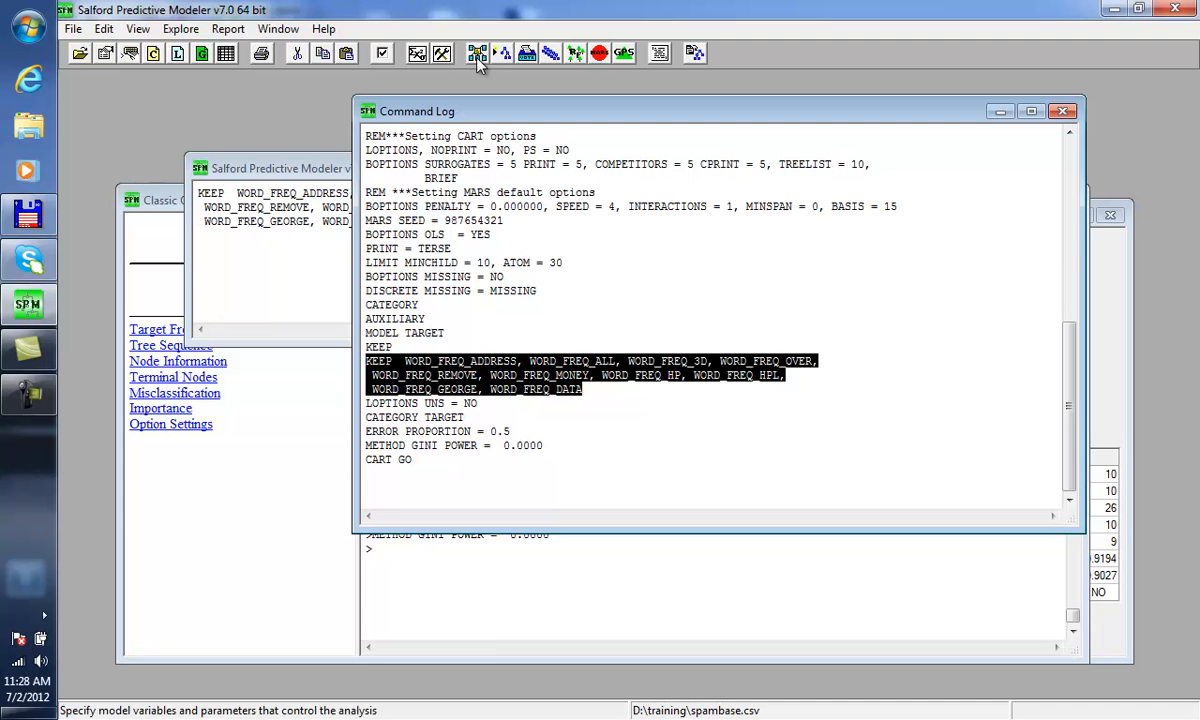
left_click(476, 52)
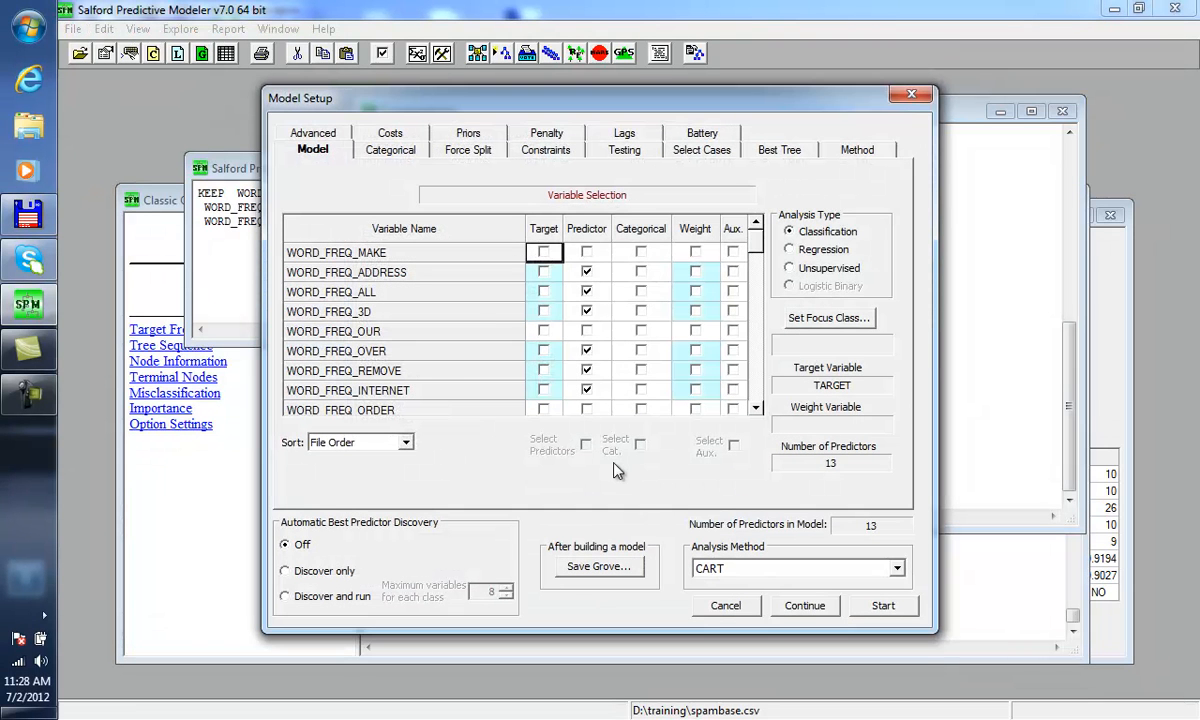
mouse_move(760, 250)
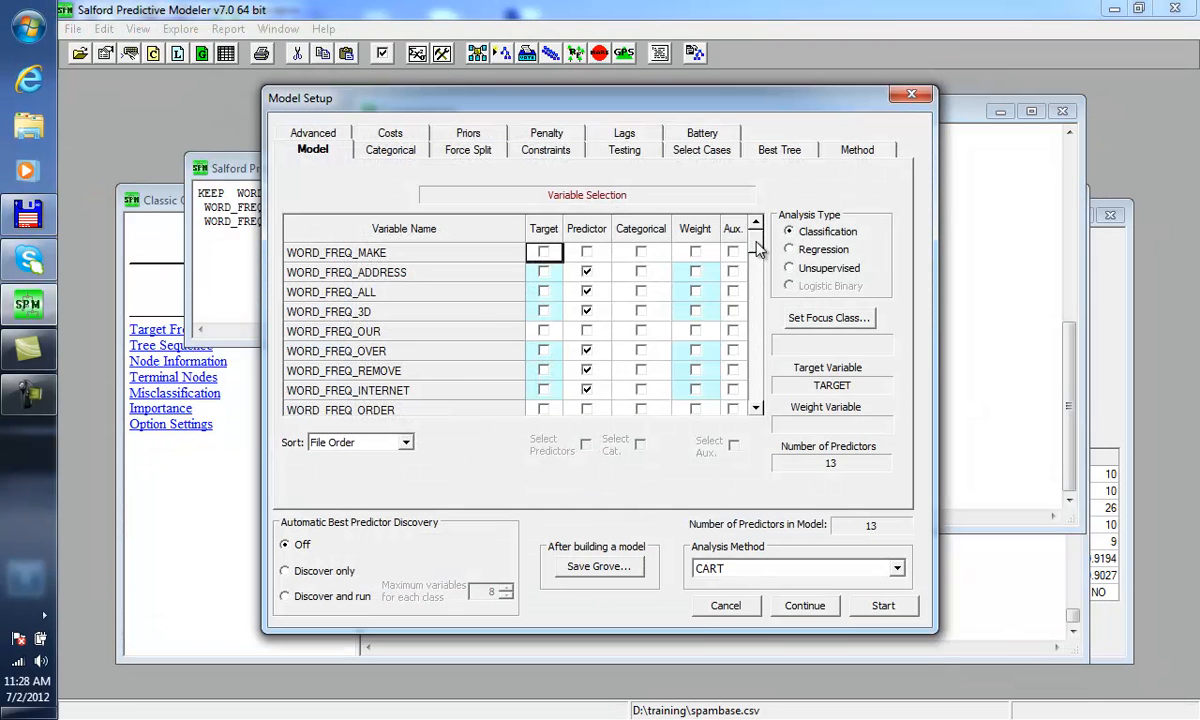
scroll("down", 3)
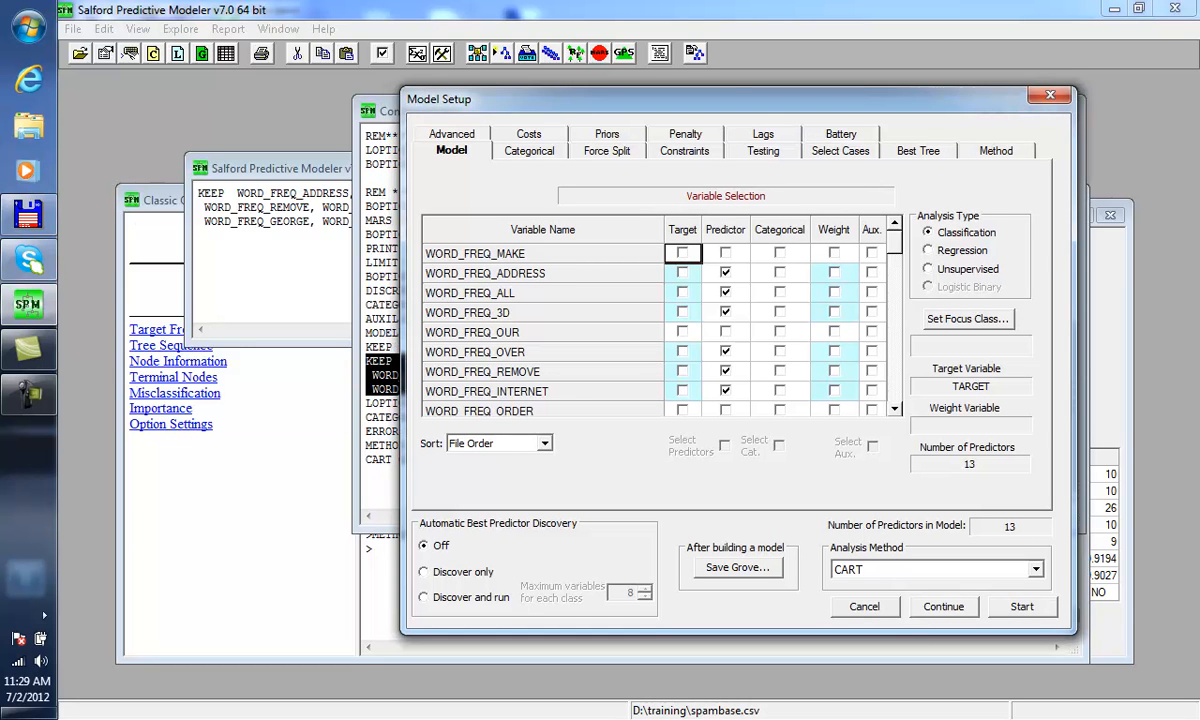
mouse_move(932, 500)
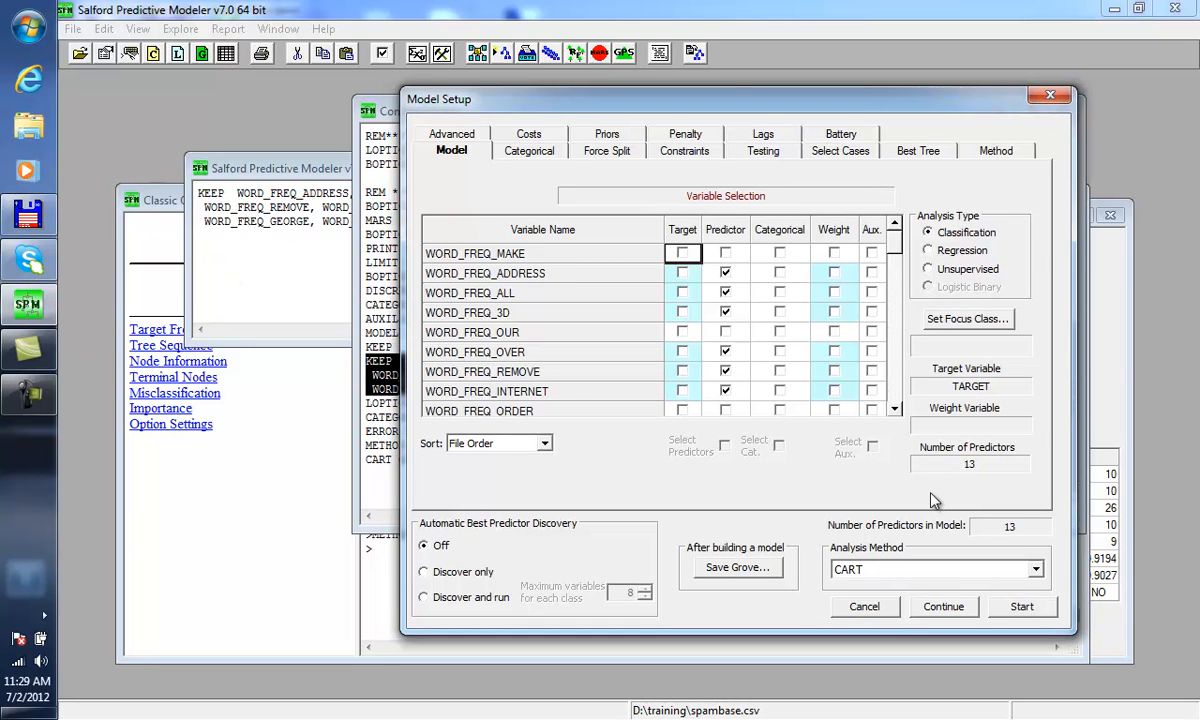
mouse_move(756, 436)
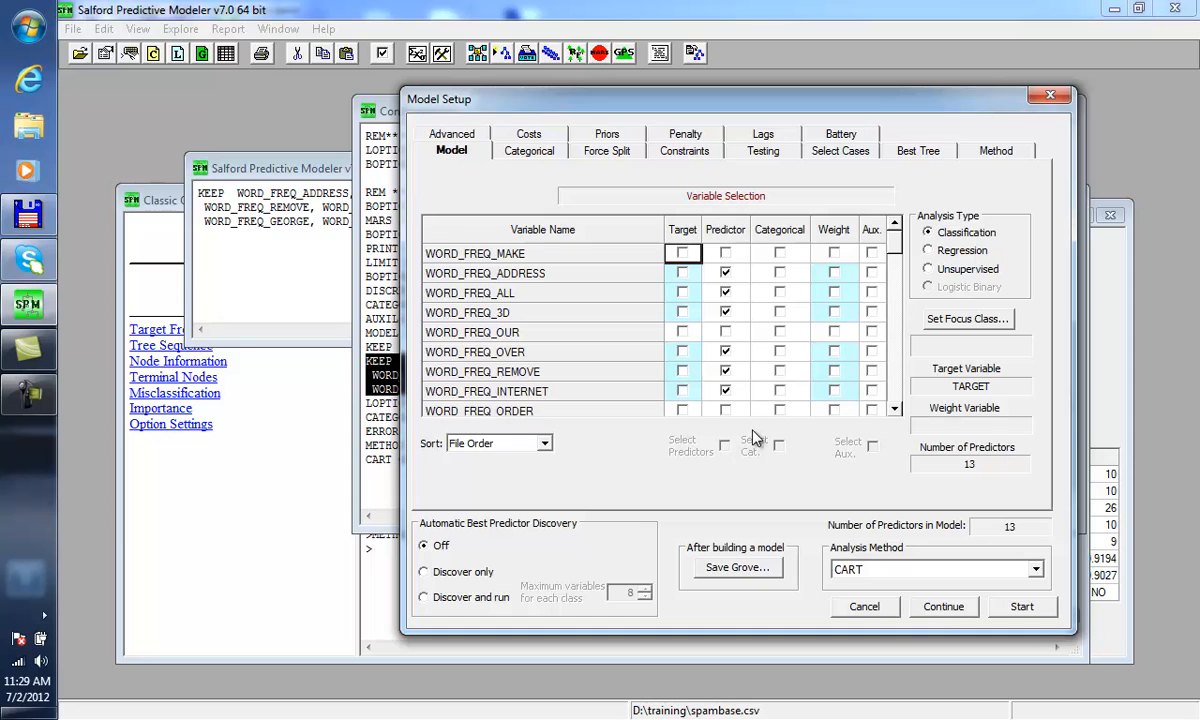
mouse_move(876, 300)
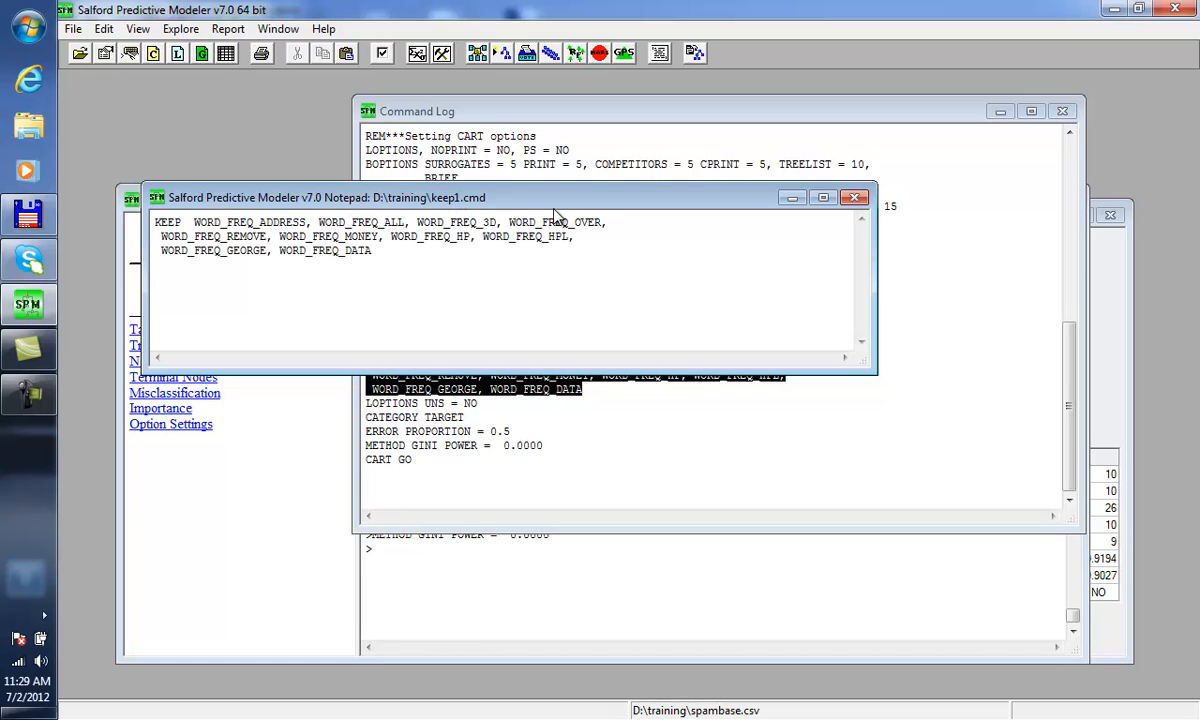
Step: Close keep1.cmd and reopen it as a command file from the training folder
left_click(856, 198)
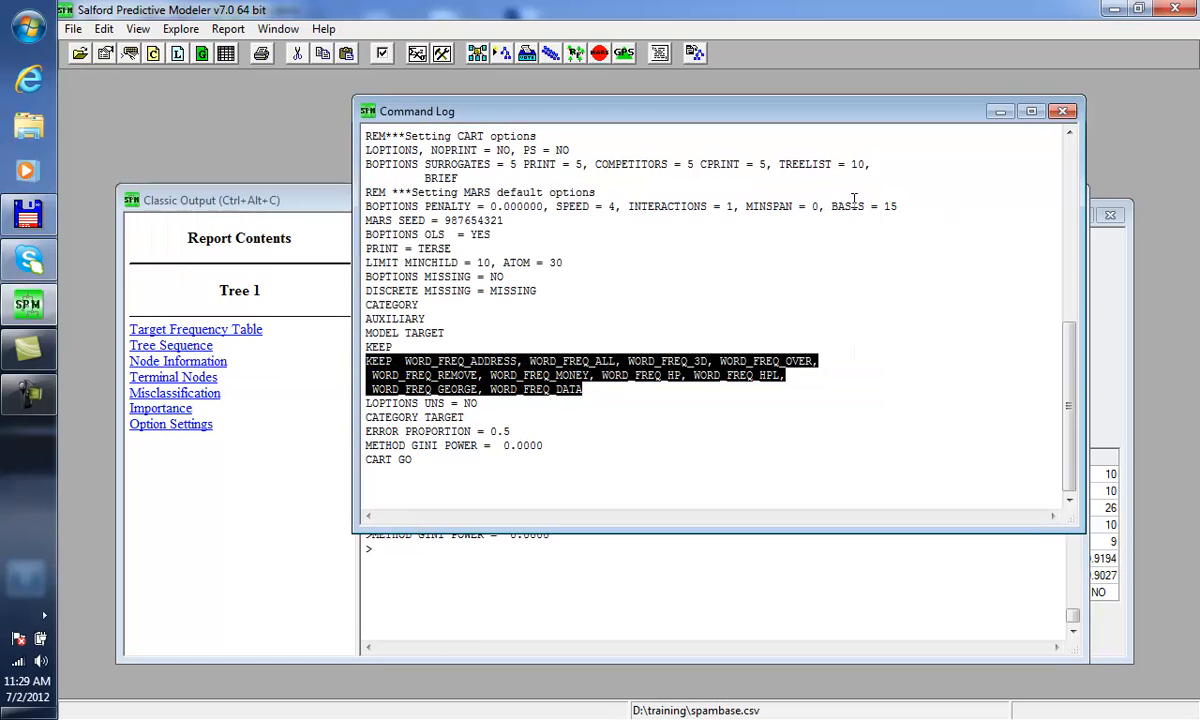
left_click(72, 28)
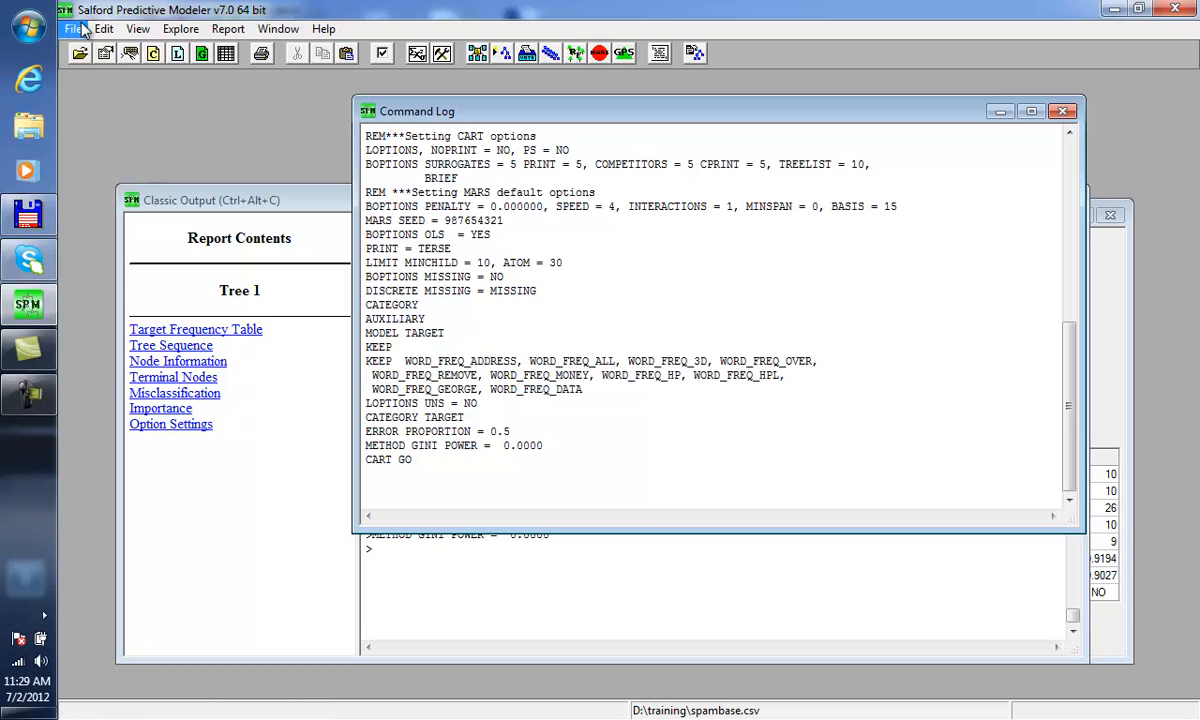
left_click(72, 28)
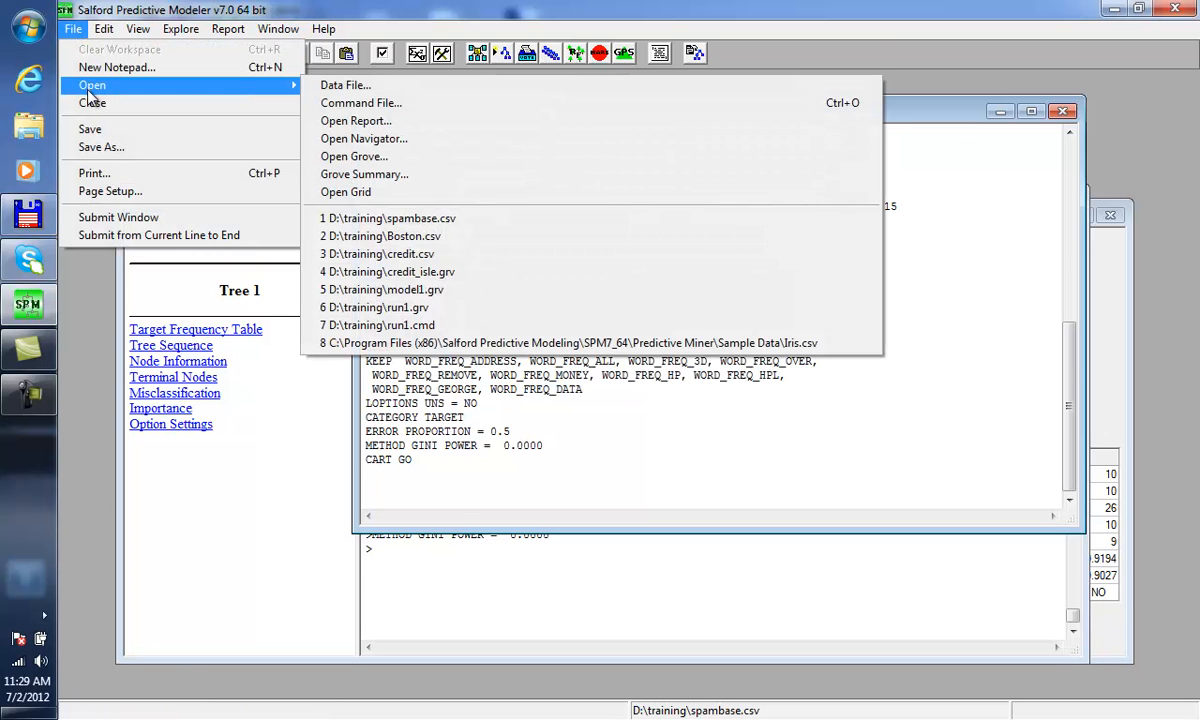
left_click(360, 102)
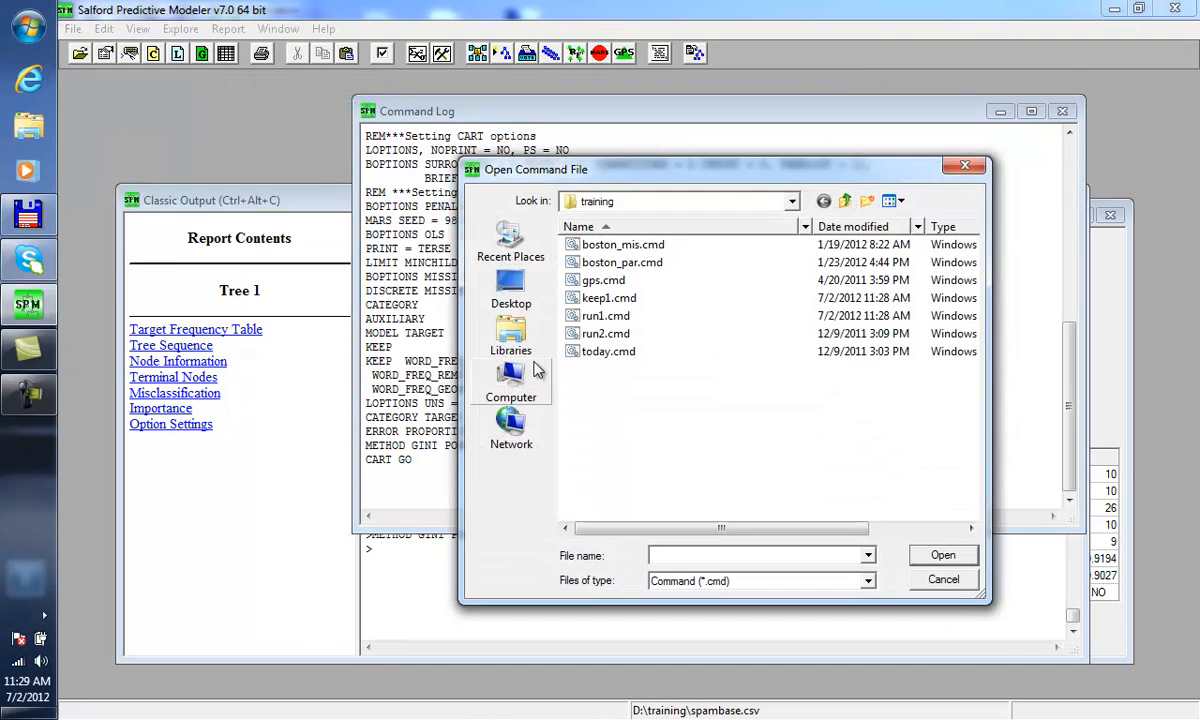
left_click(608, 296)
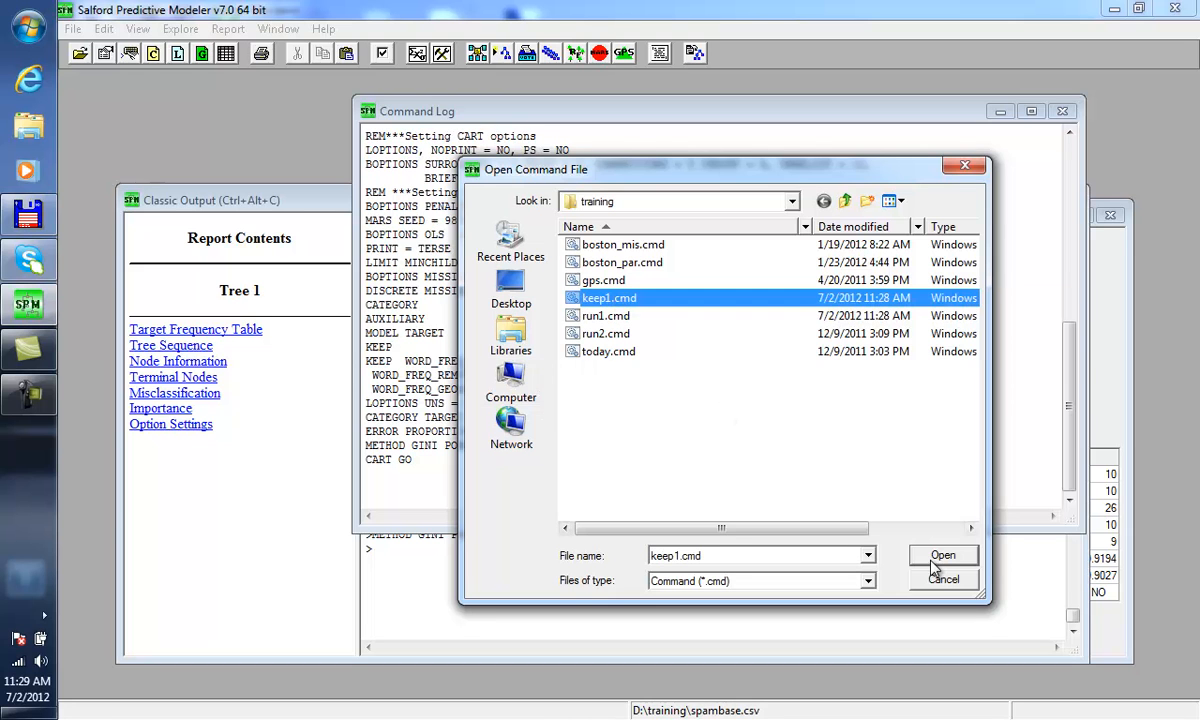
left_click(942, 556)
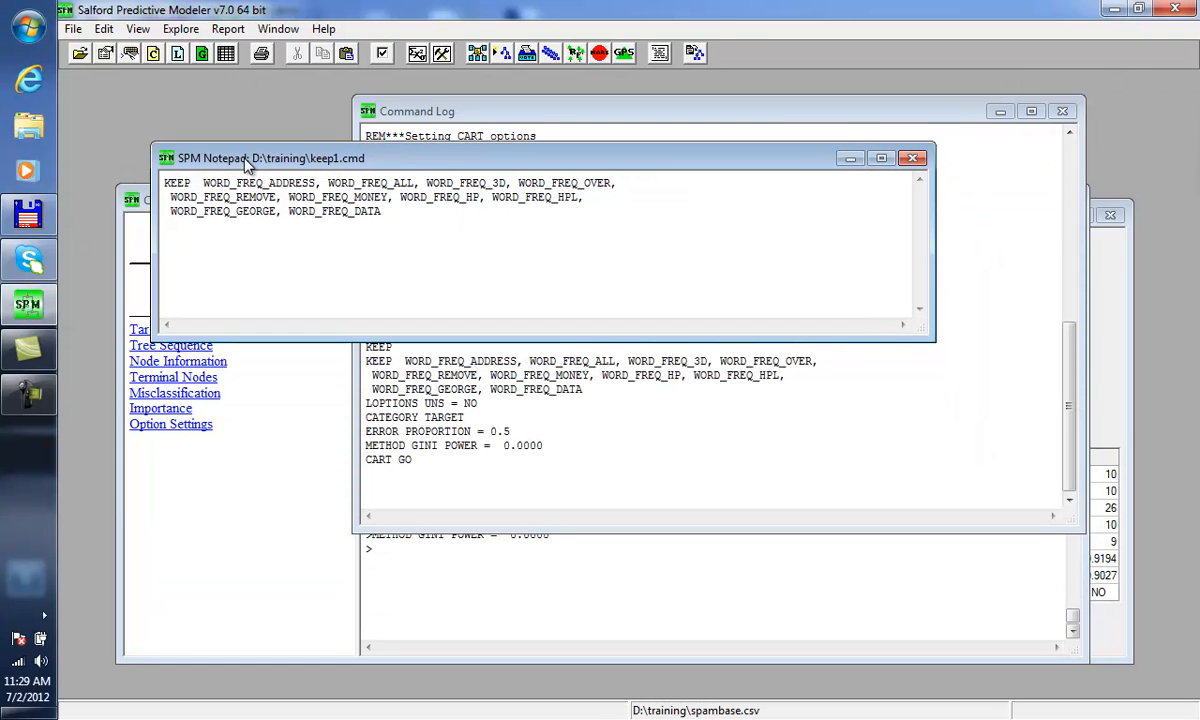
Step: Submit the keep1.cmd window so the ten-predictor KEEP command runs
left_click(72, 28)
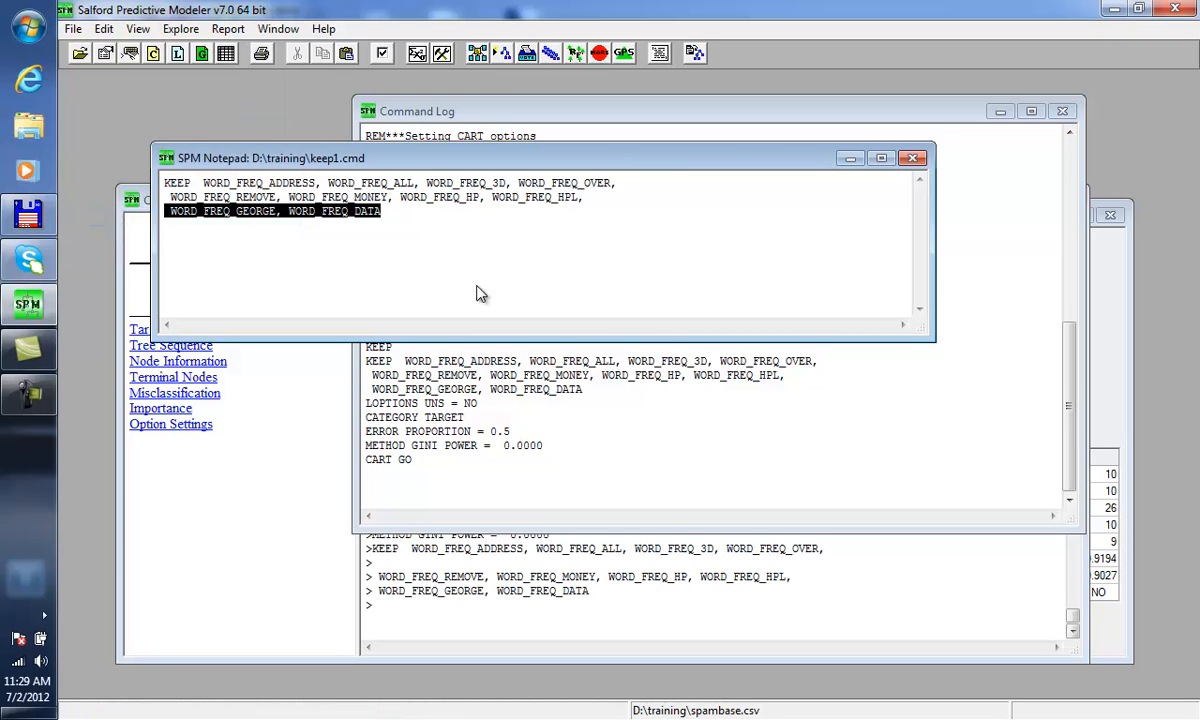
mouse_move(230, 184)
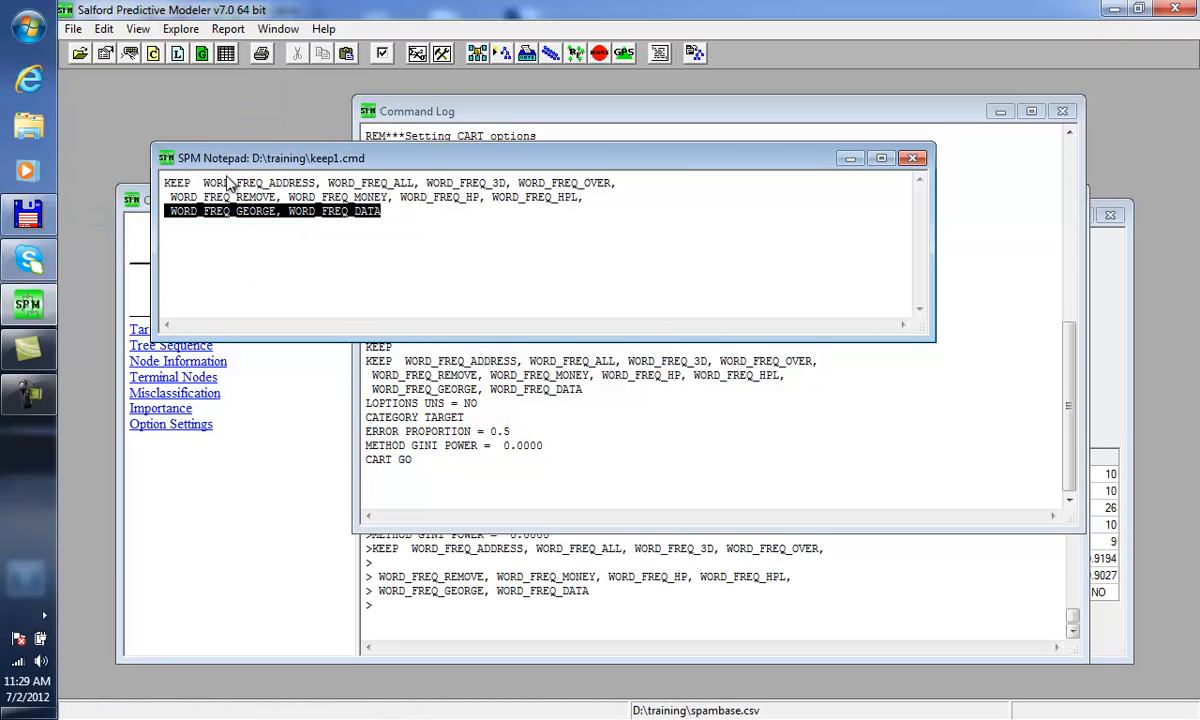
mouse_move(508, 608)
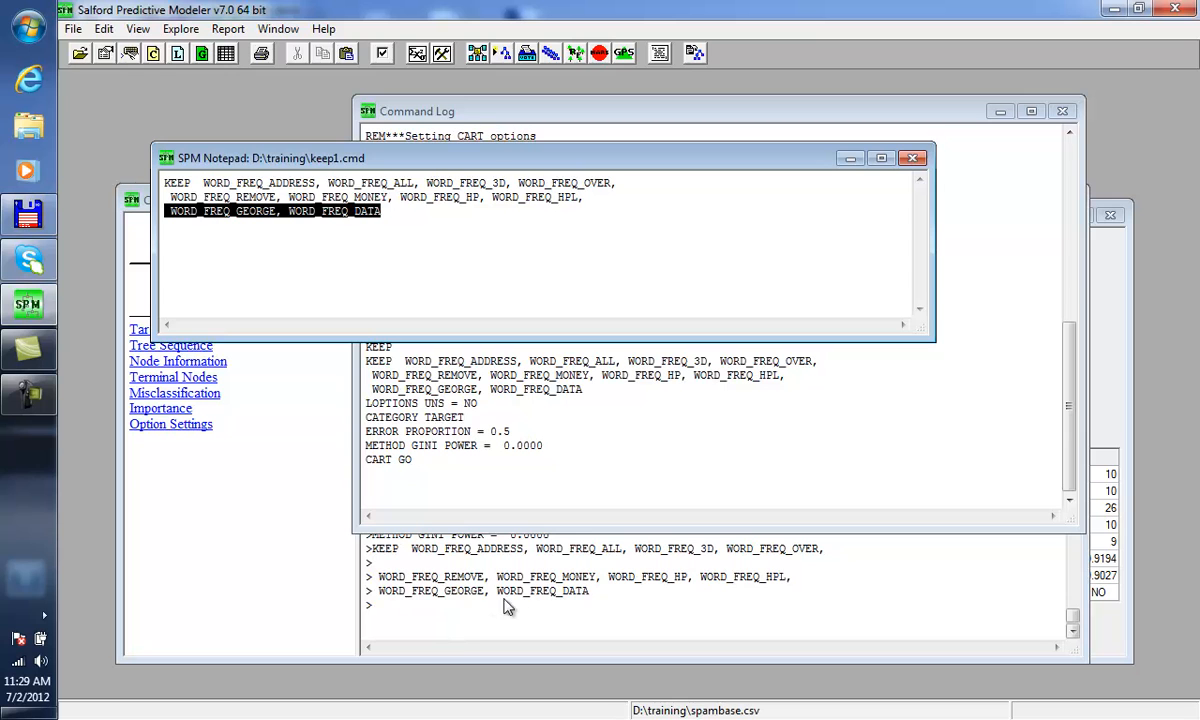
mouse_move(464, 94)
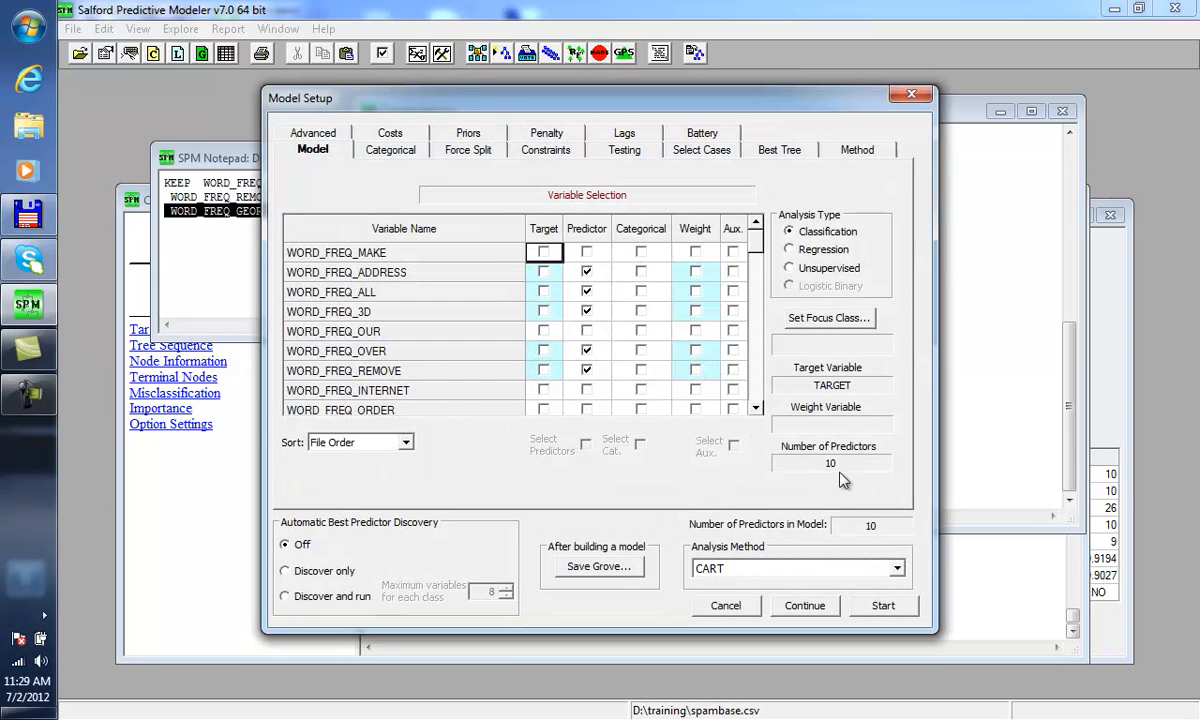
mouse_move(654, 308)
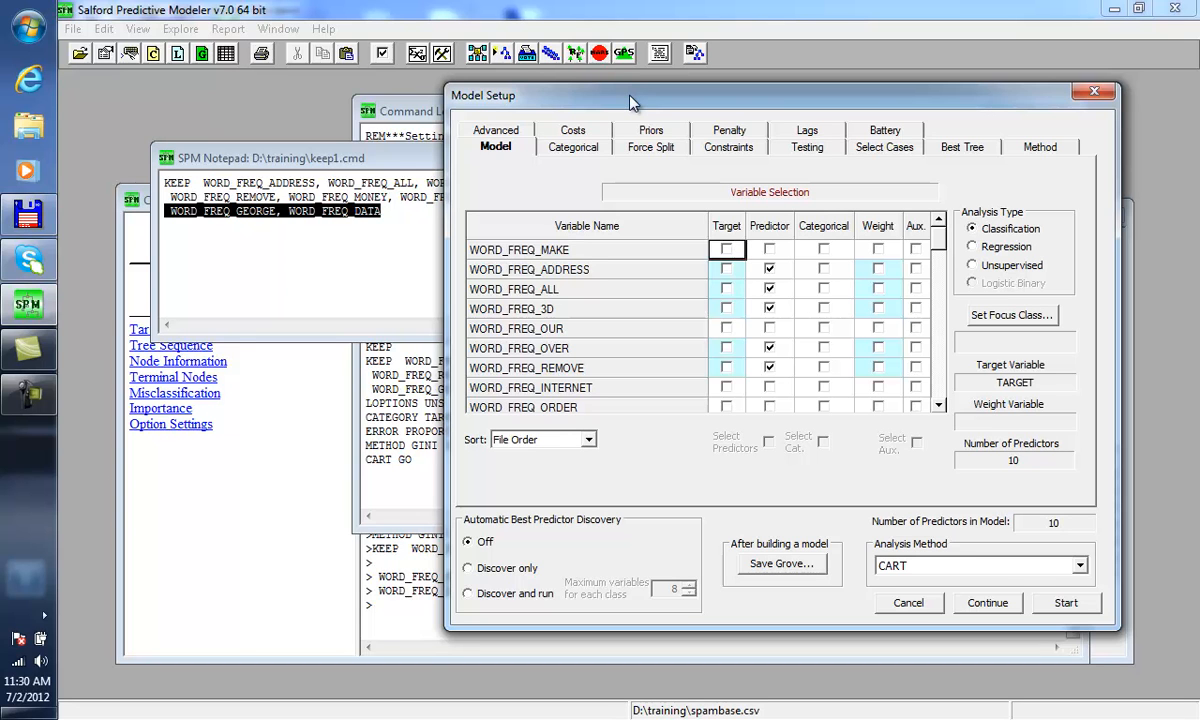
mouse_move(888, 564)
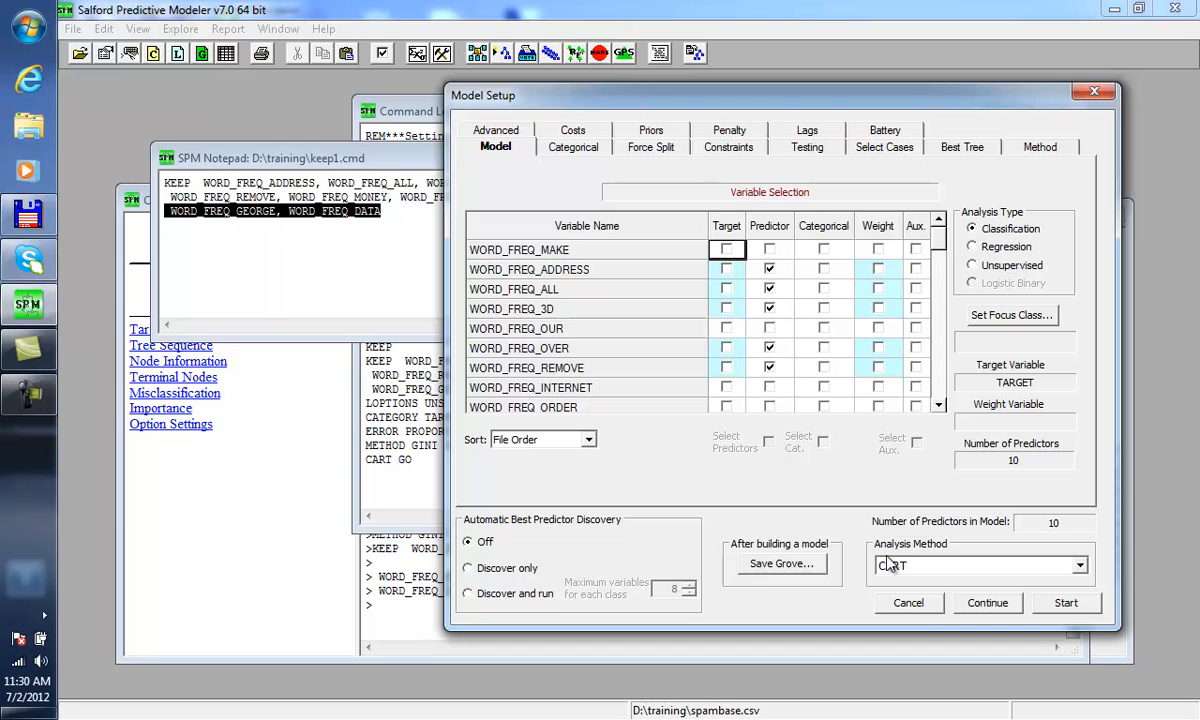
Step: Start the CART run, producing a second navigator with 26 nodes and ROC test 0.9027
left_click(1064, 602)
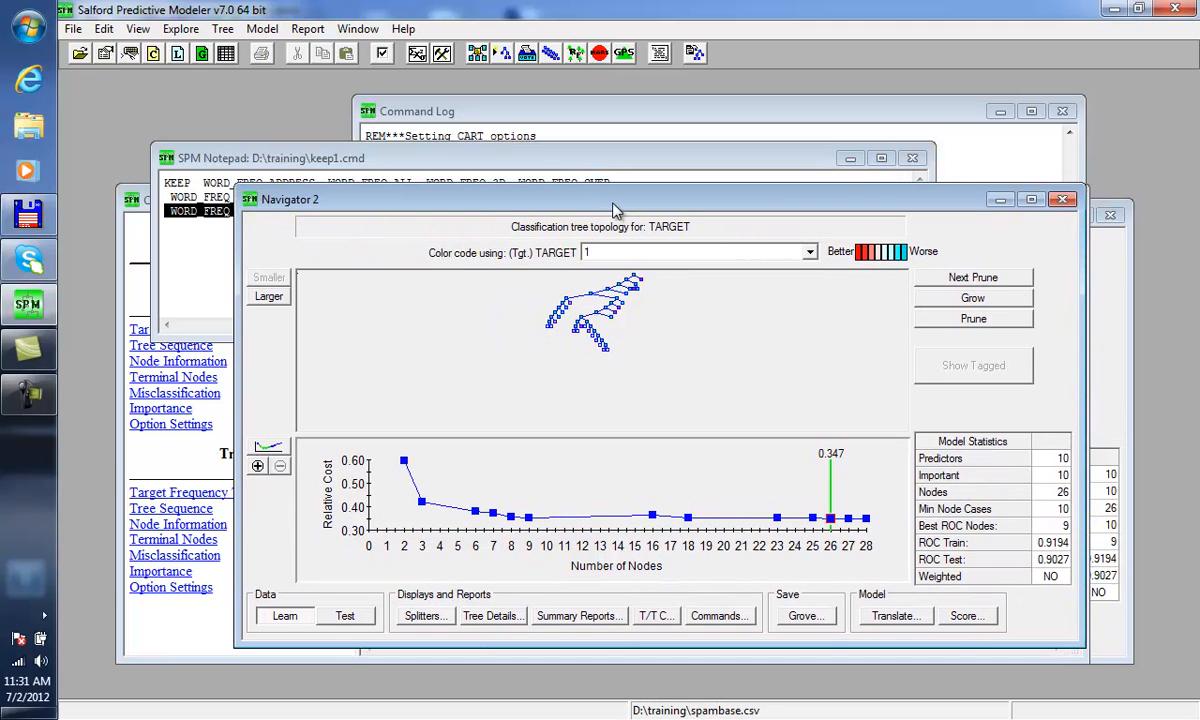
mouse_move(610, 220)
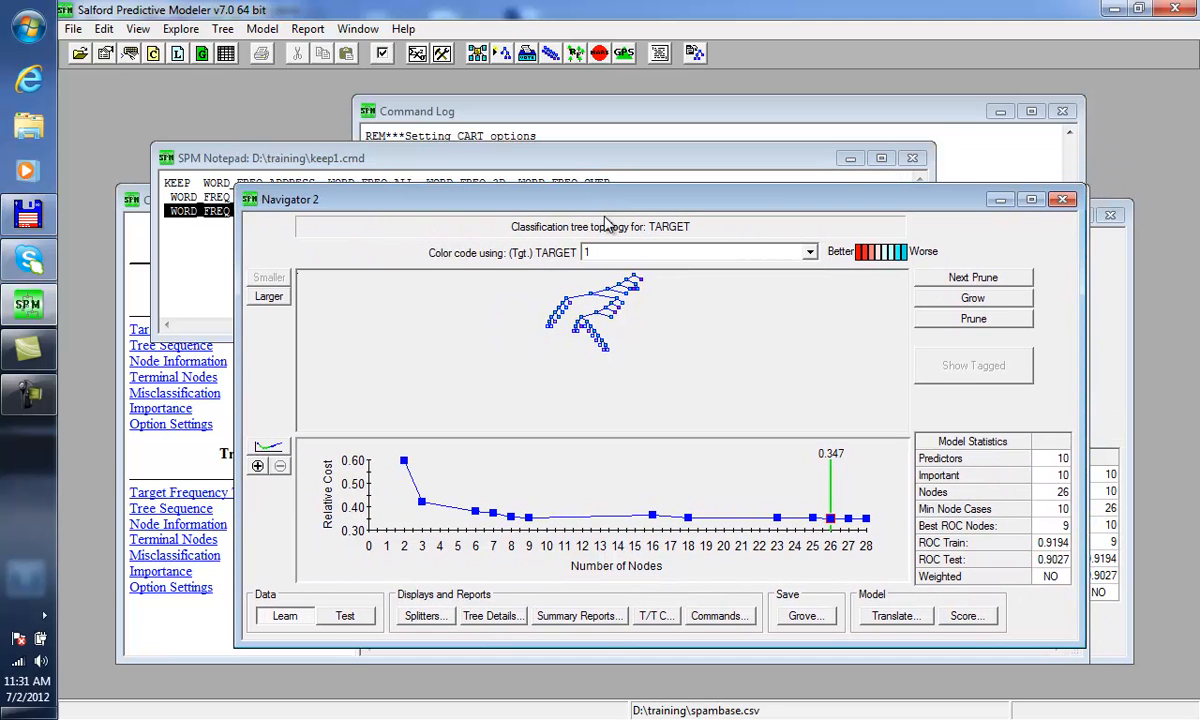
mouse_move(470, 144)
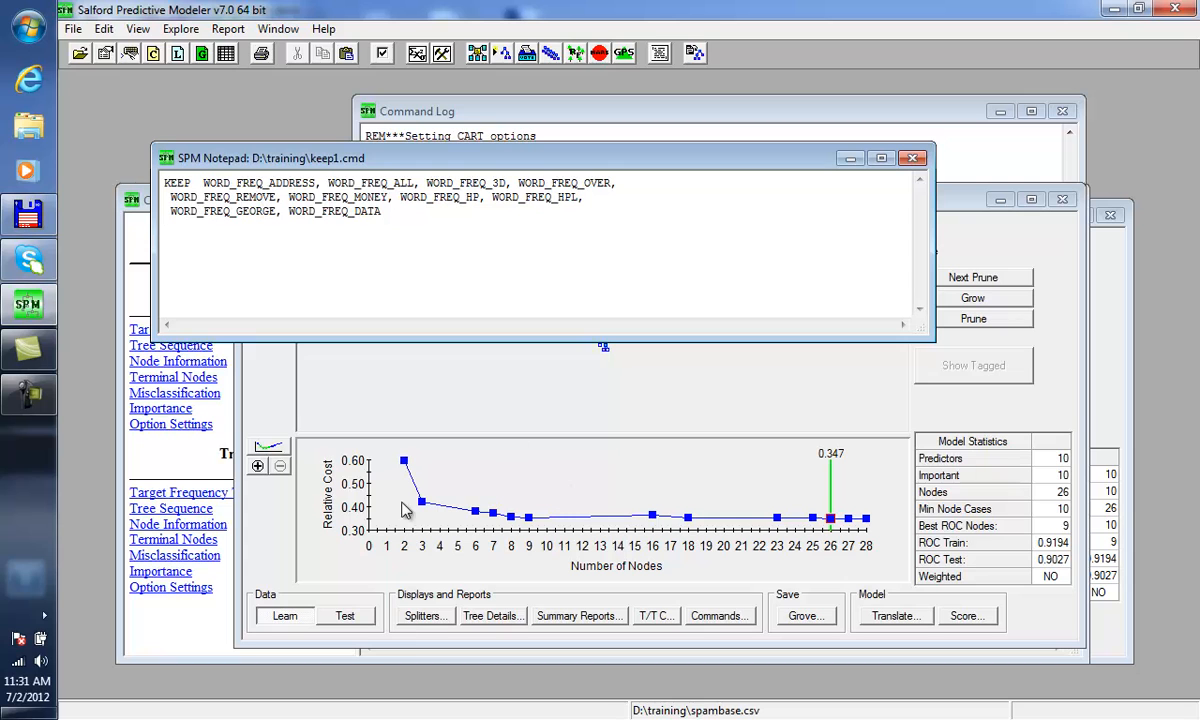
mouse_move(548, 196)
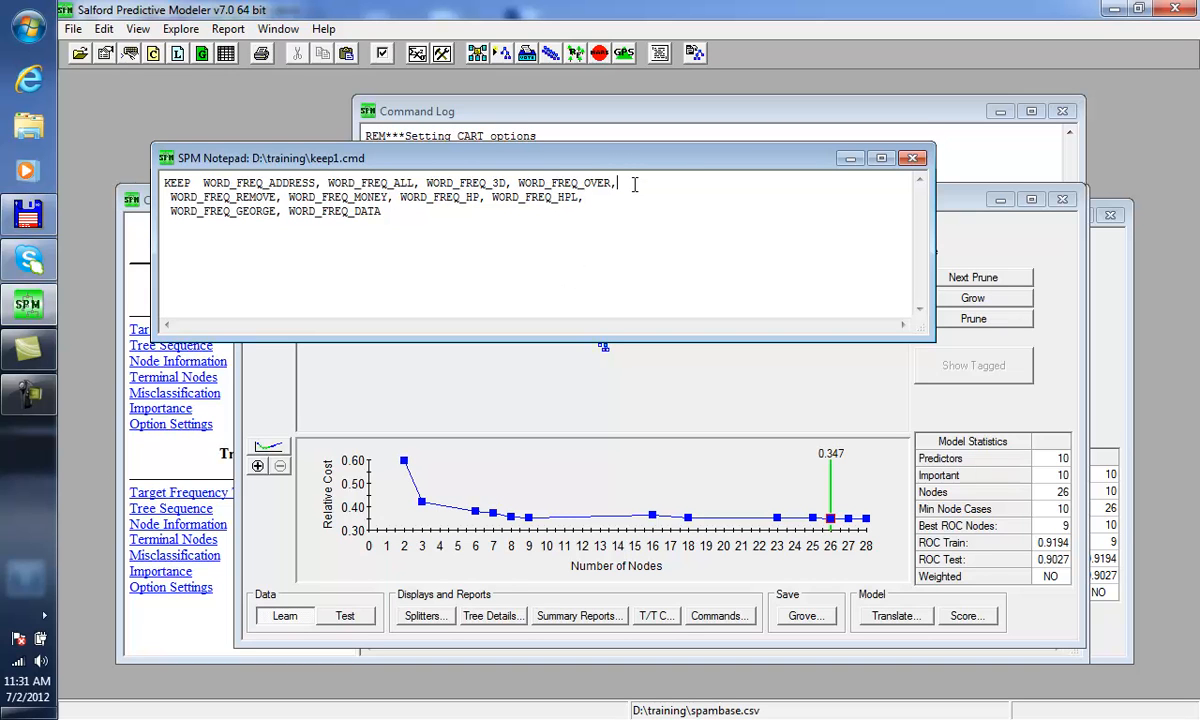
mouse_move(628, 162)
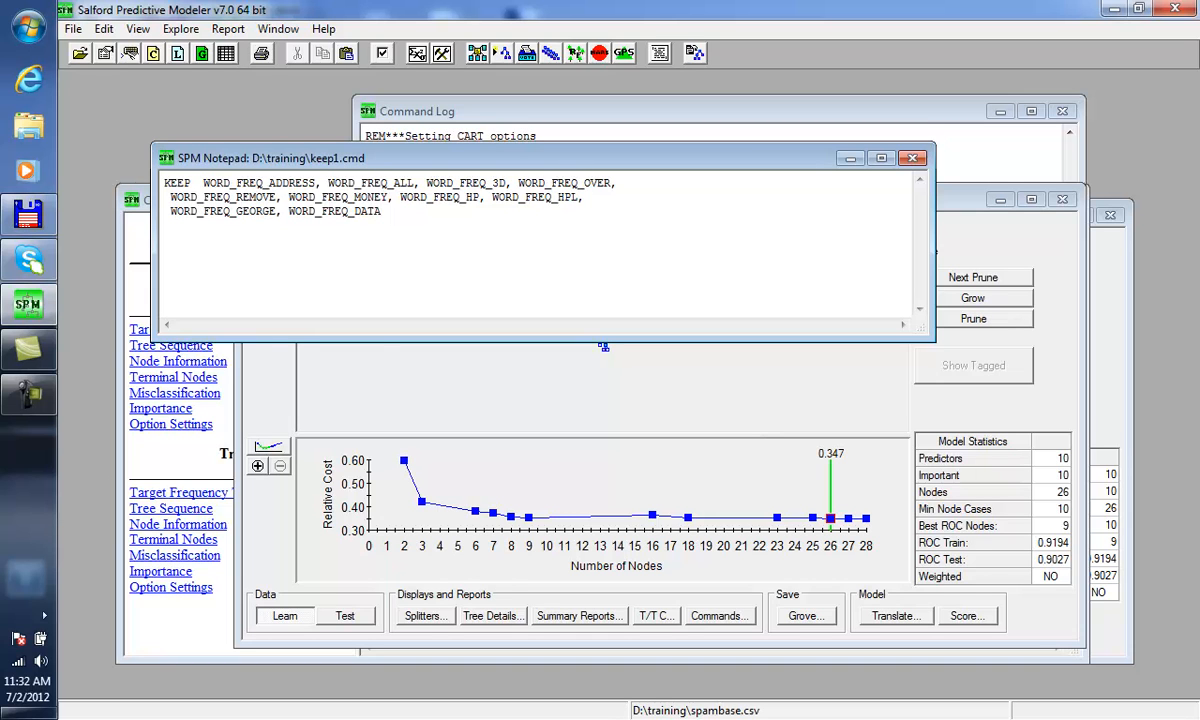
mouse_move(248, 338)
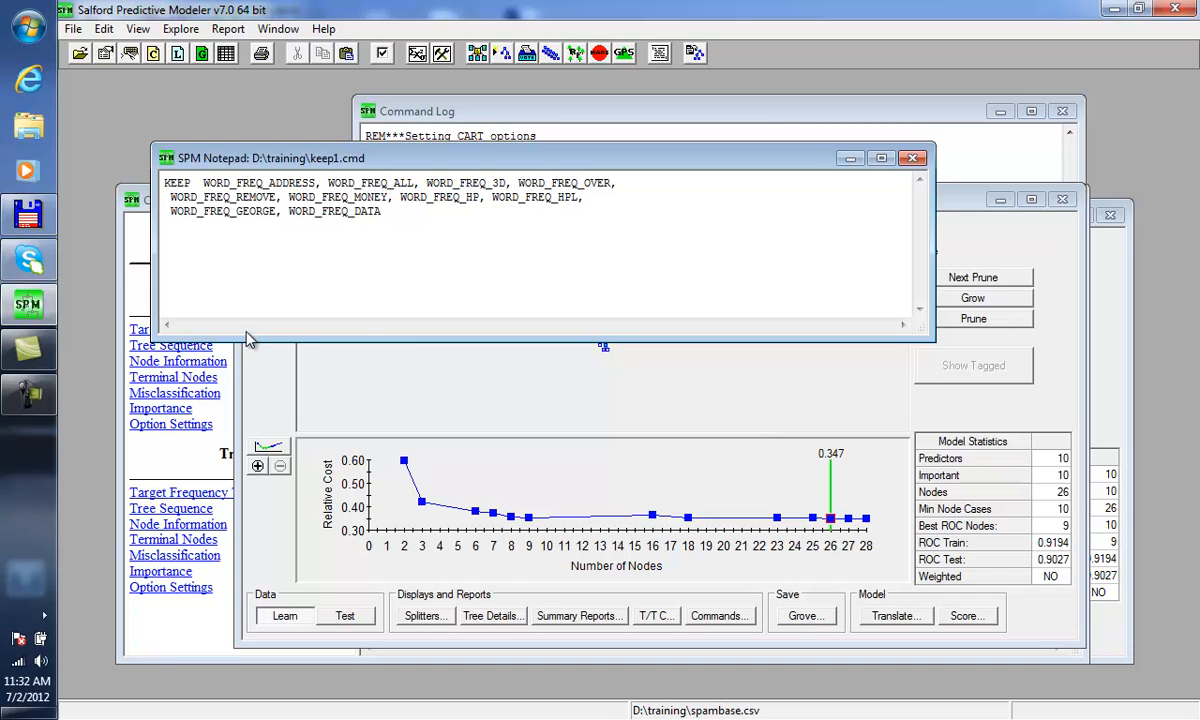
mouse_move(232, 390)
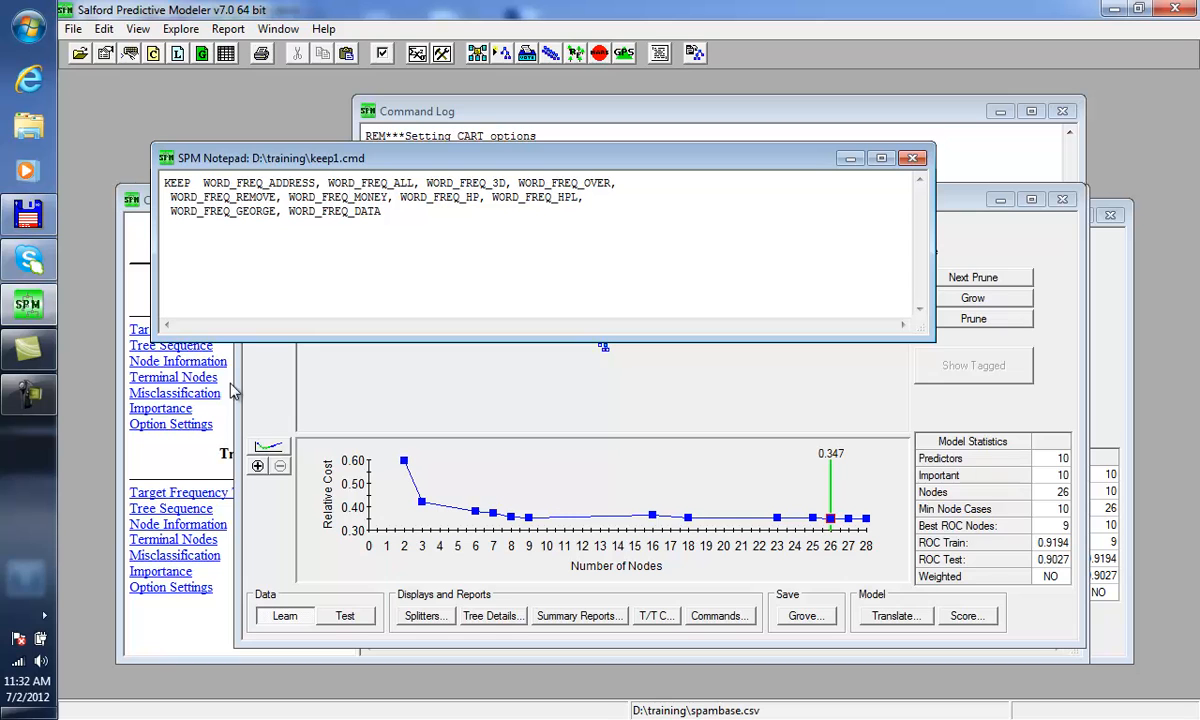
mouse_move(810, 190)
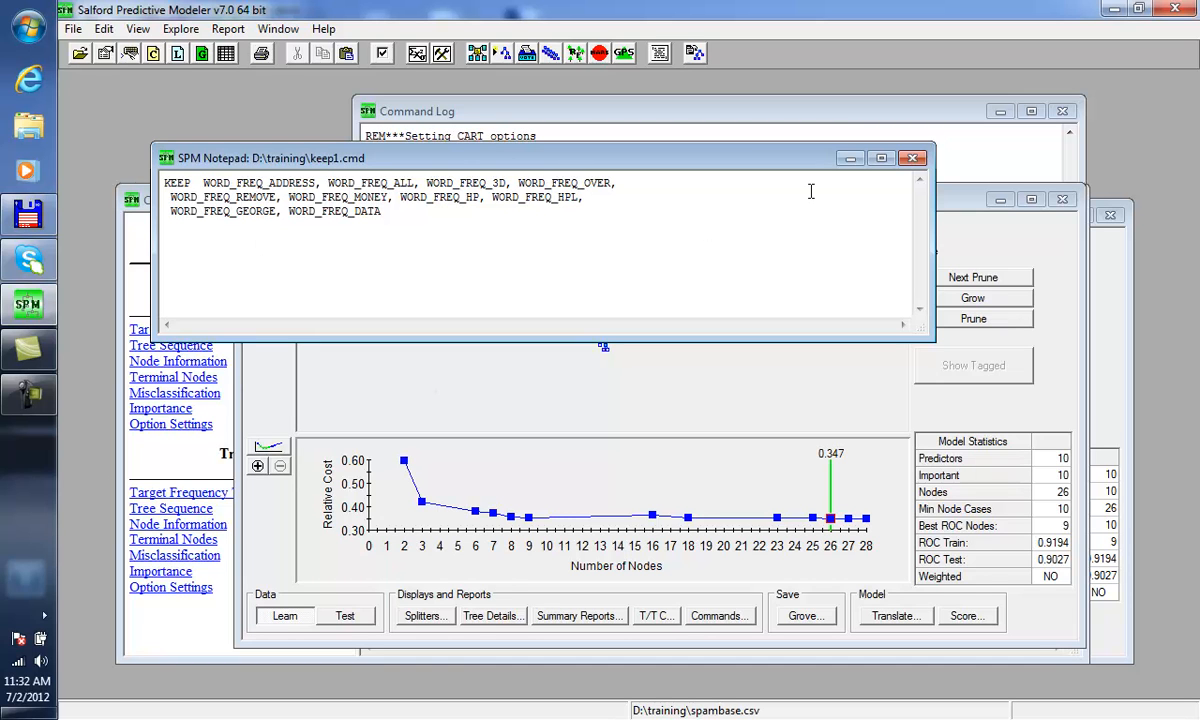